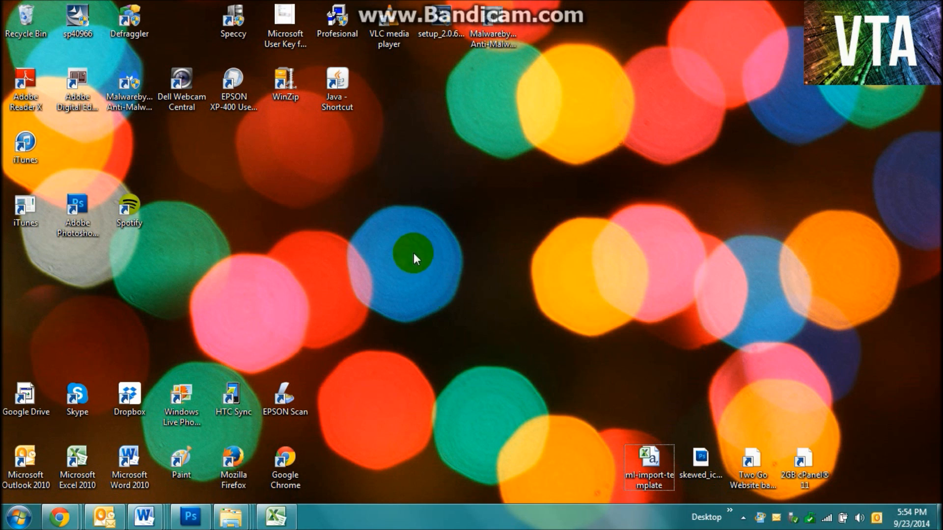
mouse_move(334, 190)
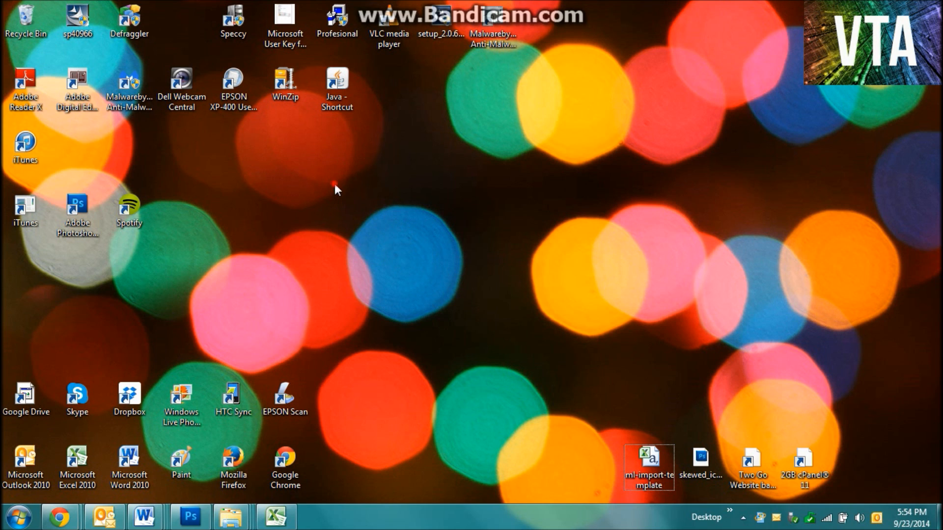
mouse_move(866, 302)
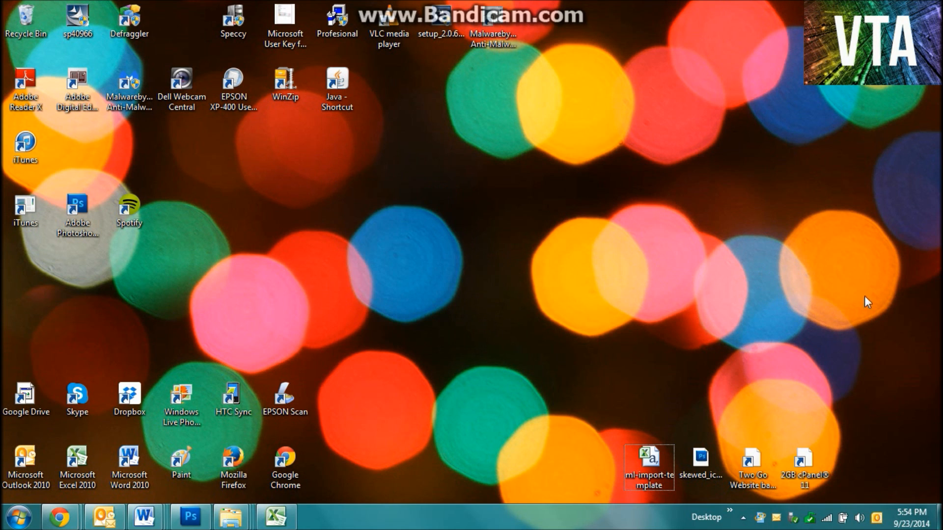
mouse_move(713, 275)
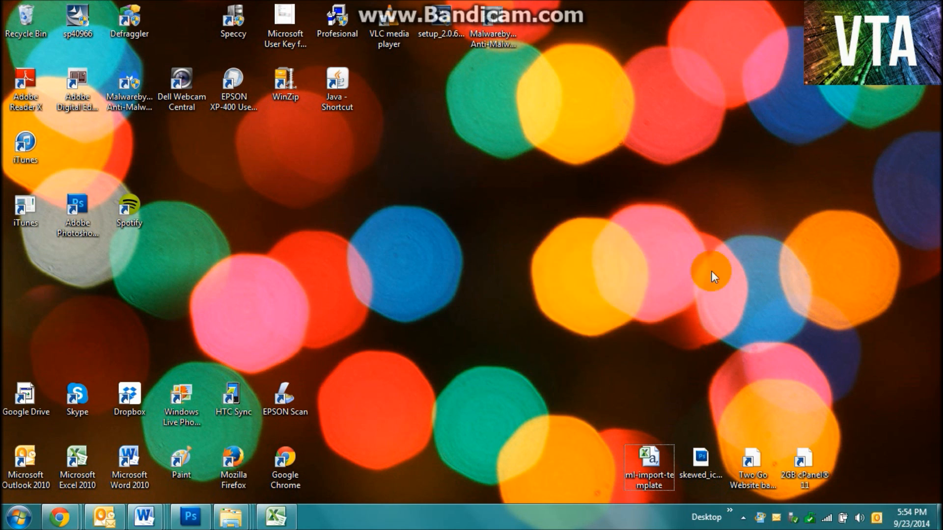
mouse_move(523, 237)
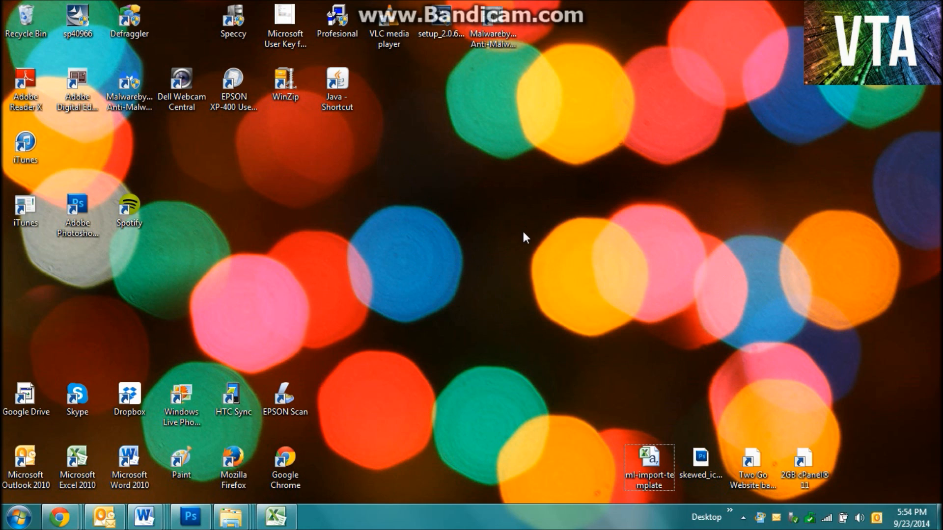
mouse_move(367, 202)
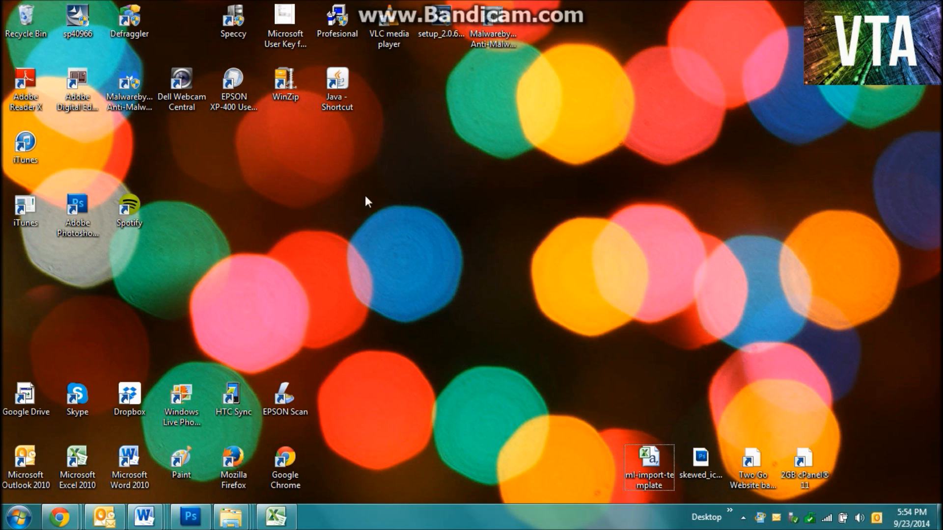
mouse_move(334, 193)
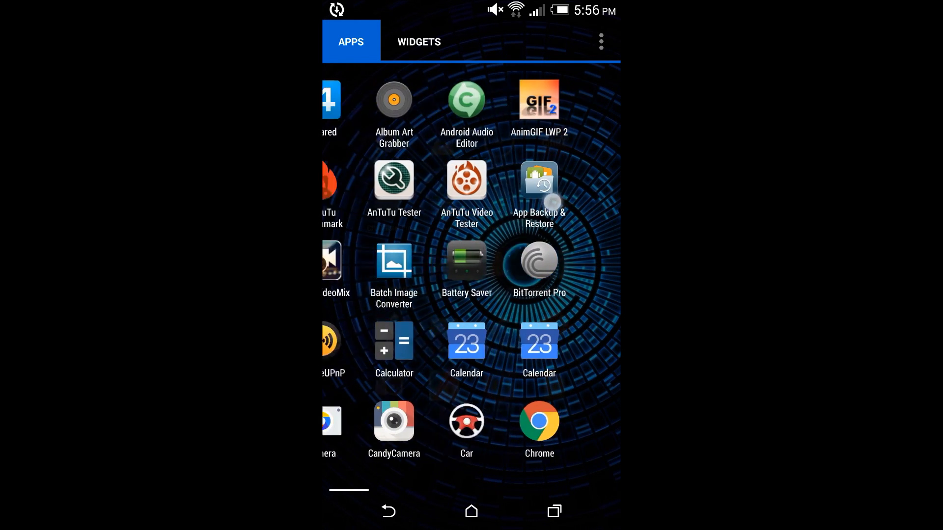
Launch App Backup & Restore, dismiss the Recommend App popup, and scroll the Installed apps list.
scroll("right", 3)
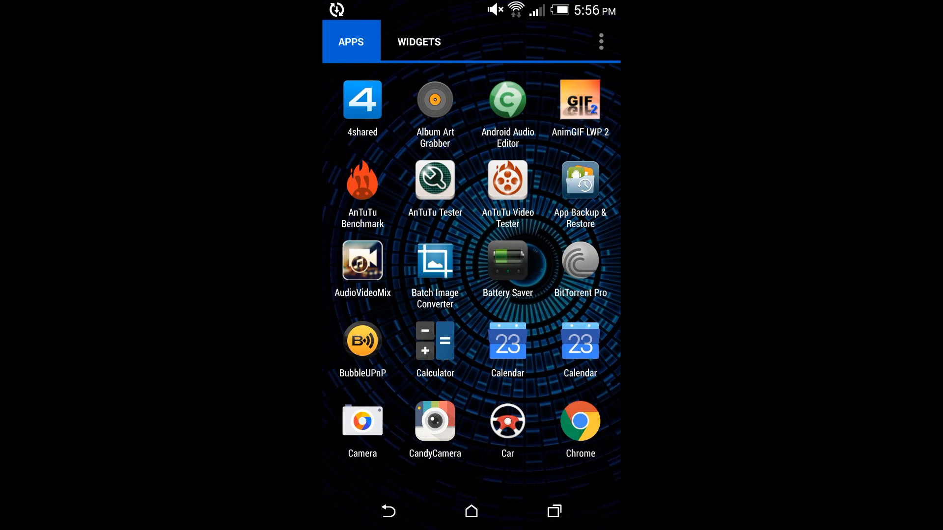
left_click(579, 179)
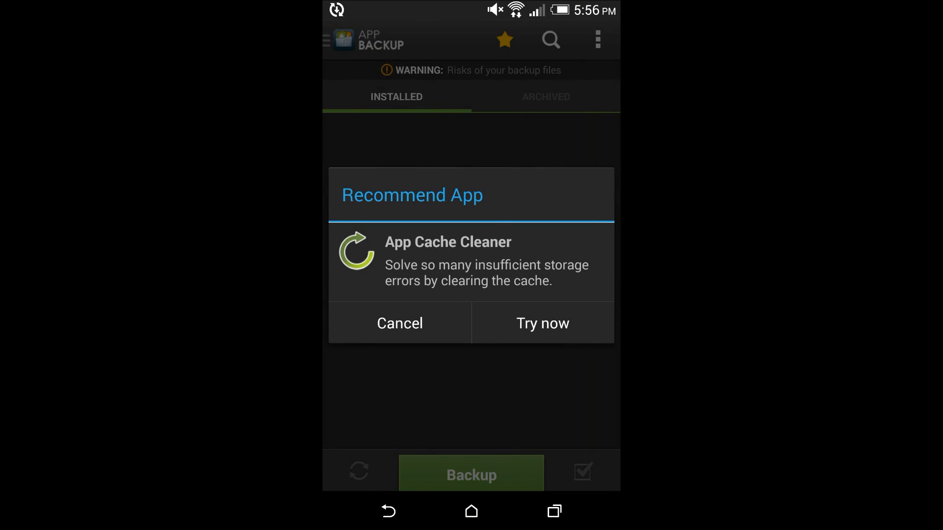
left_click(399, 323)
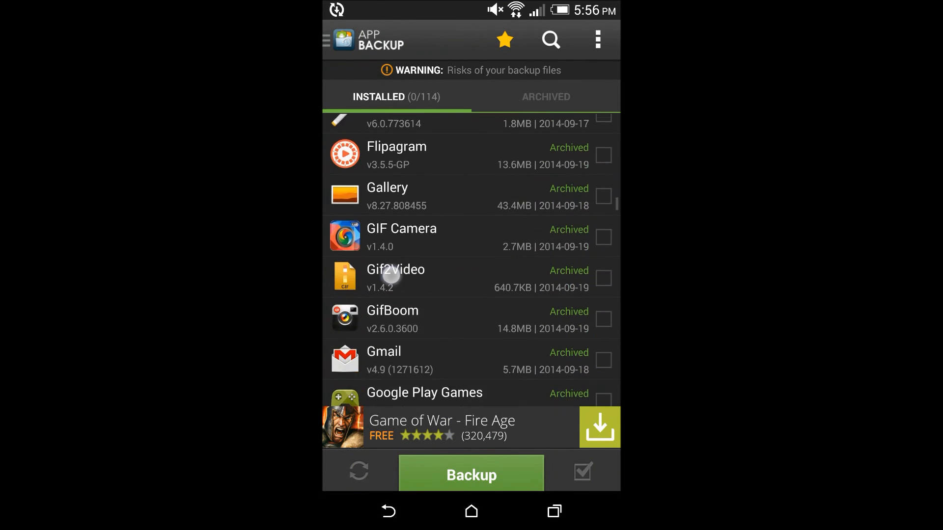
scroll("down", 3)
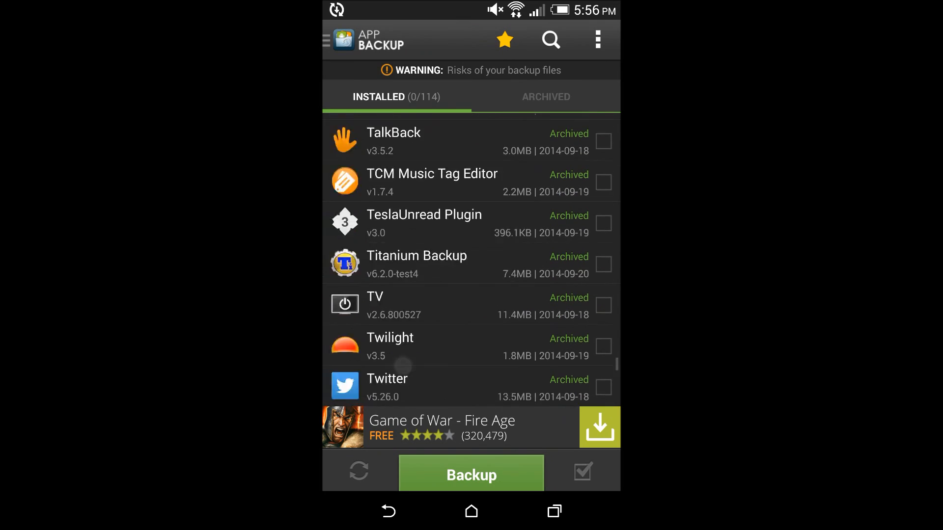
scroll("up", 3)
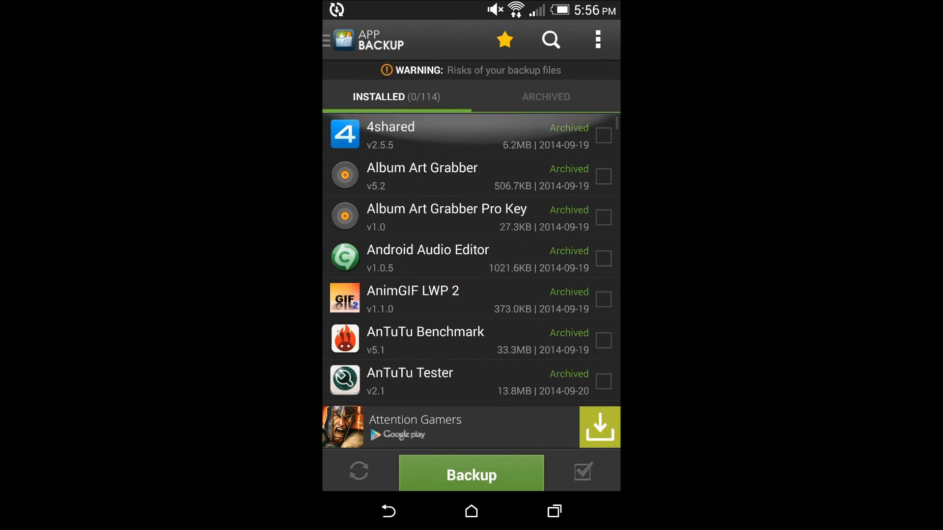
left_click(471, 512)
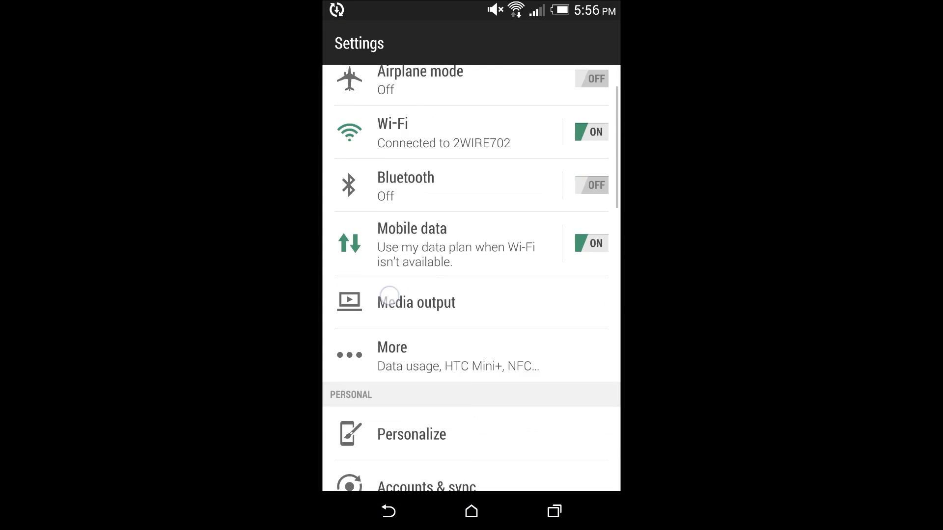
Open Settings > About > Software information to view firmware, baseband and kernel versions.
scroll("down", 3)
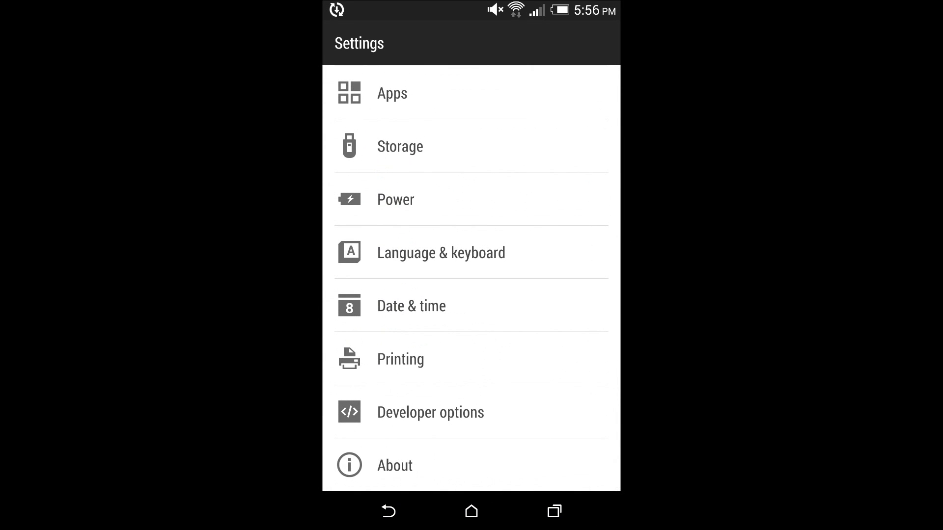
left_click(395, 465)
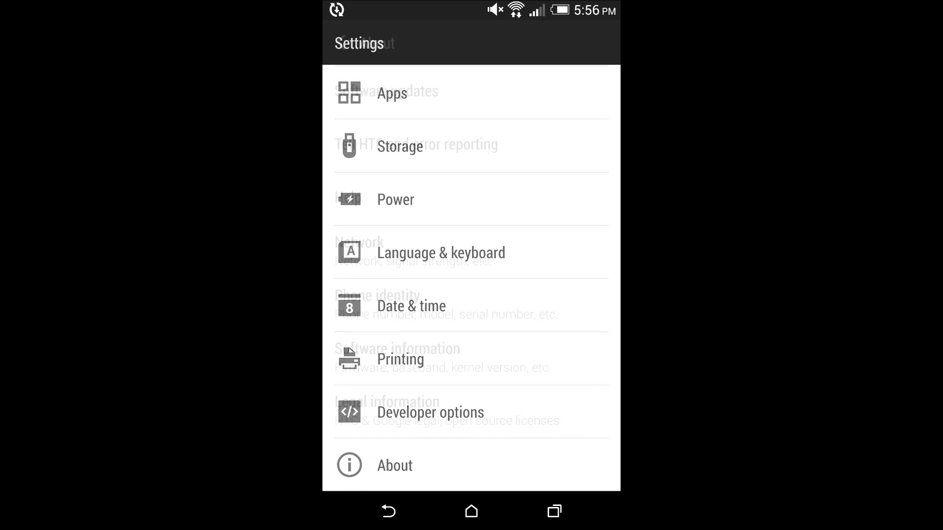
left_click(394, 466)
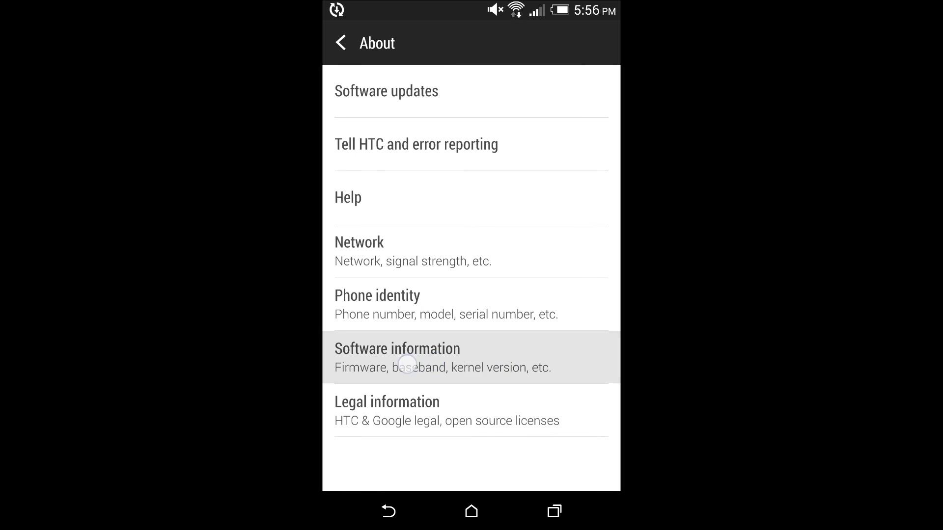
left_click(396, 356)
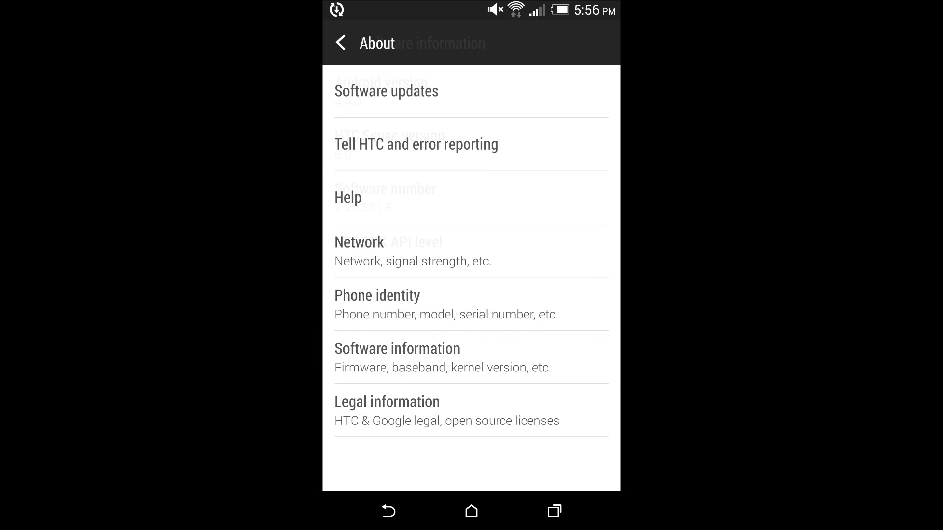
left_click(396, 358)
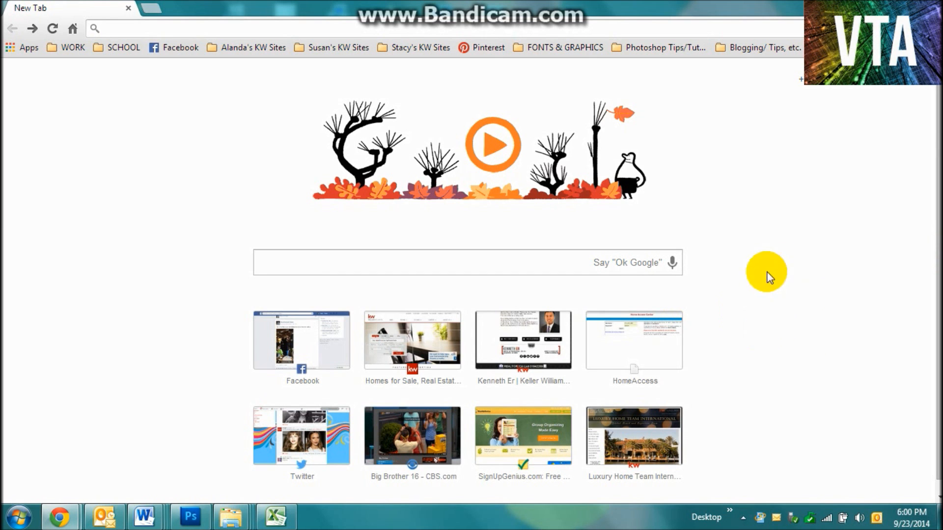
mouse_move(227, 187)
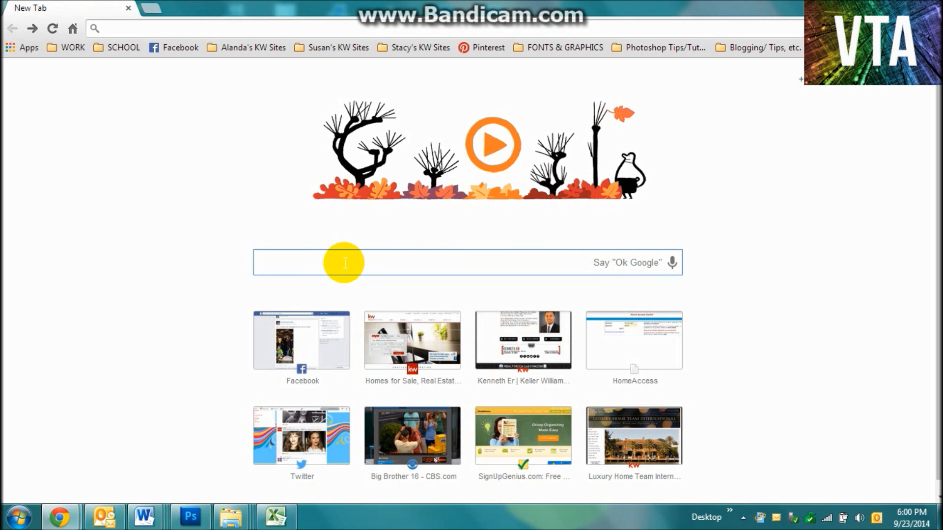
mouse_move(381, 332)
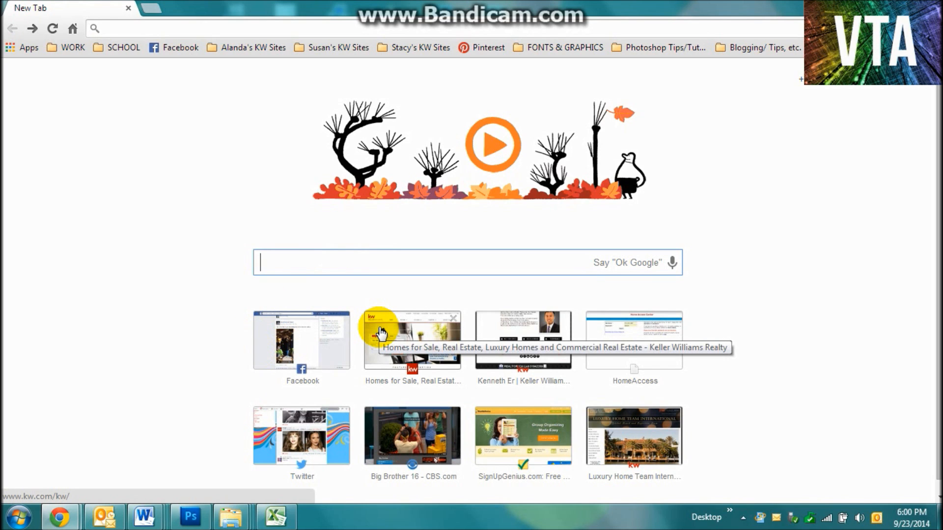
Search Google for '2.22.531 stock recovery' and scroll through the results.
type("2.22531 stock recovery")
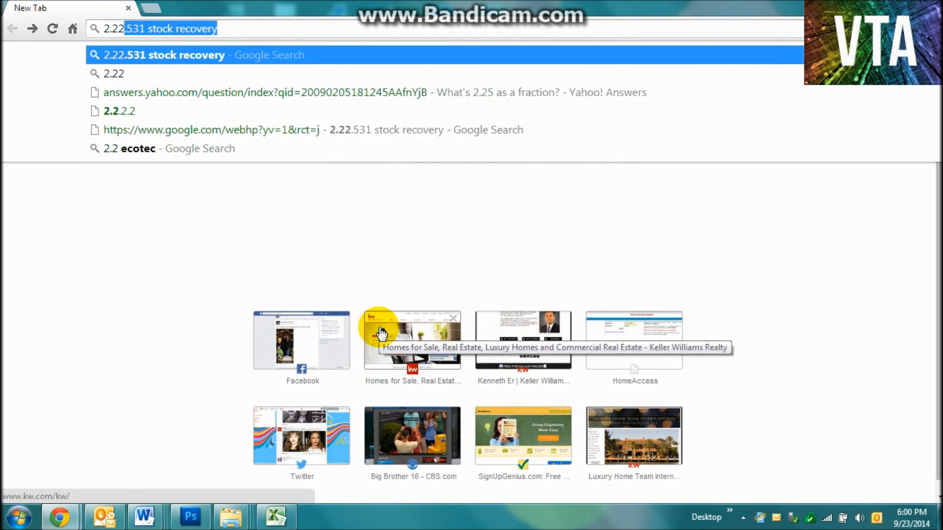
type(".")
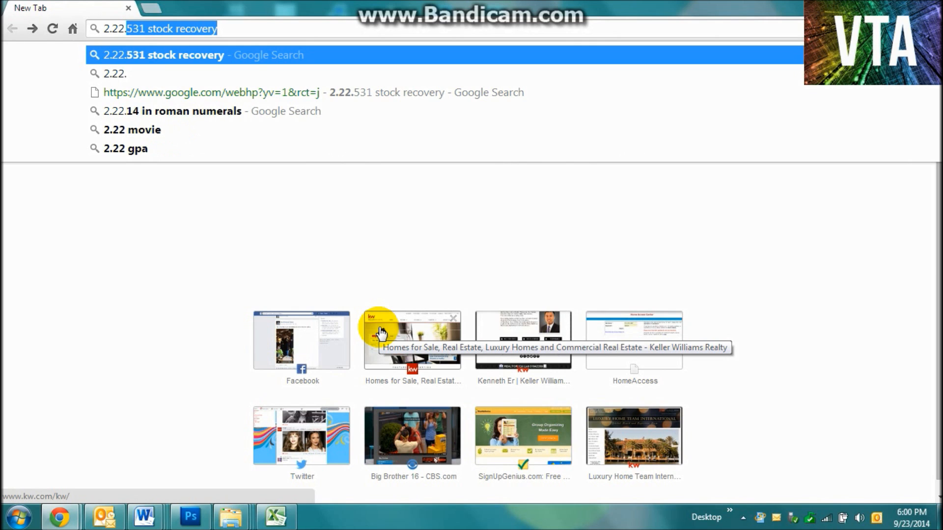
type("53")
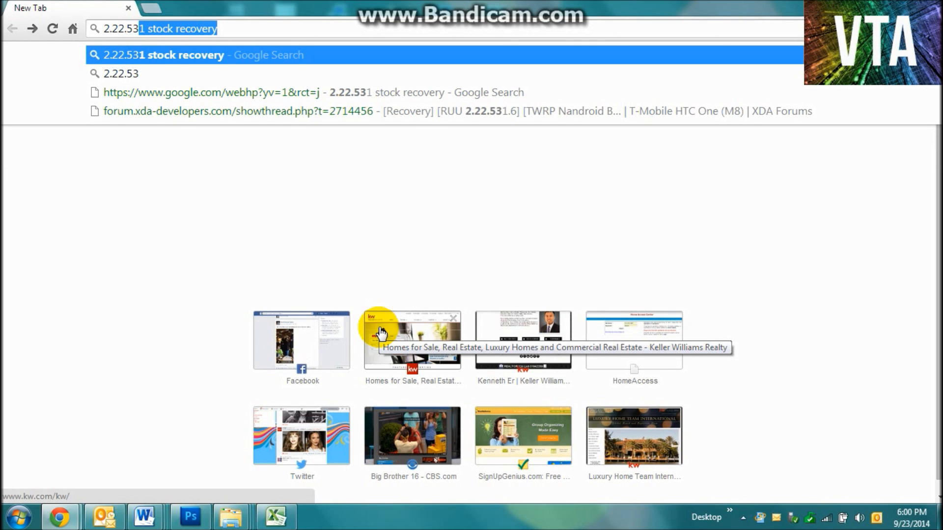
type("1&espv=2&ie=UTF-8#q=")
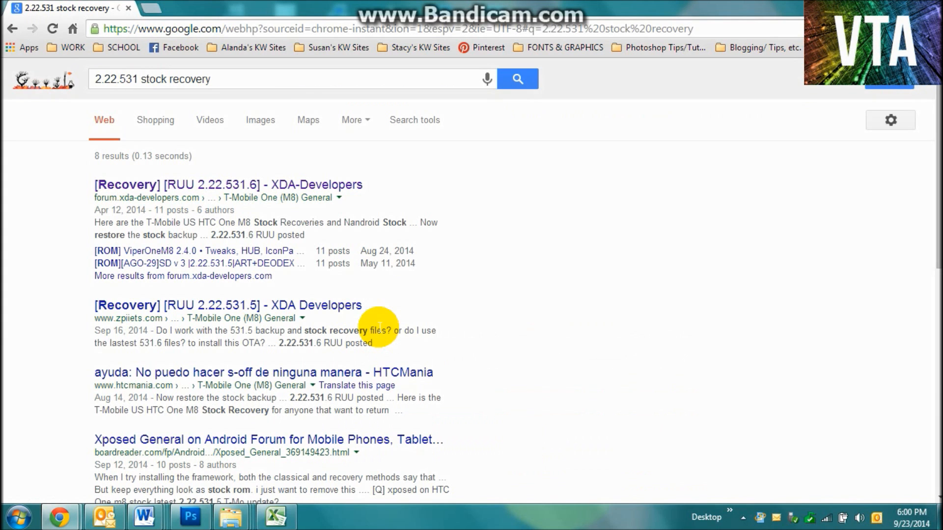
mouse_move(494, 270)
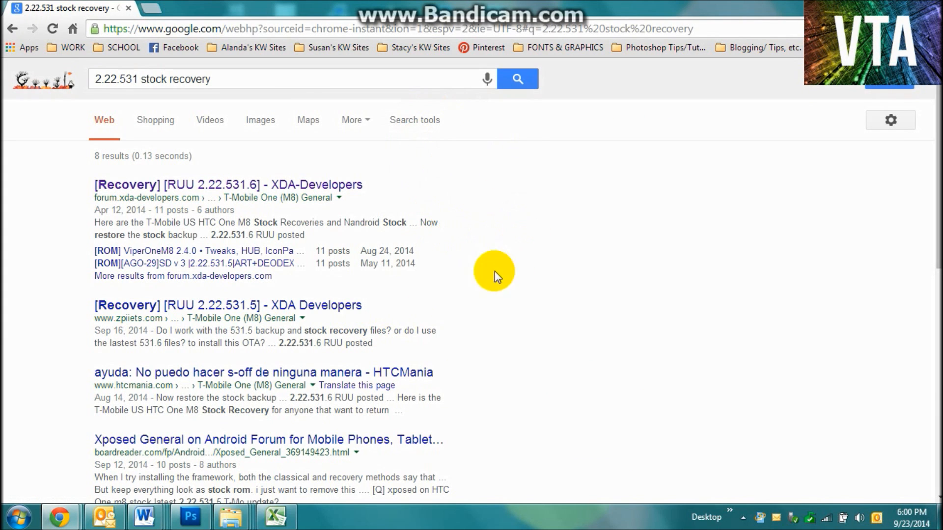
scroll("down", 3)
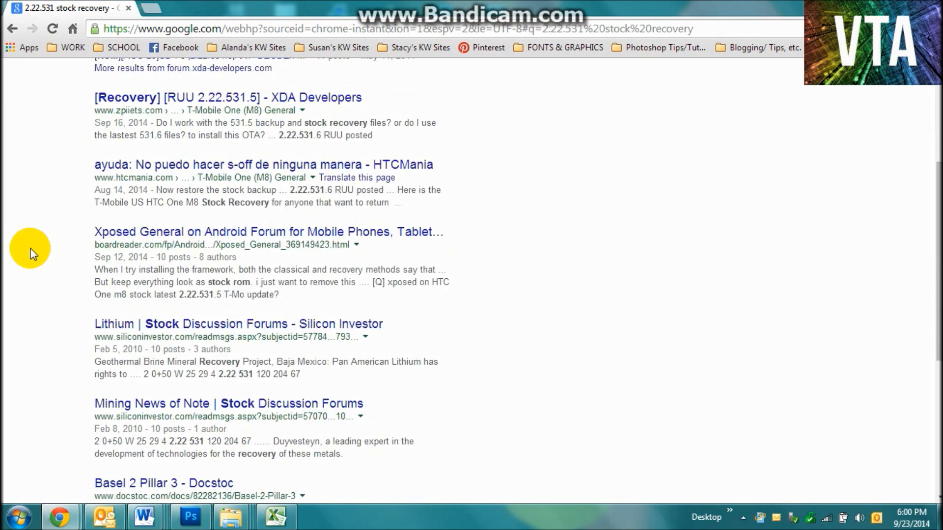
scroll("up", 3)
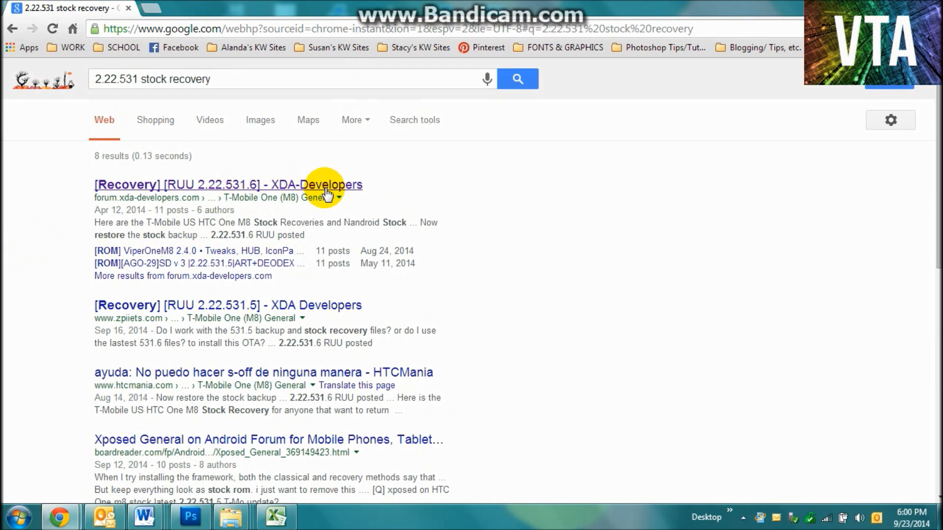
Open the XDA M8 recovery thread, show its Recoveries list, and open Tmo-M8-2.22.531.5-recovery.img.
left_click(227, 185)
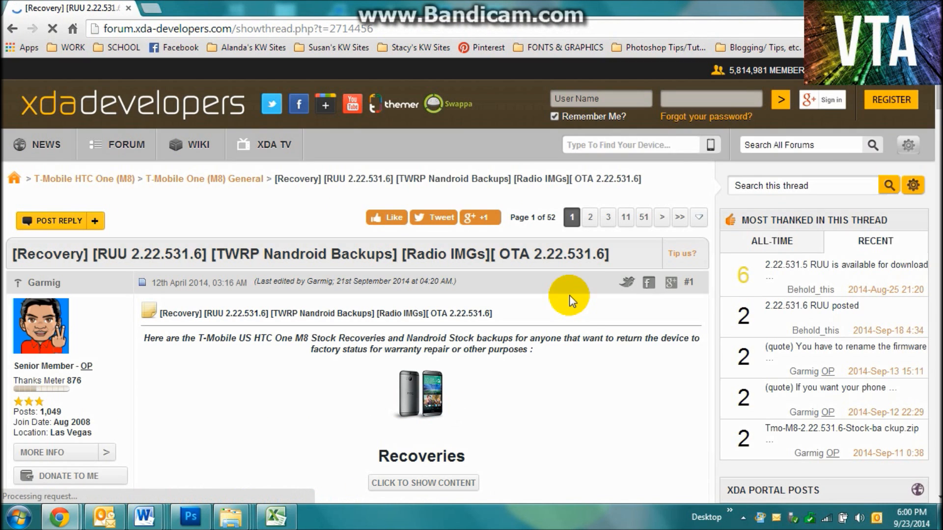
scroll("down", 3)
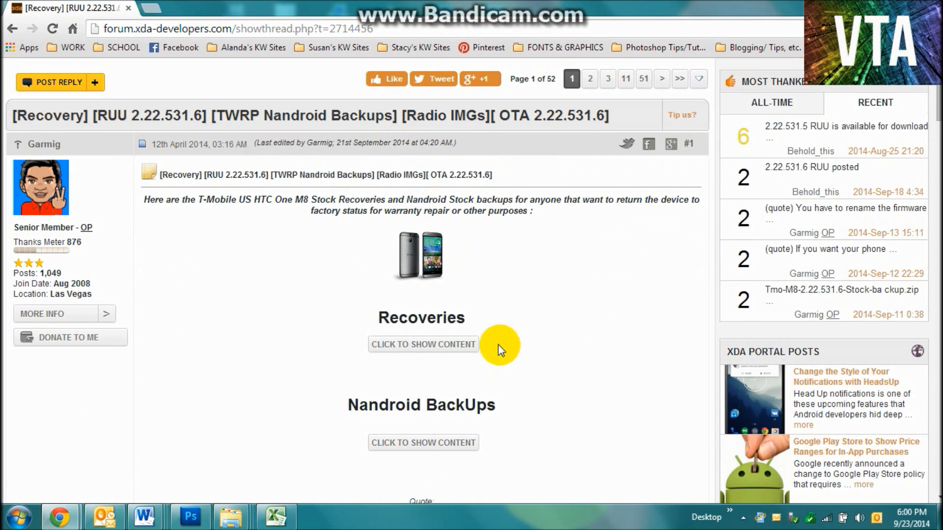
mouse_move(423, 344)
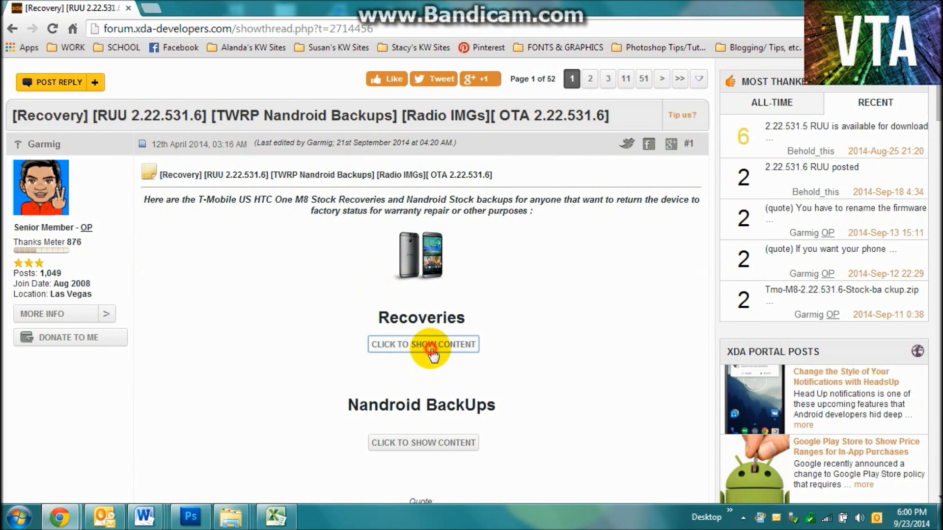
left_click(423, 344)
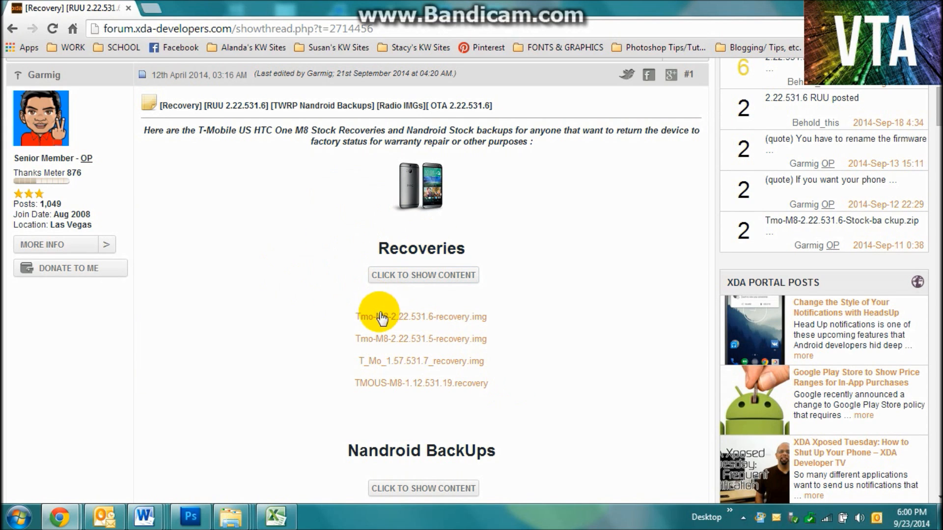
mouse_move(399, 331)
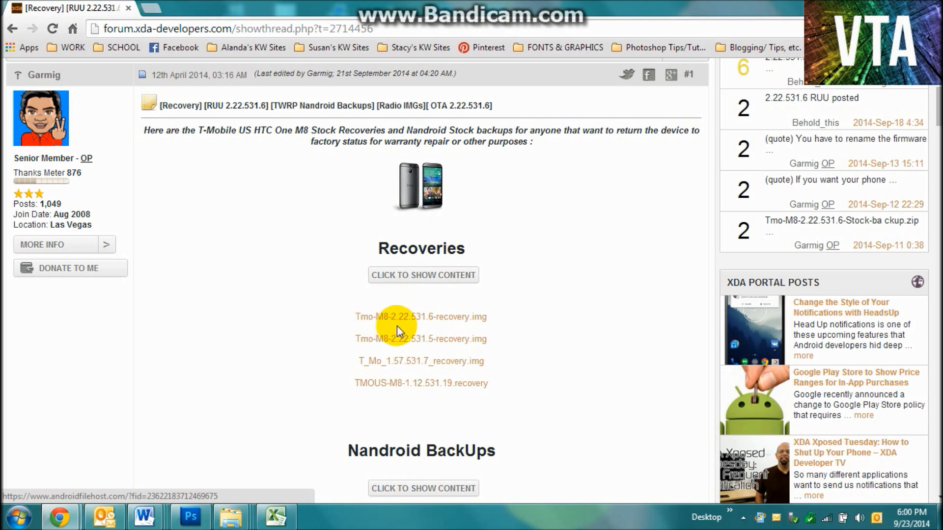
mouse_move(346, 329)
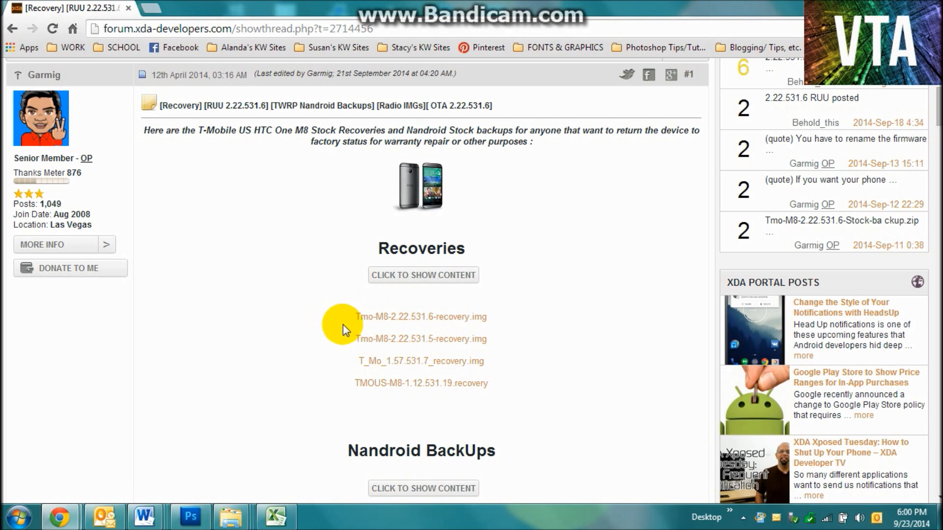
mouse_move(415, 317)
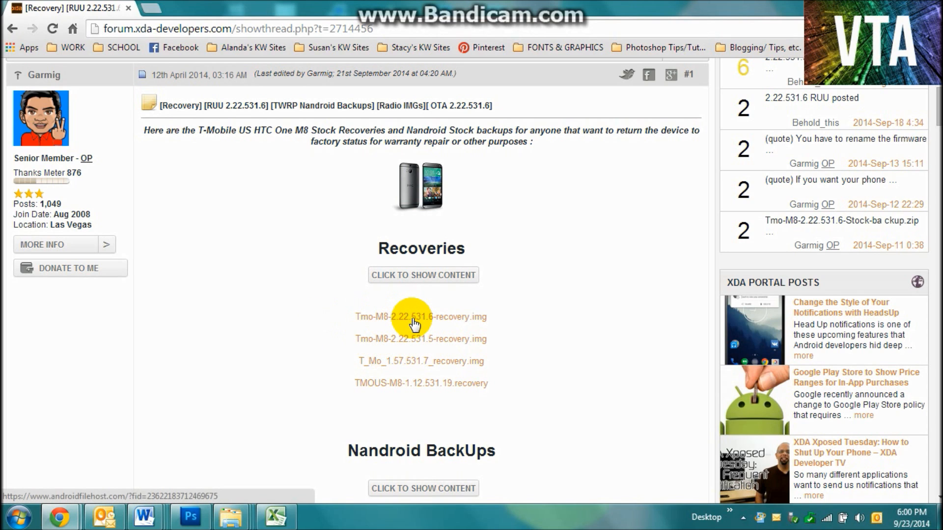
mouse_move(463, 337)
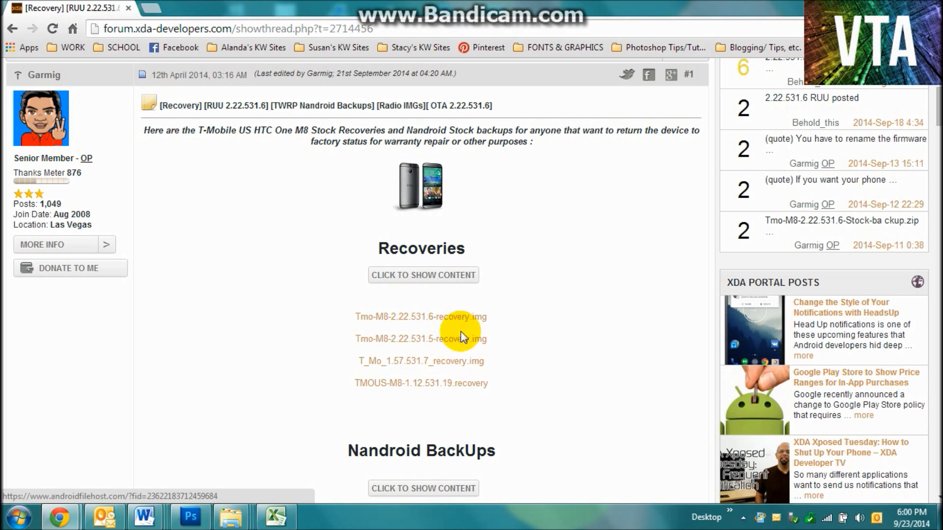
mouse_move(431, 348)
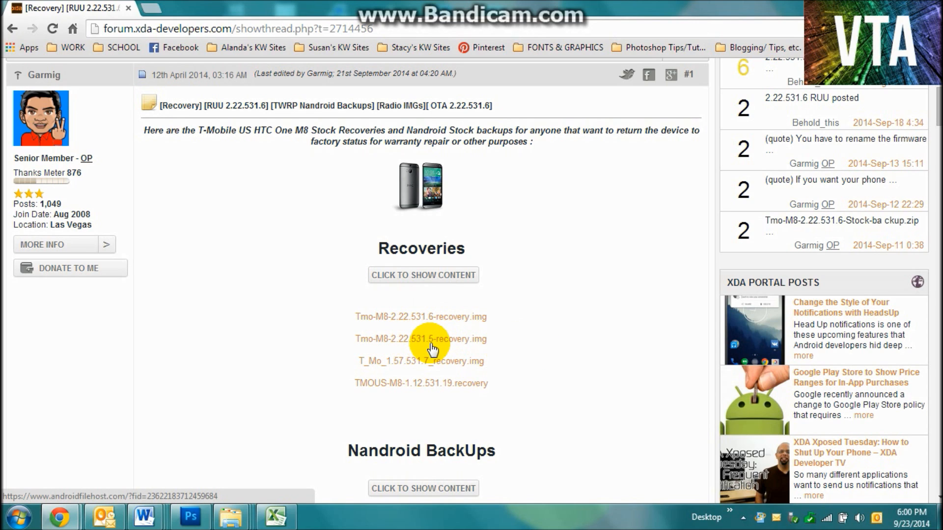
mouse_move(391, 348)
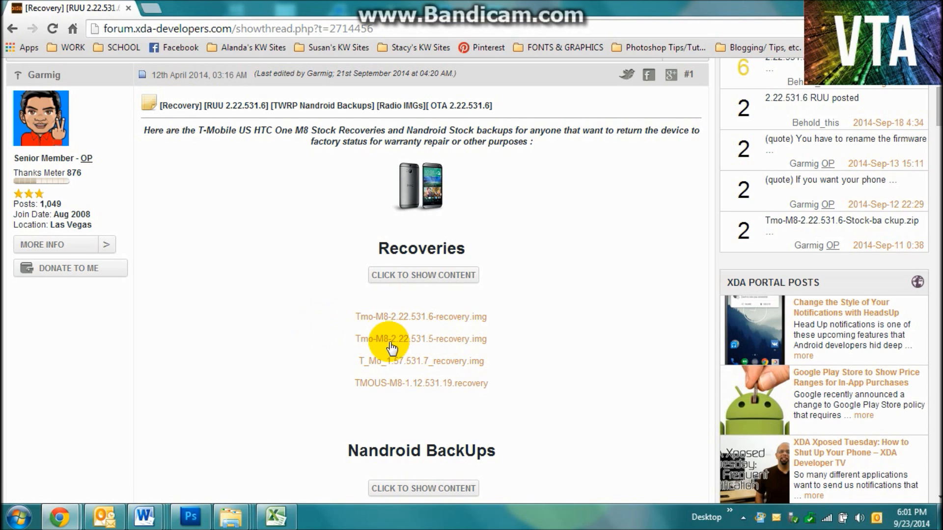
mouse_move(418, 346)
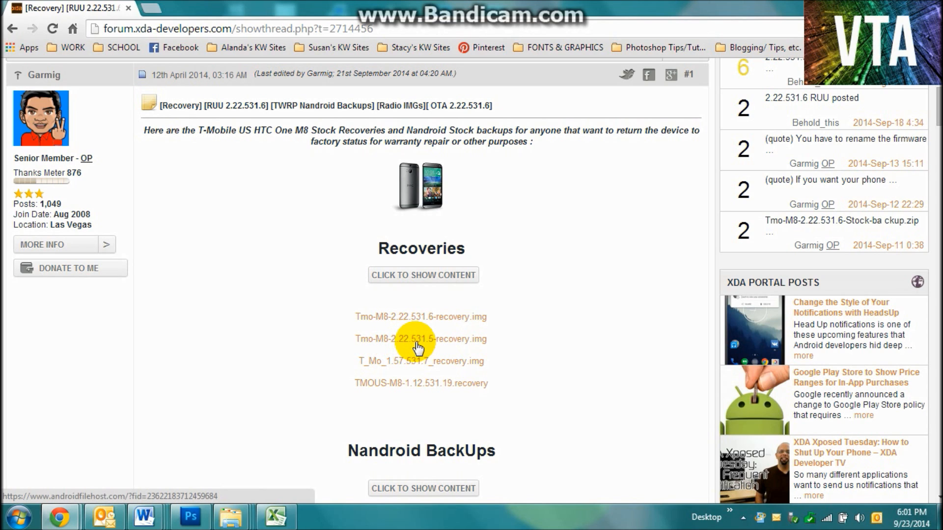
mouse_move(471, 343)
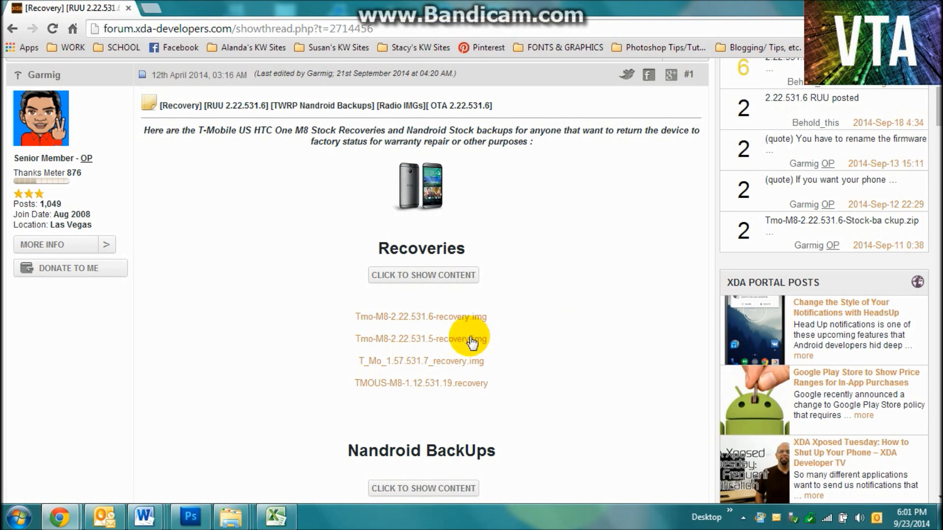
left_click(421, 338)
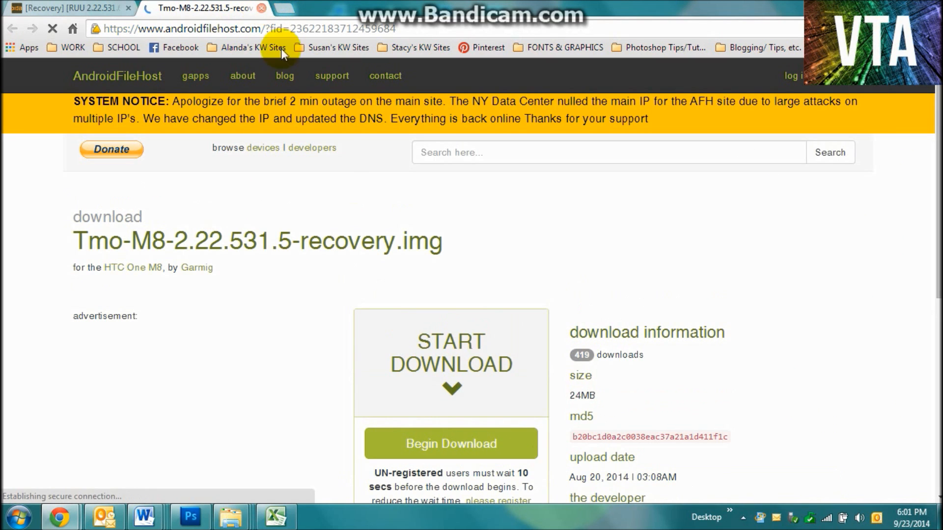
Begin the recovery image download, close the AndroidFileHost tab, and scroll the XDA thread.
left_click(451, 443)
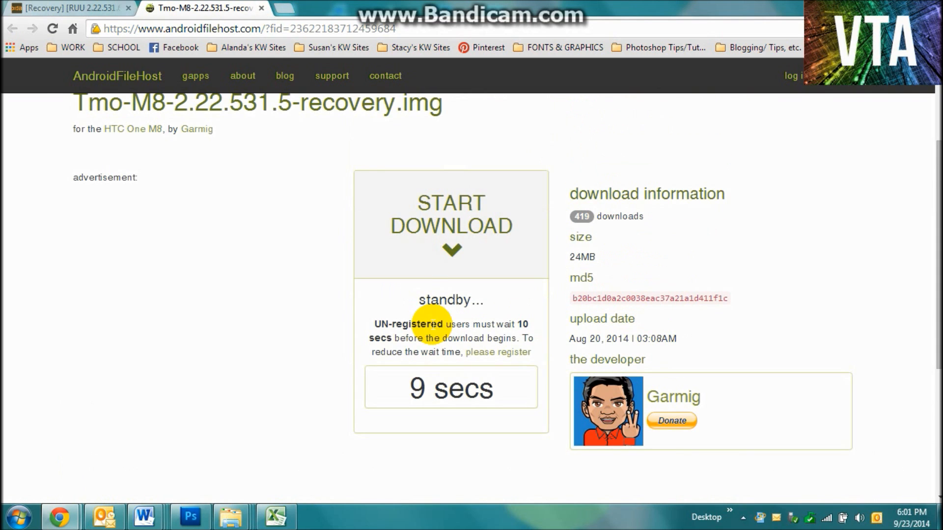
mouse_move(261, 8)
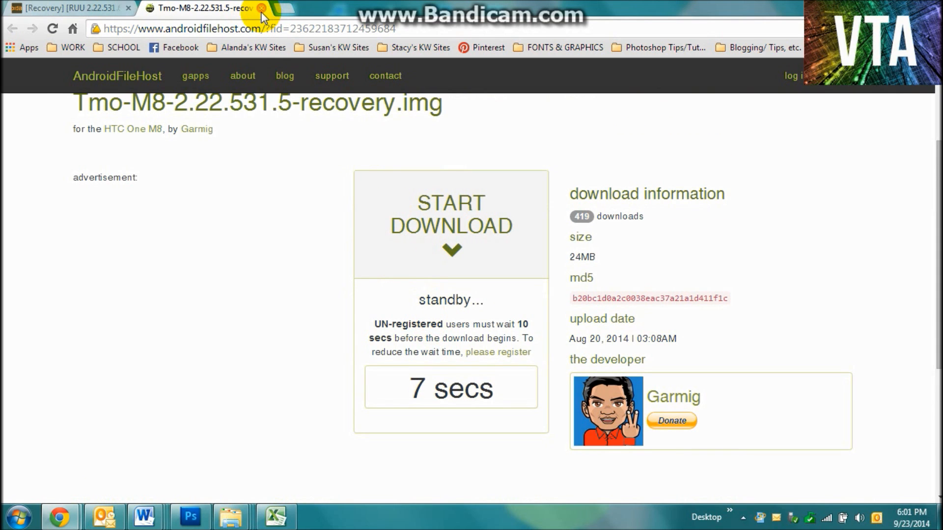
left_click(260, 8)
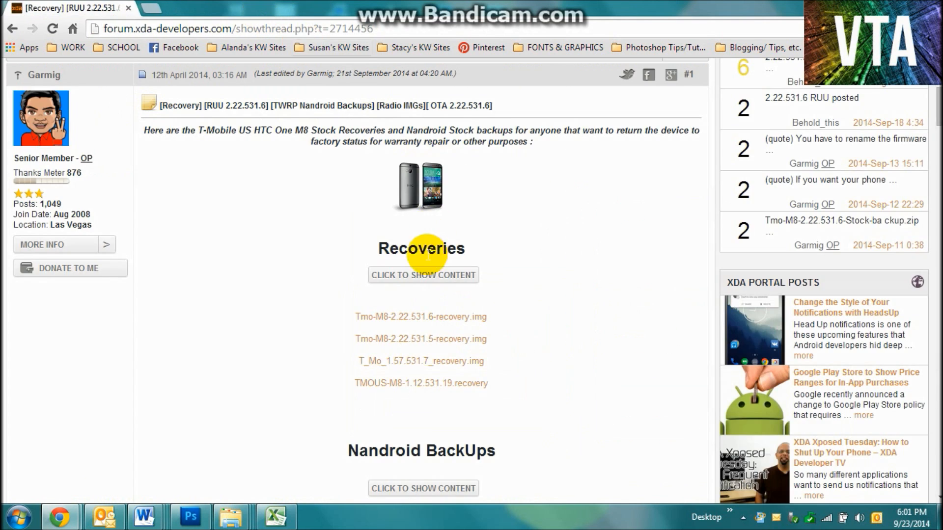
scroll("up", 3)
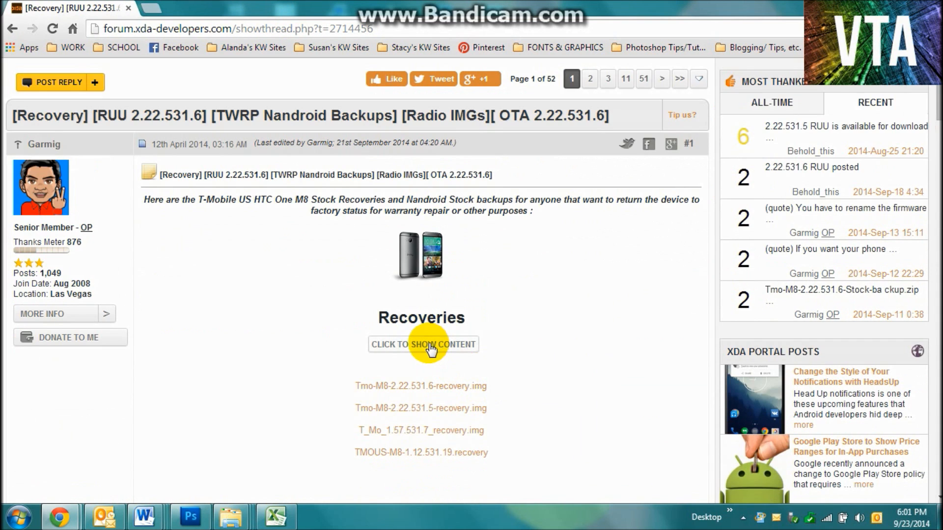
scroll("up", 3)
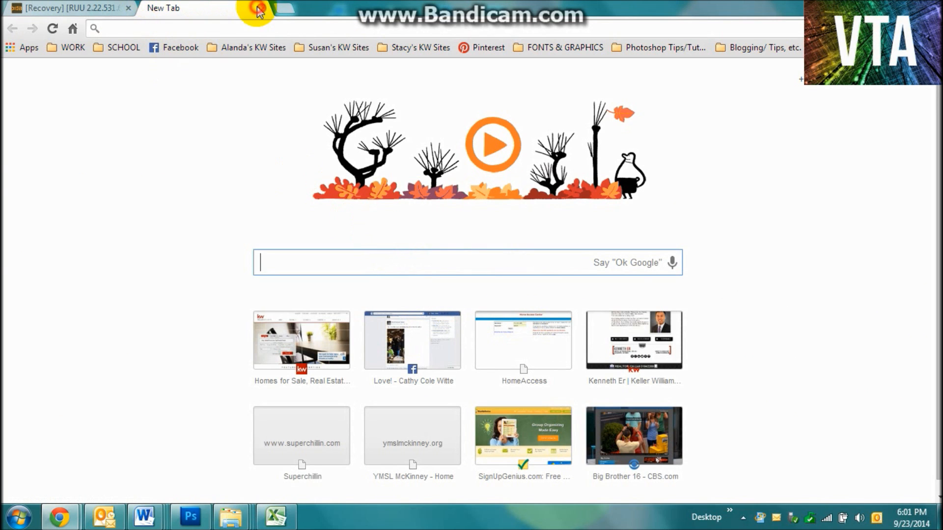
Leave the browser, open the desktop fastboot folder, and widen the Explorer window.
left_click(66, 7)
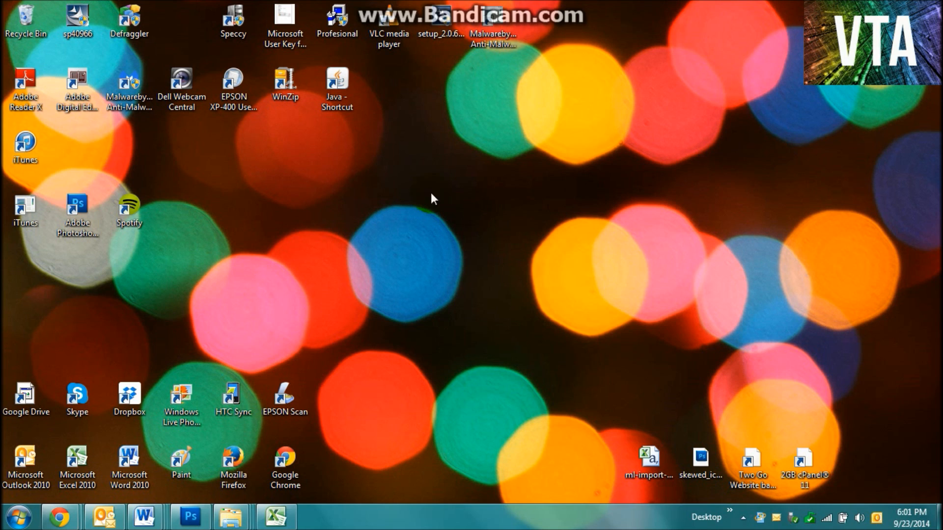
mouse_move(522, 187)
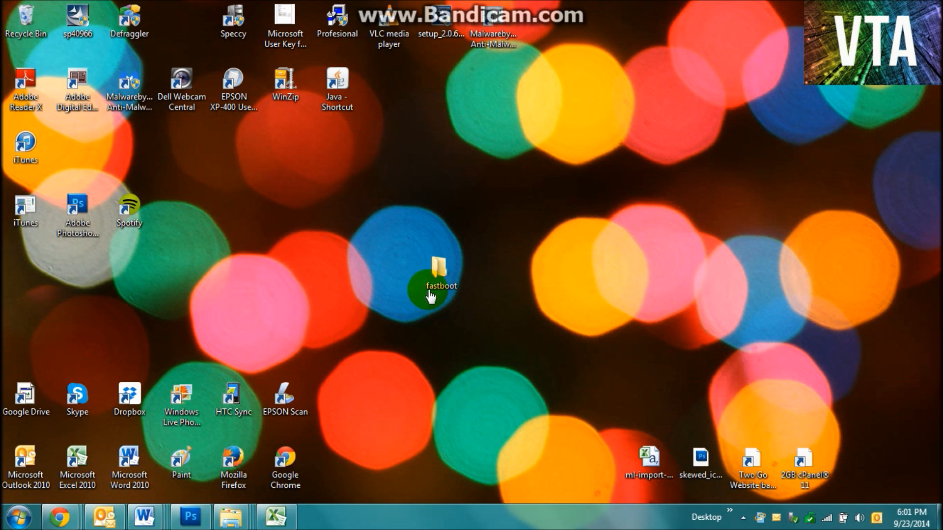
double_click(437, 276)
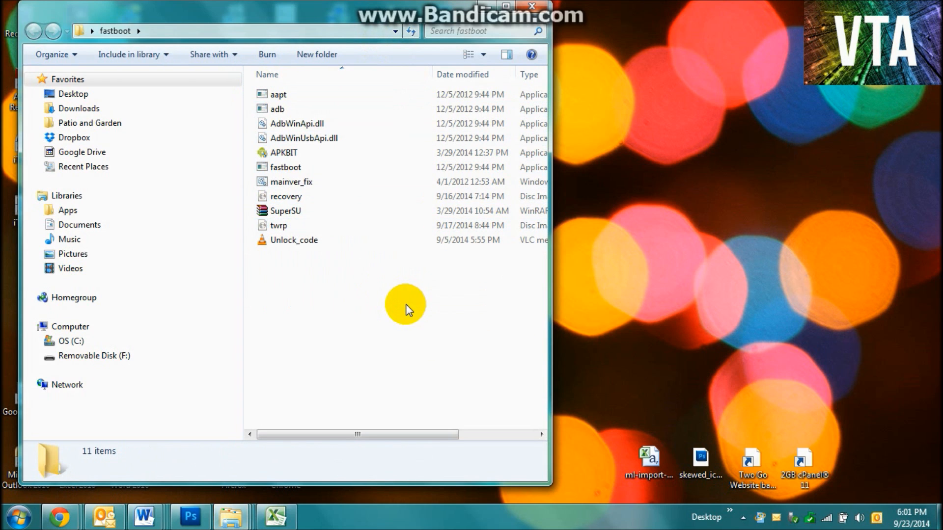
left_click(286, 210)
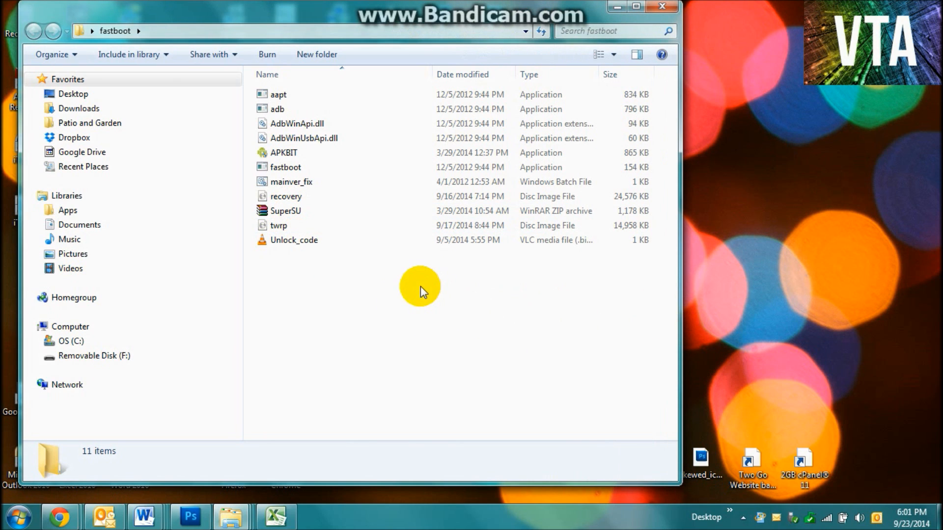
Highlight the Unlock_code, recovery and twrp image files in the fastboot folder.
left_click(294, 240)
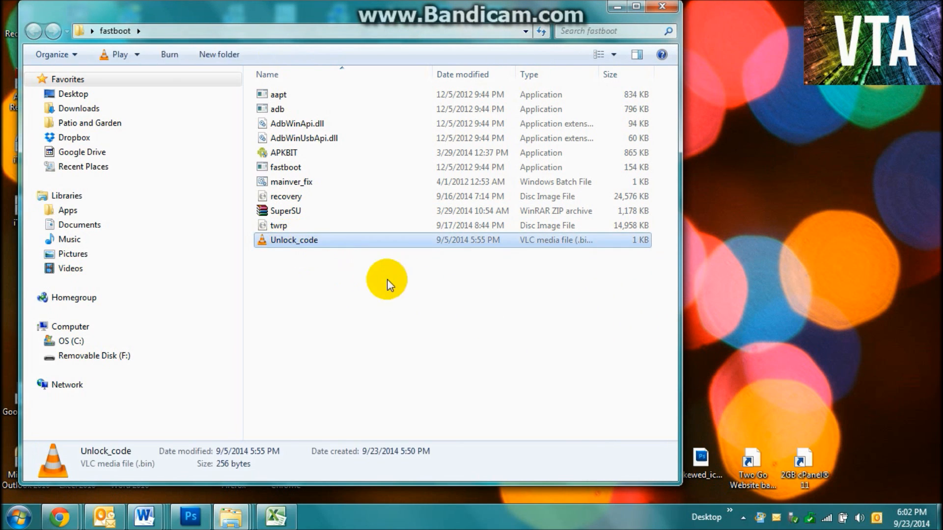
left_click(367, 301)
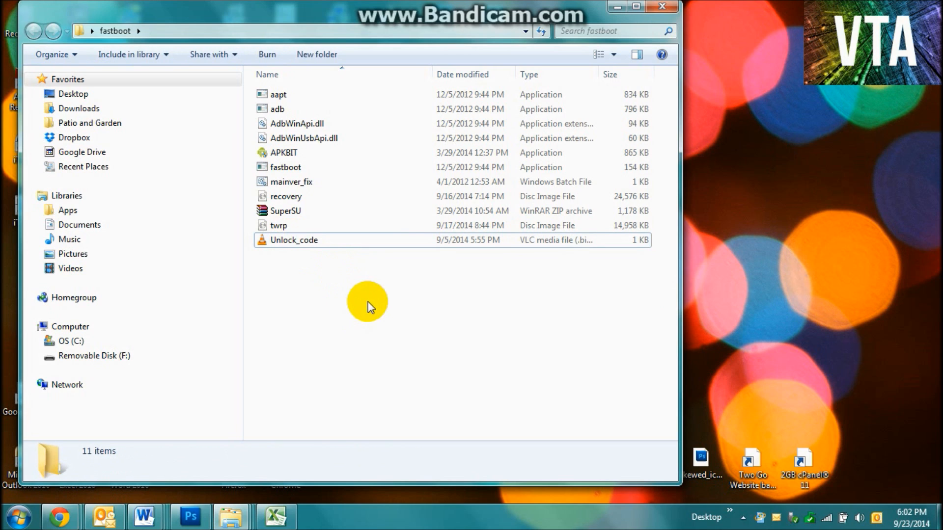
mouse_move(453, 361)
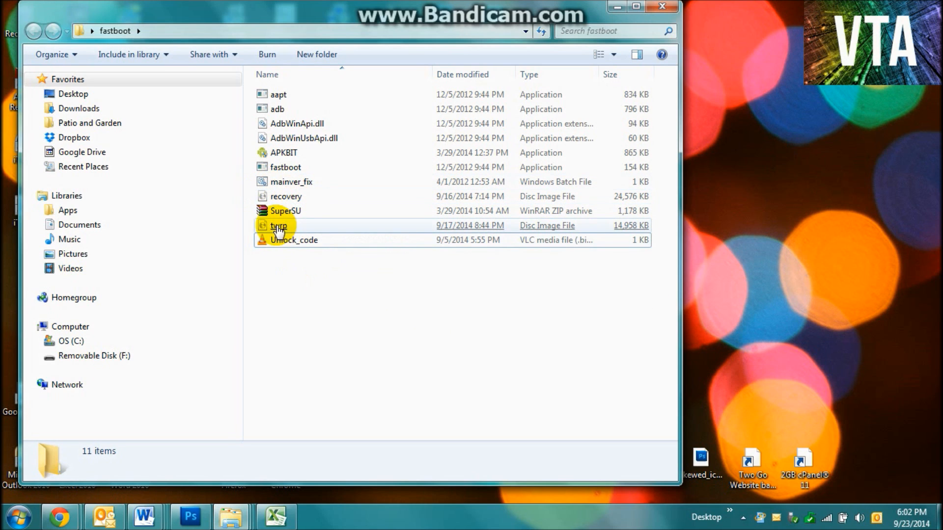
mouse_move(279, 231)
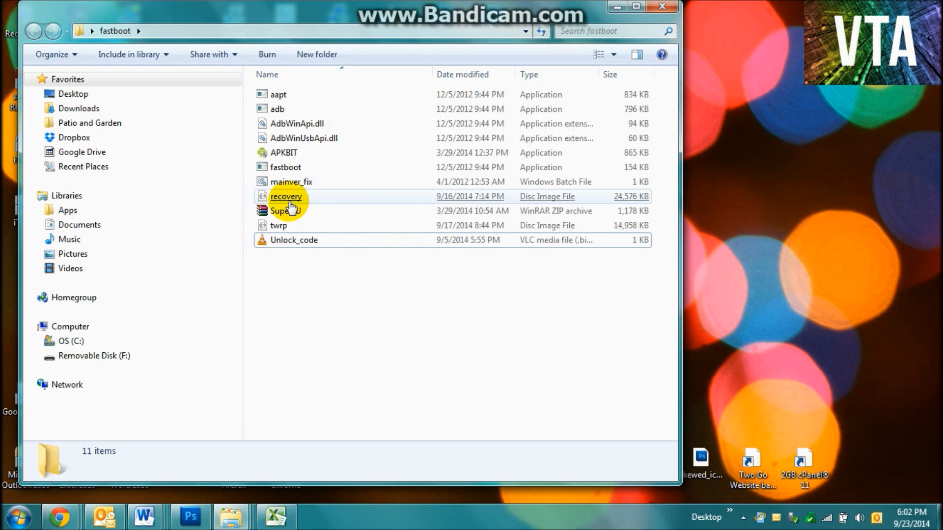
left_click(286, 197)
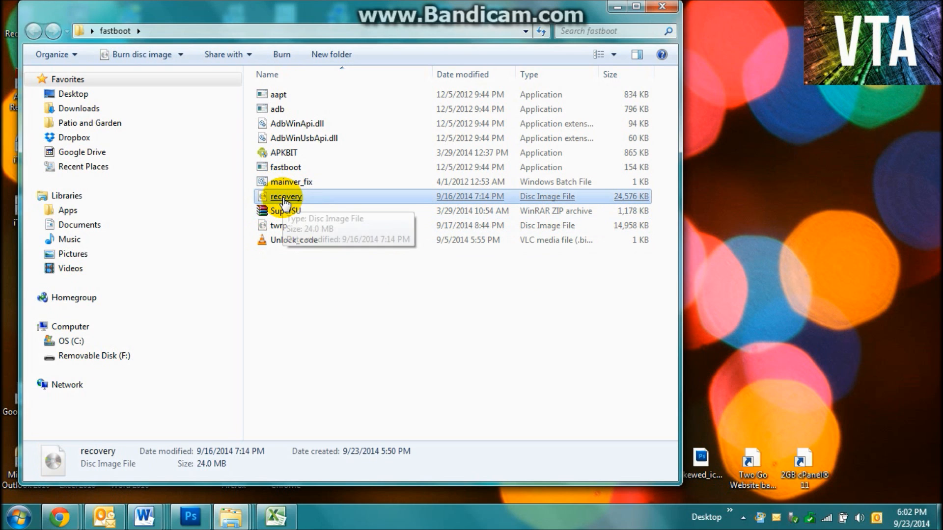
mouse_move(336, 285)
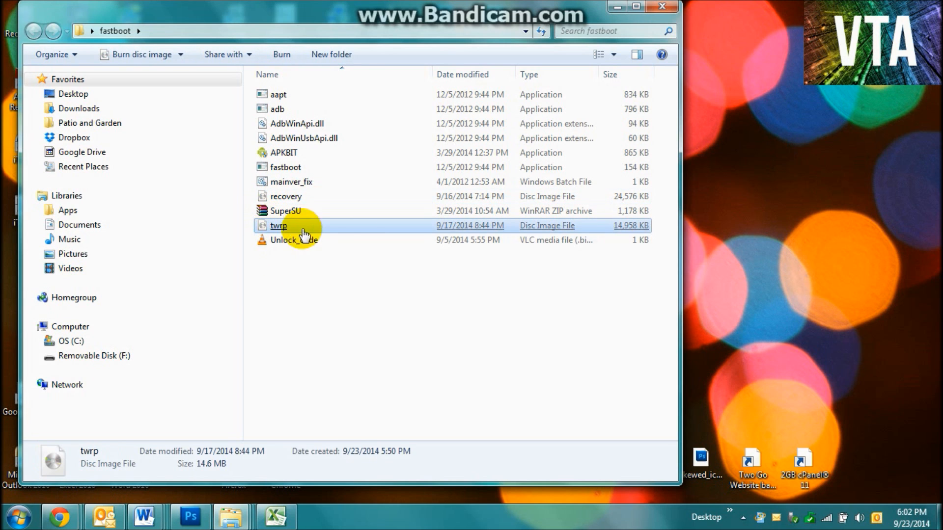
left_click(401, 281)
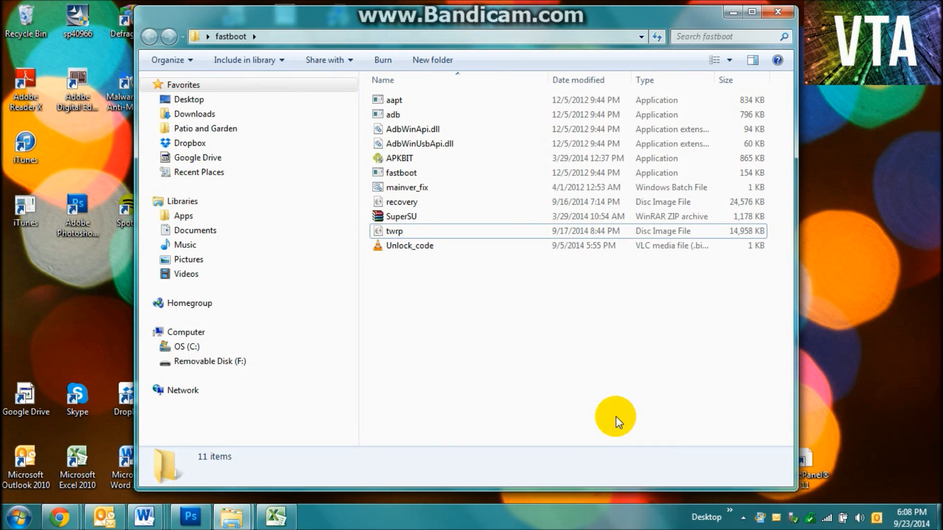
mouse_move(619, 419)
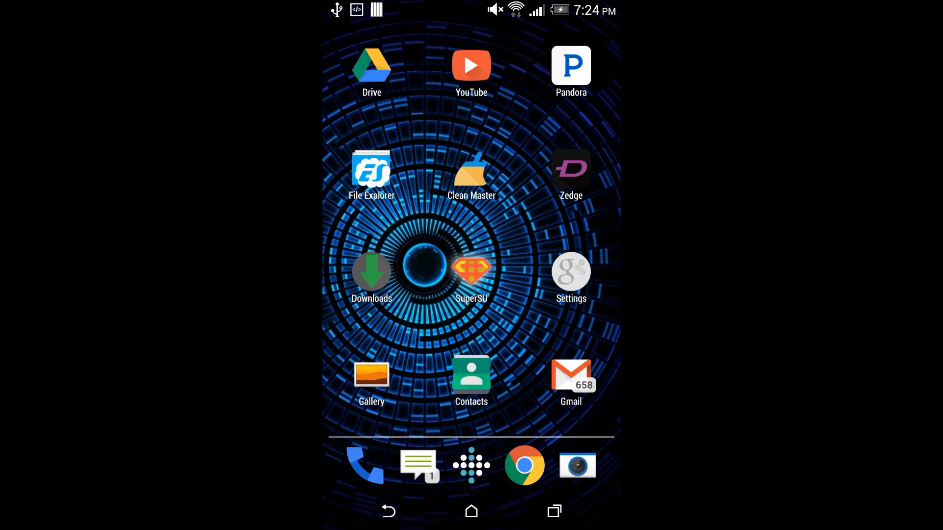
Open SuperSU's Settings tab and scroll down to the cleanup section.
left_click(471, 272)
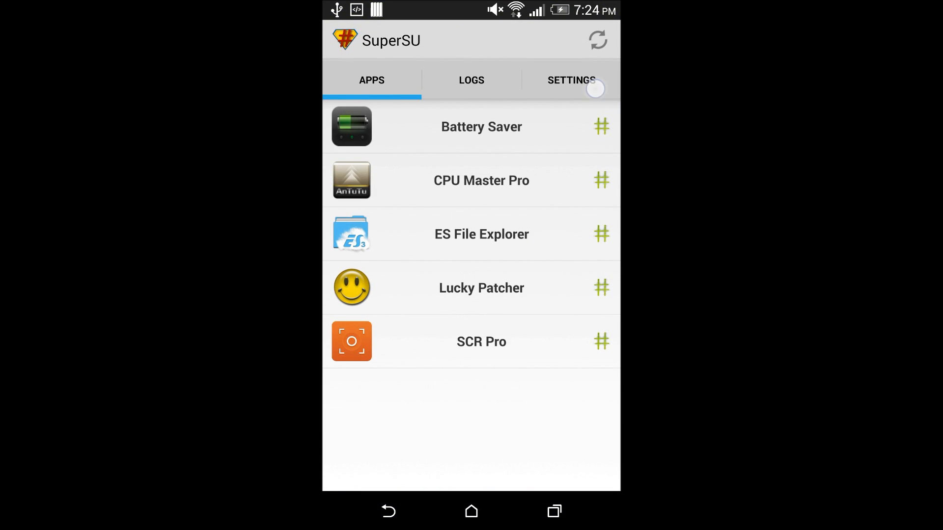
left_click(570, 80)
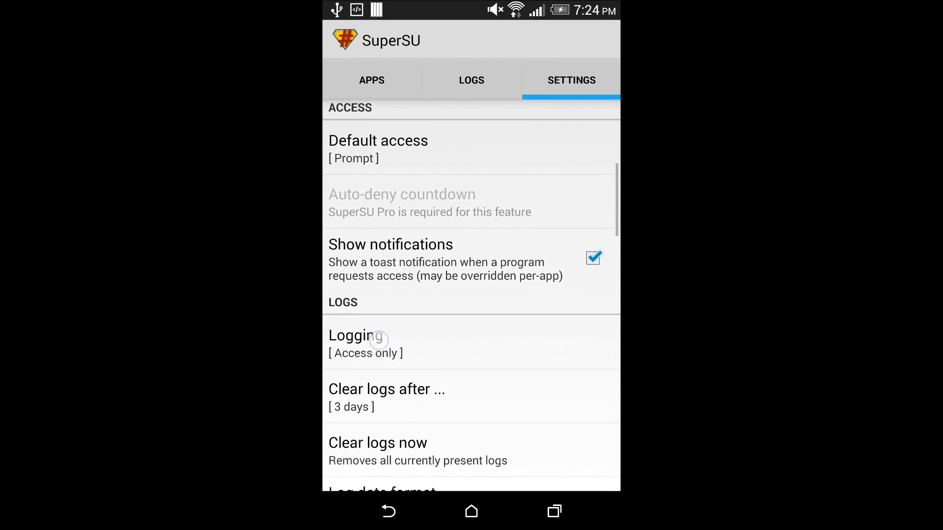
scroll("down", 3)
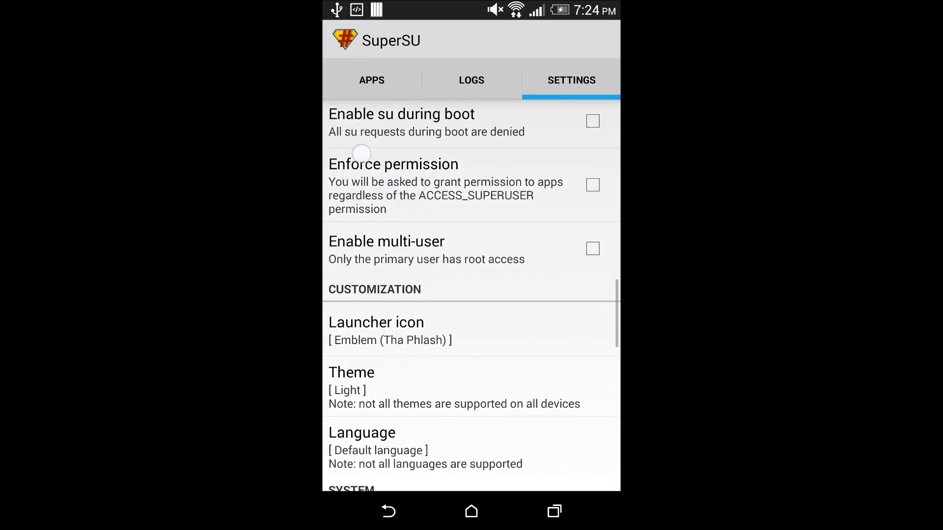
scroll("down", 3)
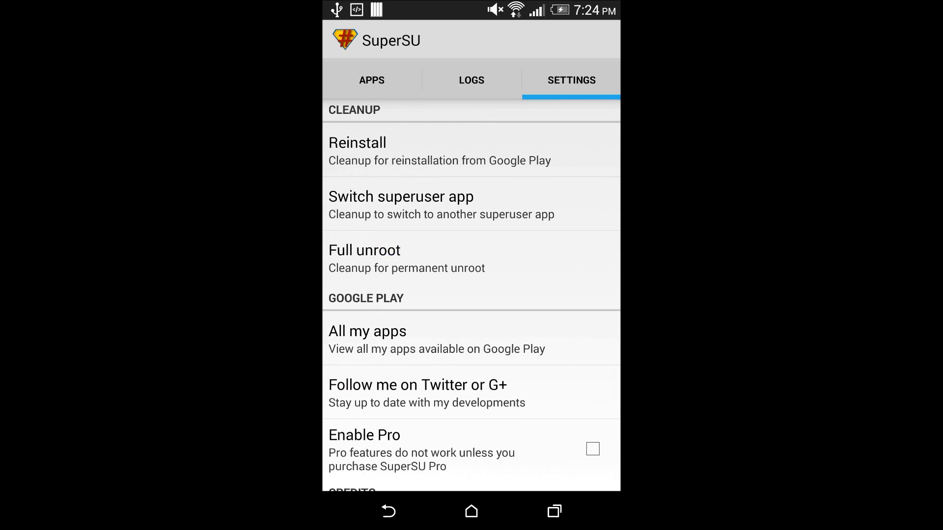
Cancel the Full unroot warning so root stays, then return home.
left_click(365, 250)
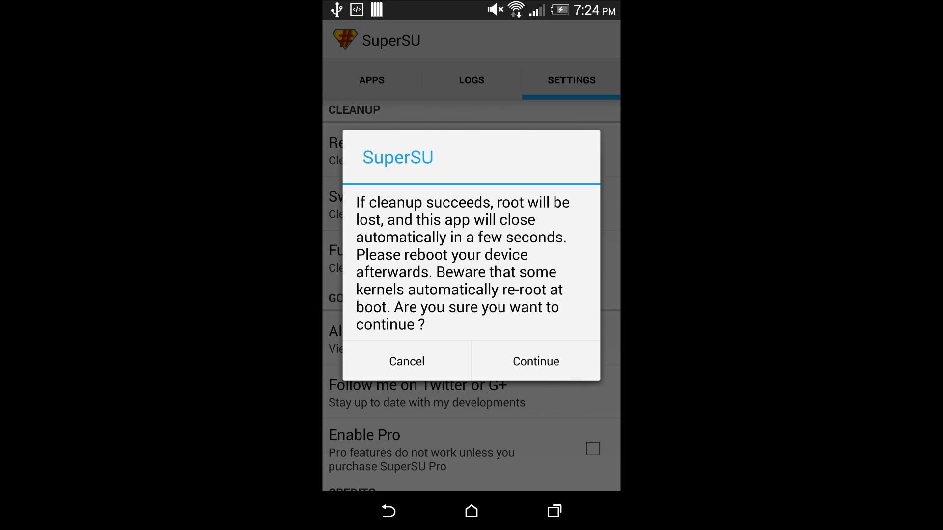
left_click(407, 361)
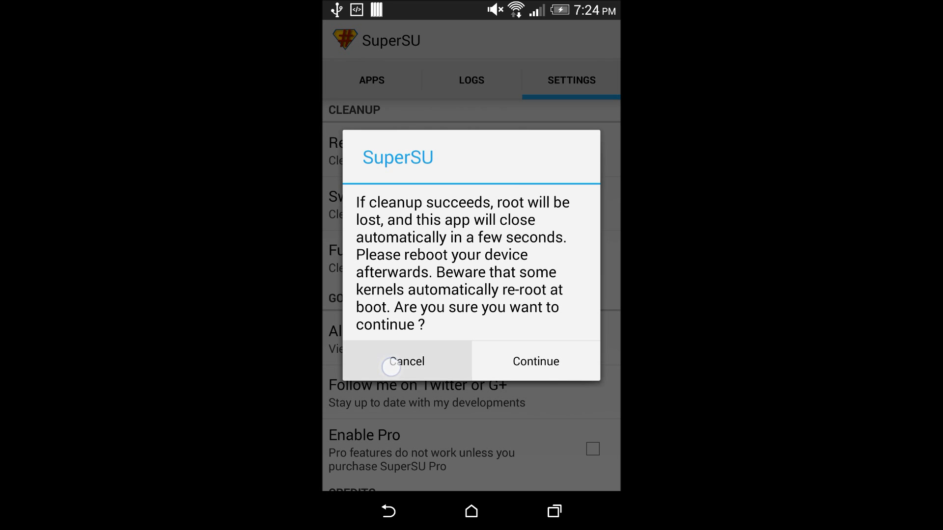
left_click(406, 362)
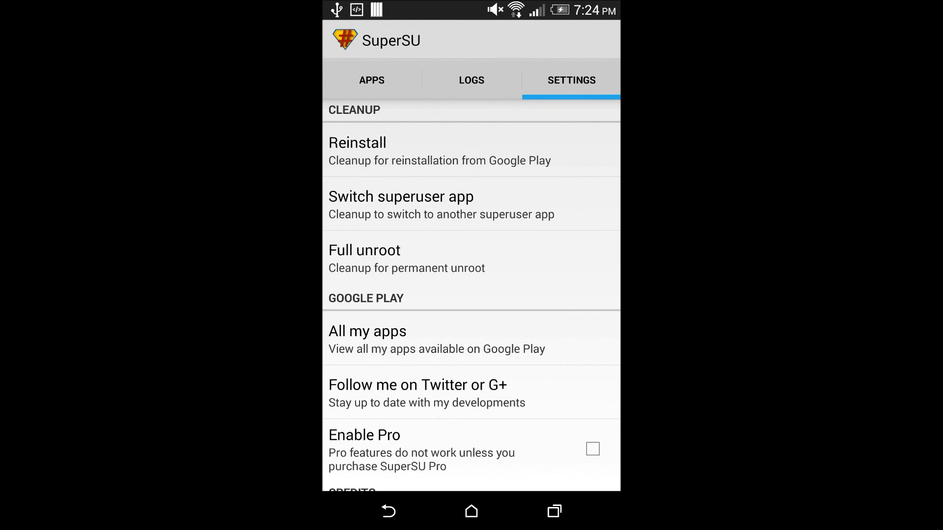
left_click(472, 511)
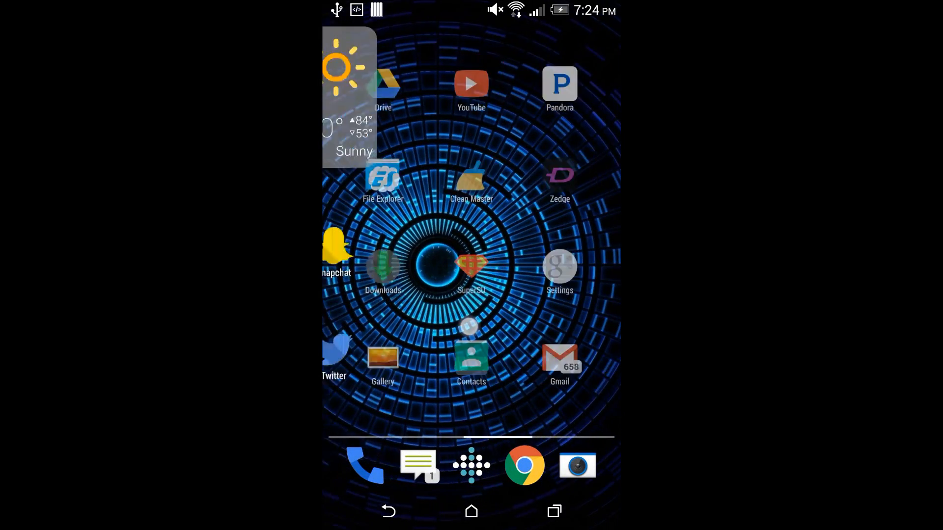
Launch ES File Explorer, go from sdcard to the device root '/', and browse its folders.
left_click(383, 178)
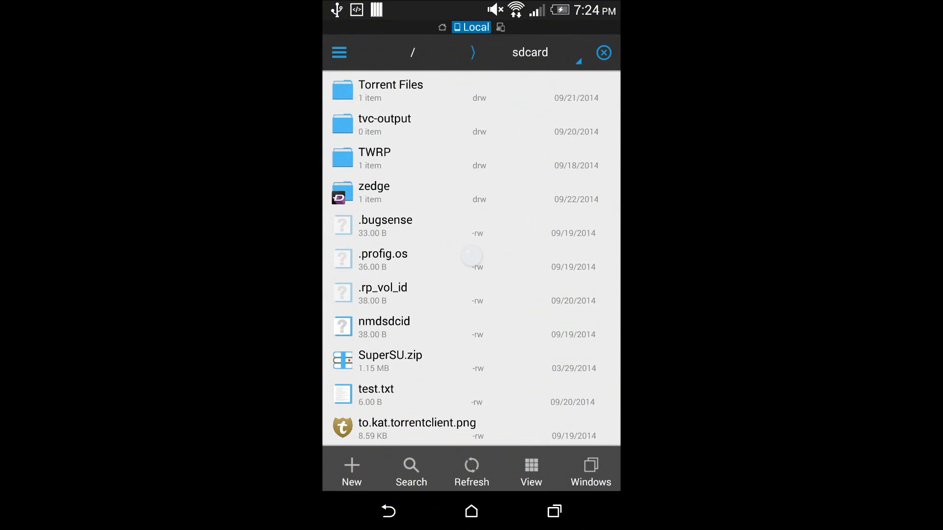
scroll("up", 3)
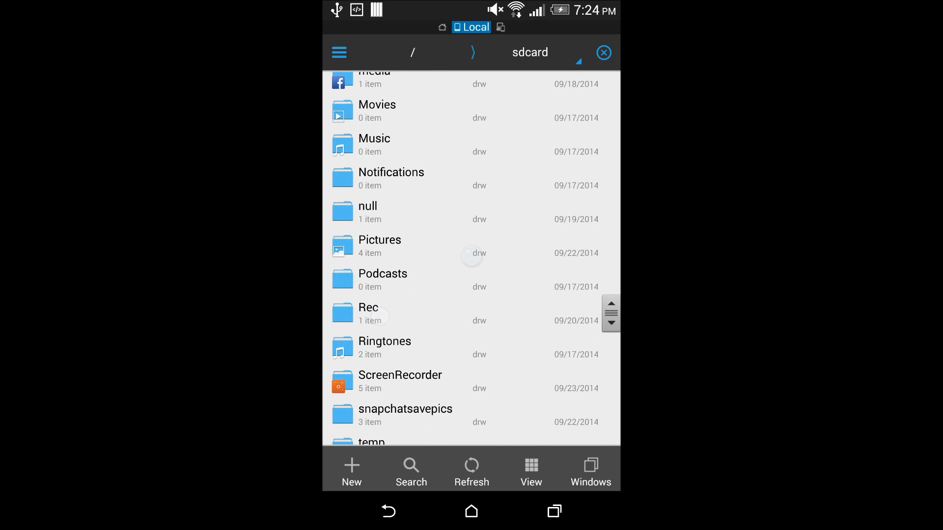
left_click(412, 53)
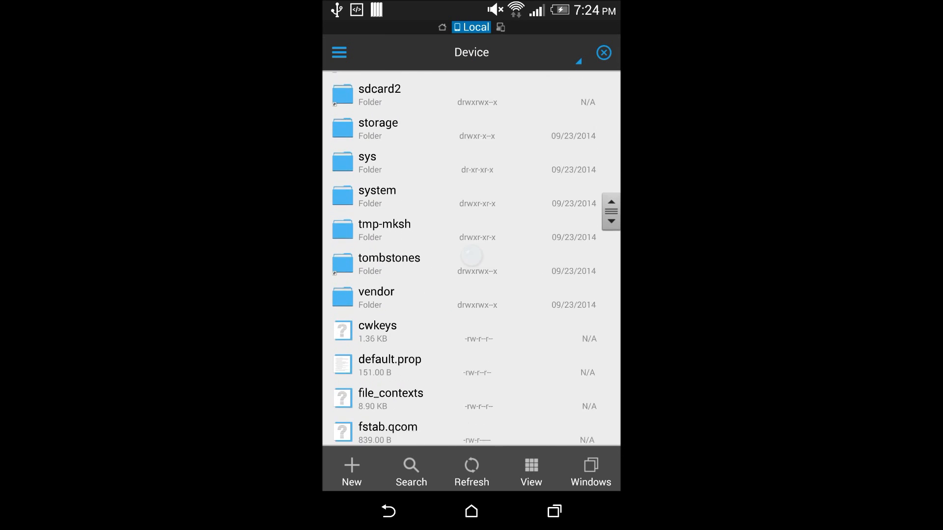
scroll("up", 3)
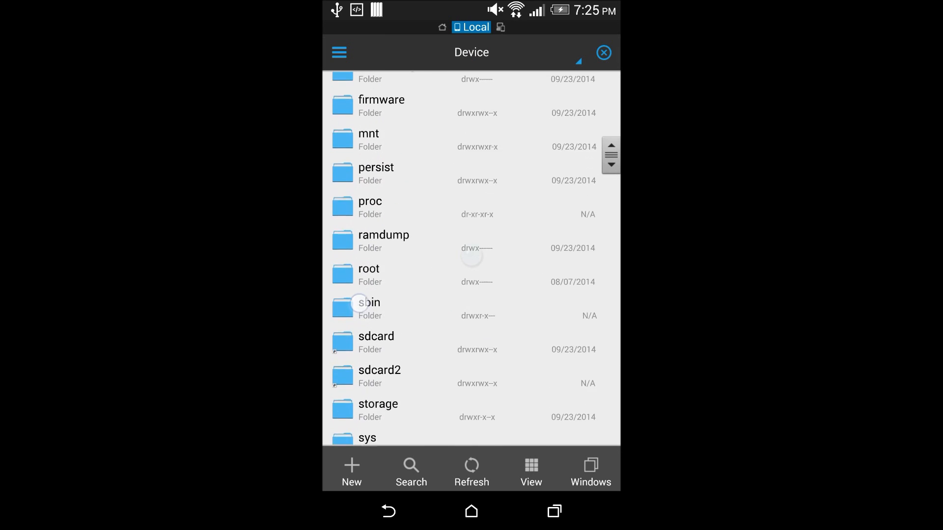
scroll("down", 3)
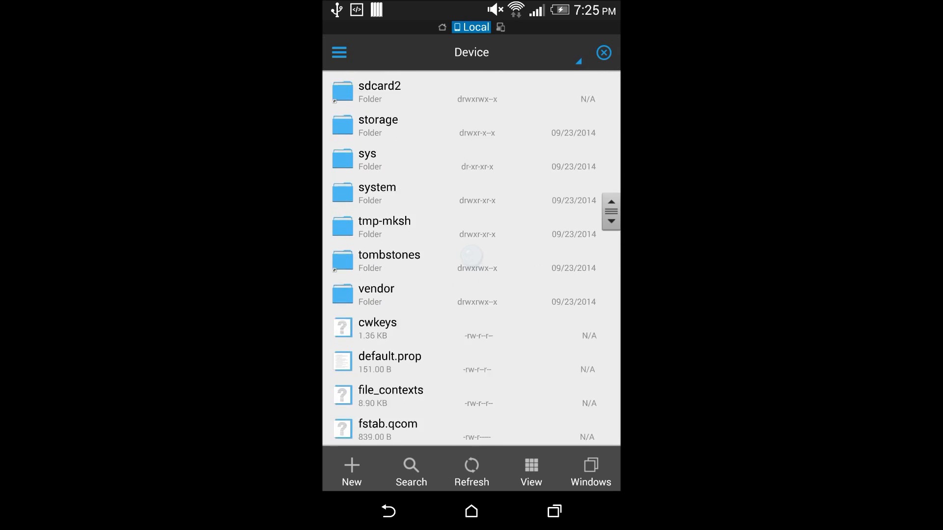
scroll("up", 3)
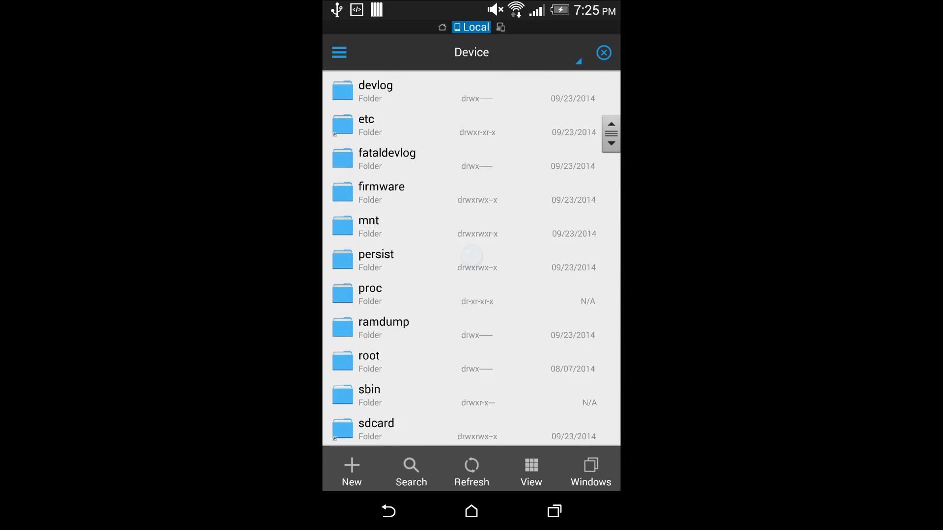
scroll("up", 3)
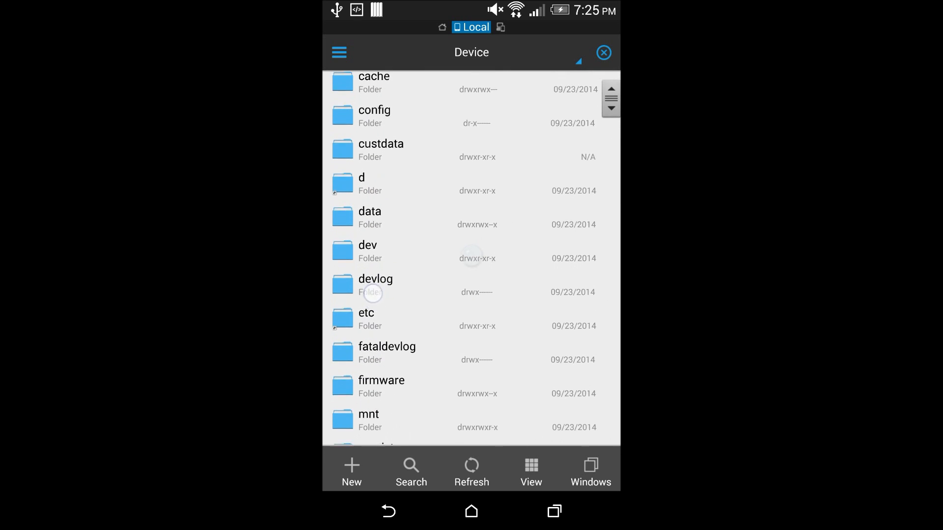
scroll("up", 3)
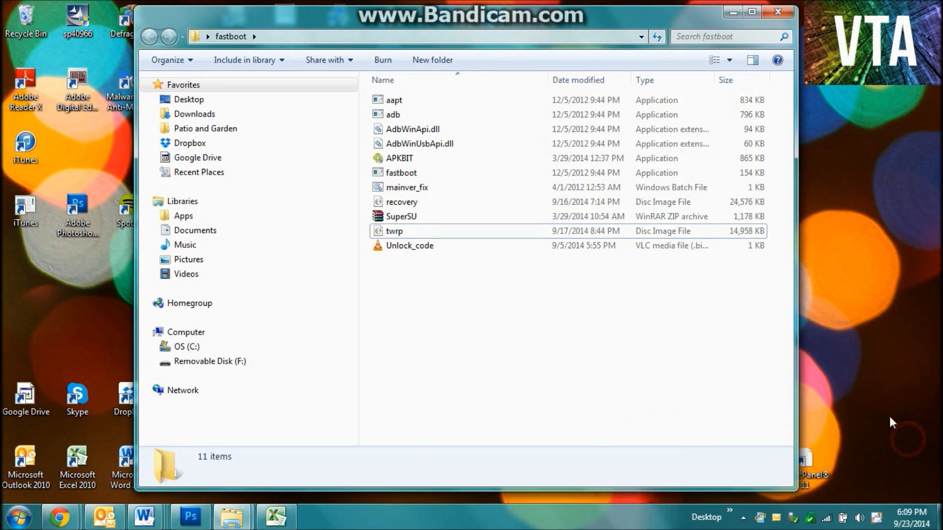
mouse_move(512, 382)
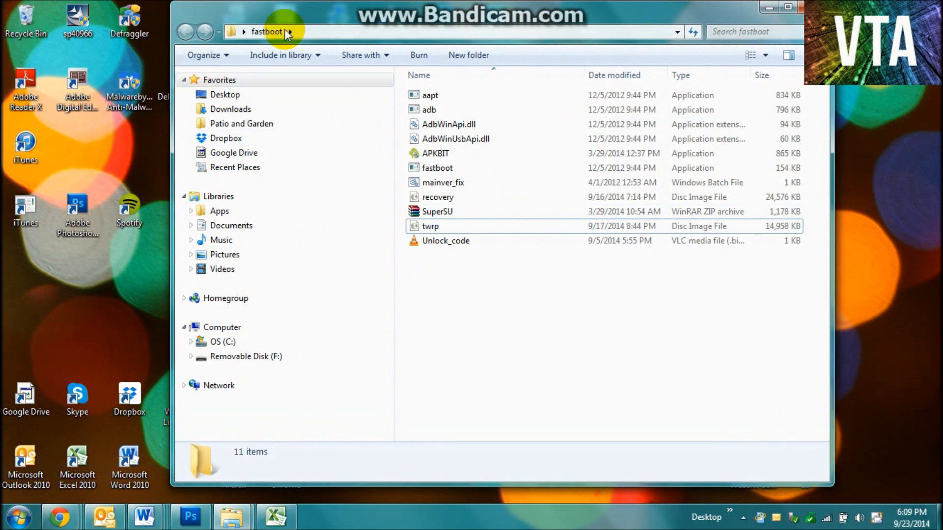
mouse_move(402, 450)
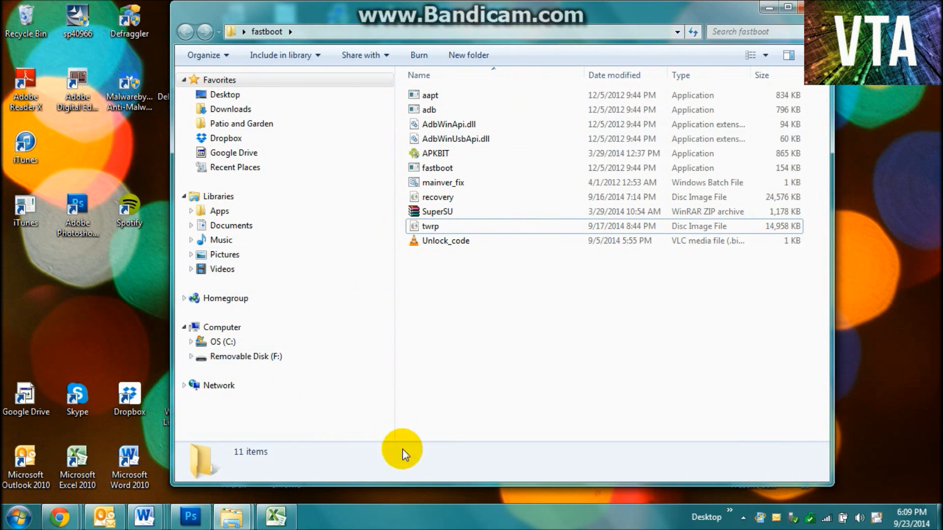
mouse_move(234, 36)
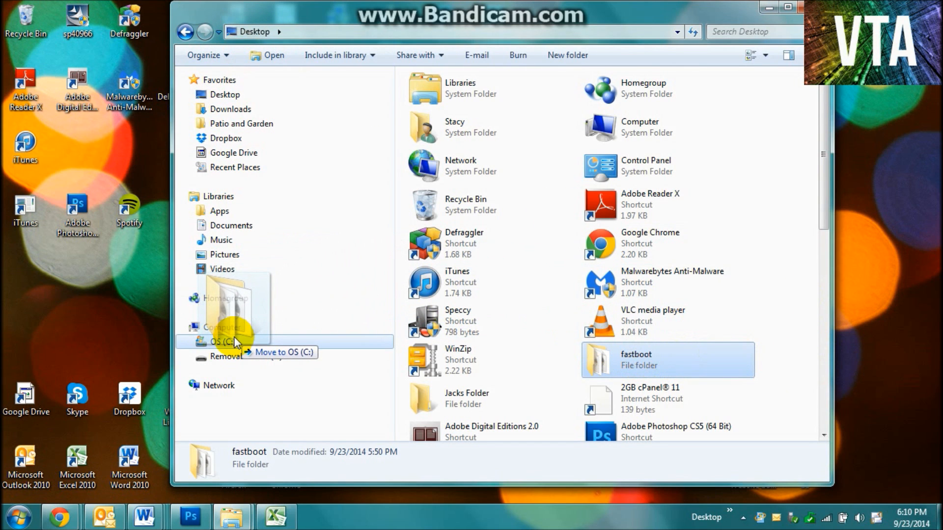
Open OS (C:) and then the fastboot folder moved there.
left_click(223, 342)
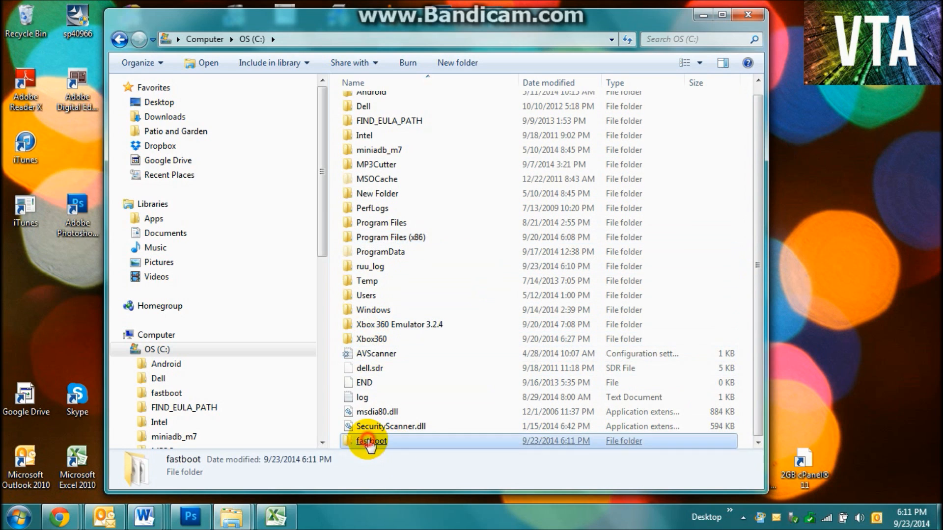
double_click(370, 440)
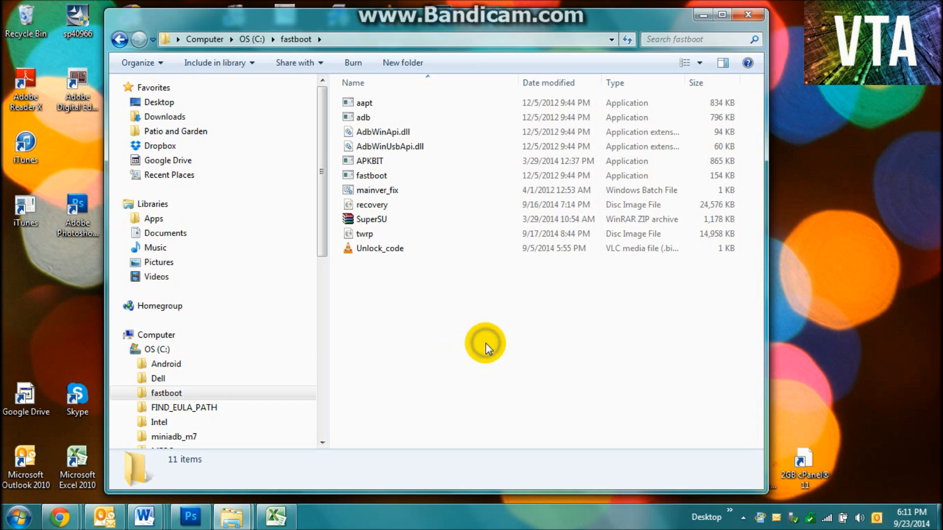
Open a command window in C:\fastboot and type adb.exe at the prompt.
right_click(485, 344)
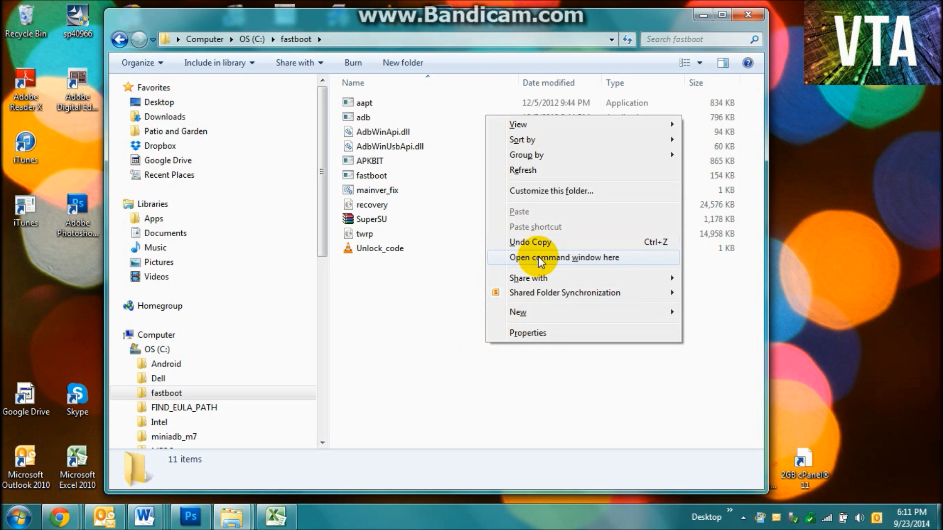
left_click(563, 258)
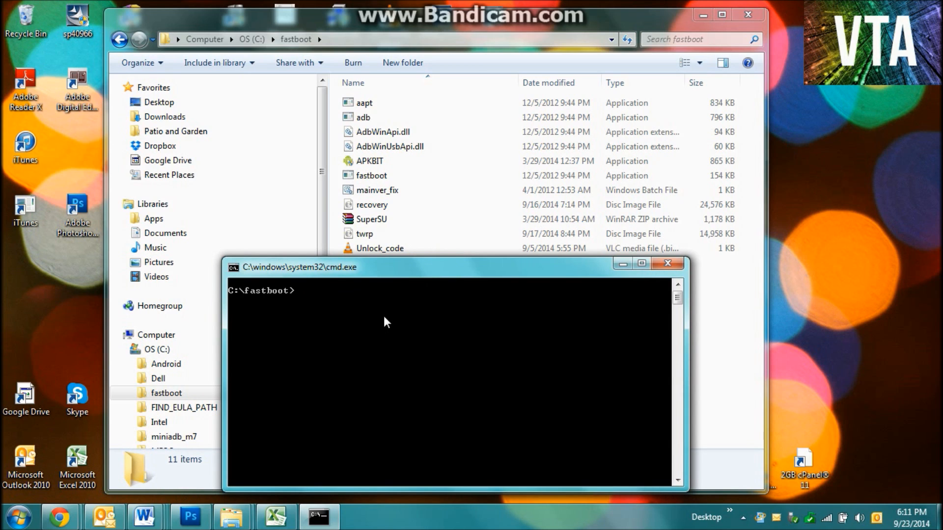
type("a")
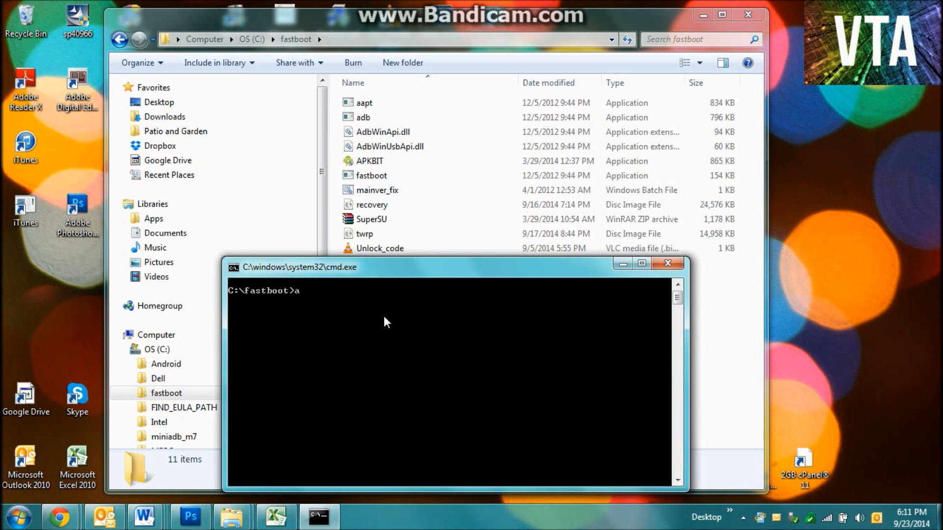
type("db.e")
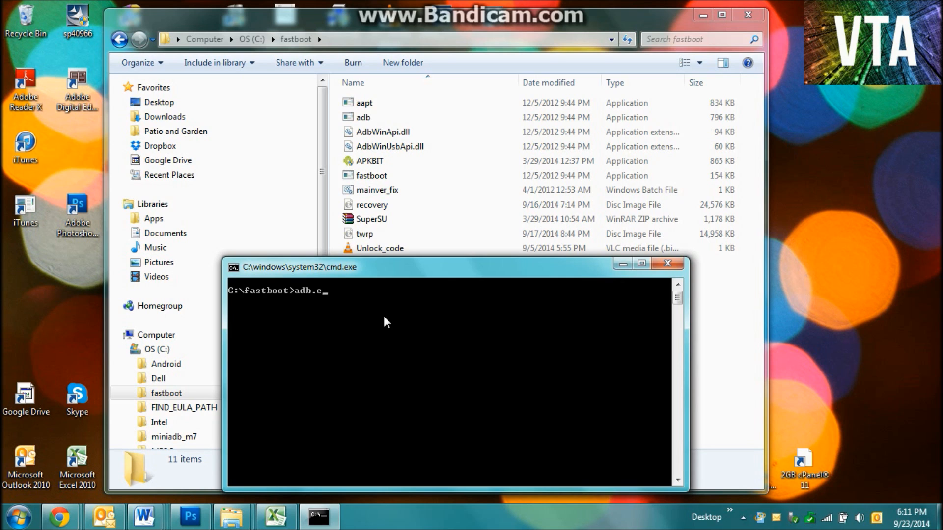
type("xe")
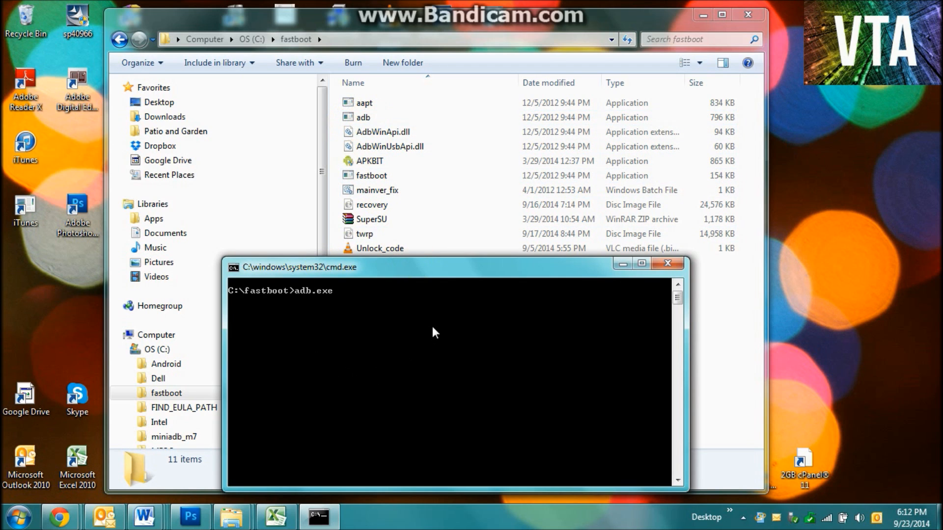
Show adb's usage help, then run adb devices, which restarts the adb server.
key("Return")
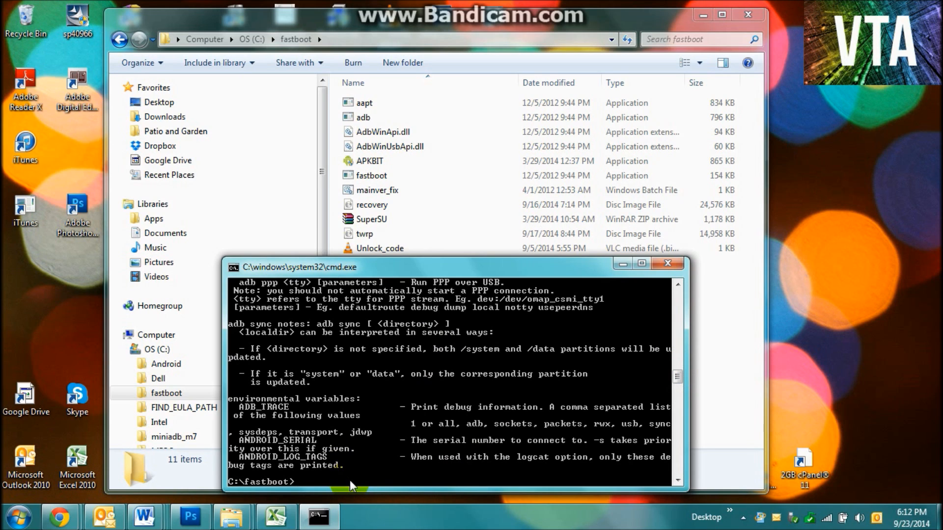
type("adb")
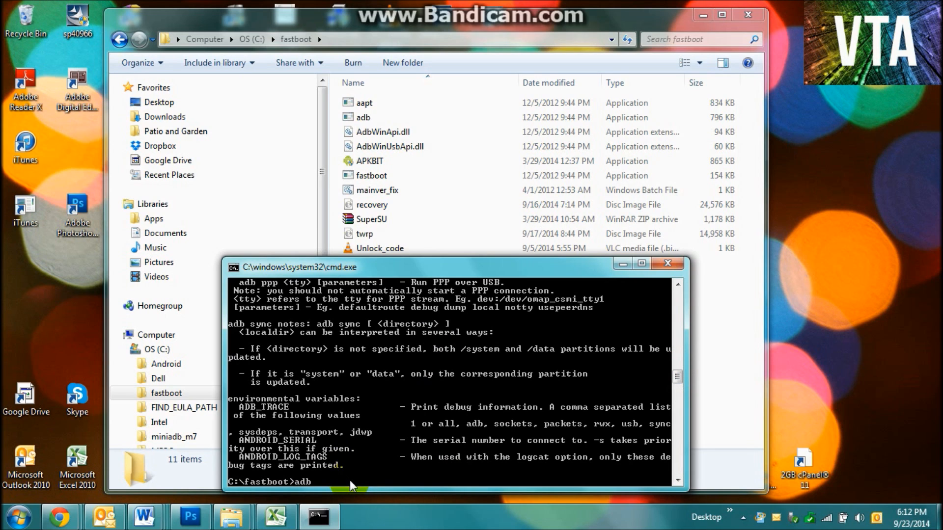
type("devices")
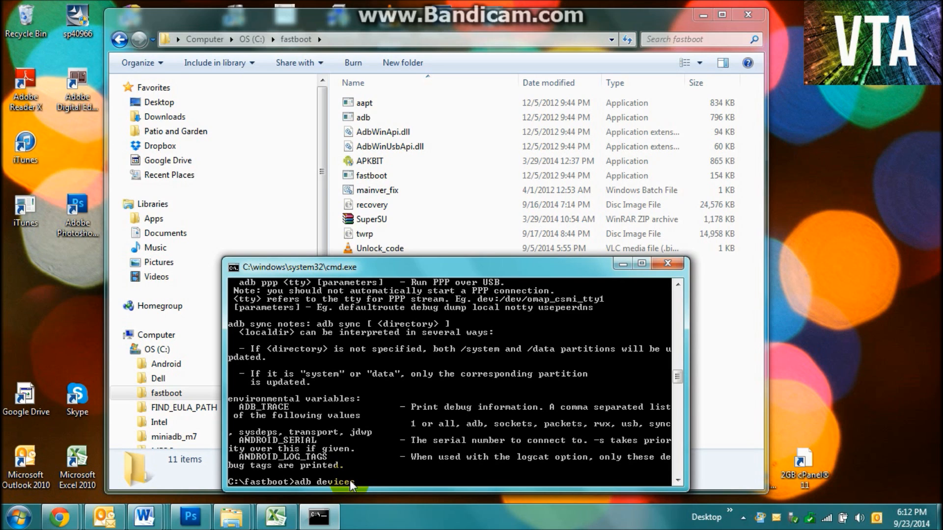
key("Return")
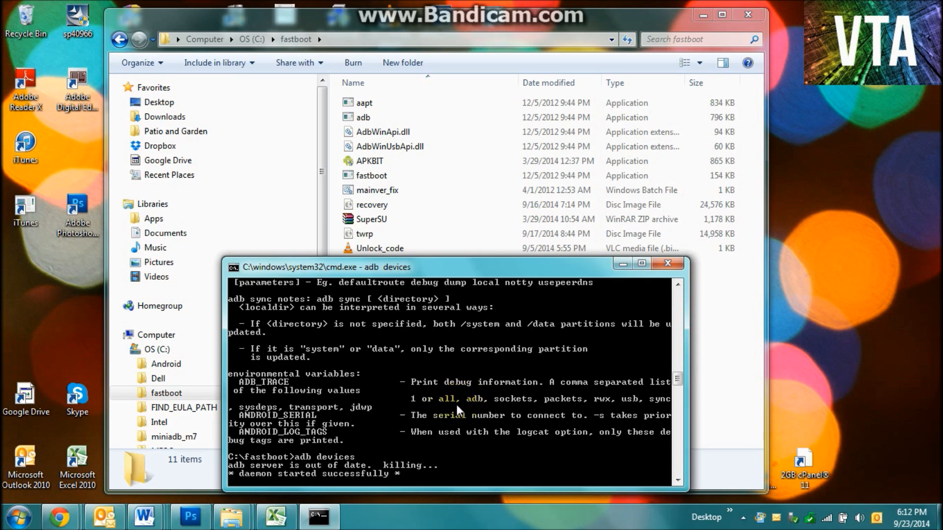
mouse_move(454, 414)
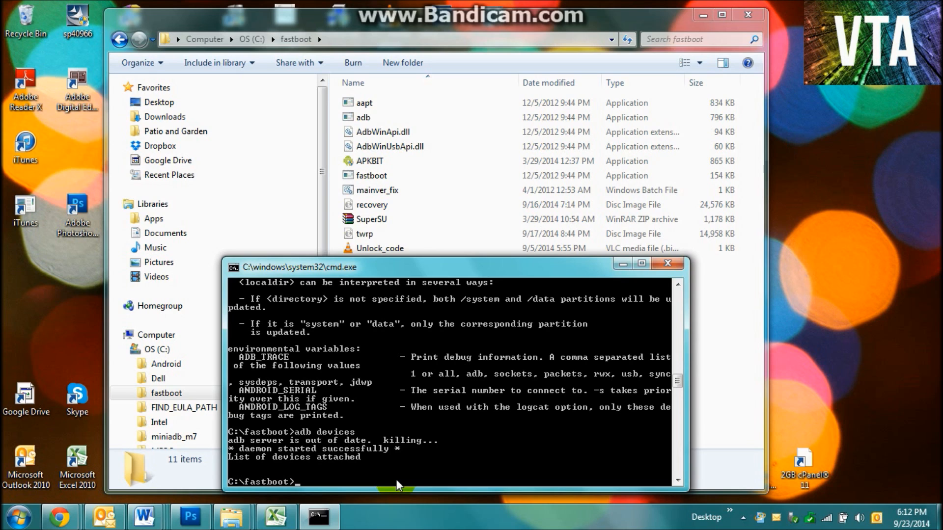
Run 'fastboot flash recovery recovery.img', writing the recovery partition in 2.375 seconds.
type("f")
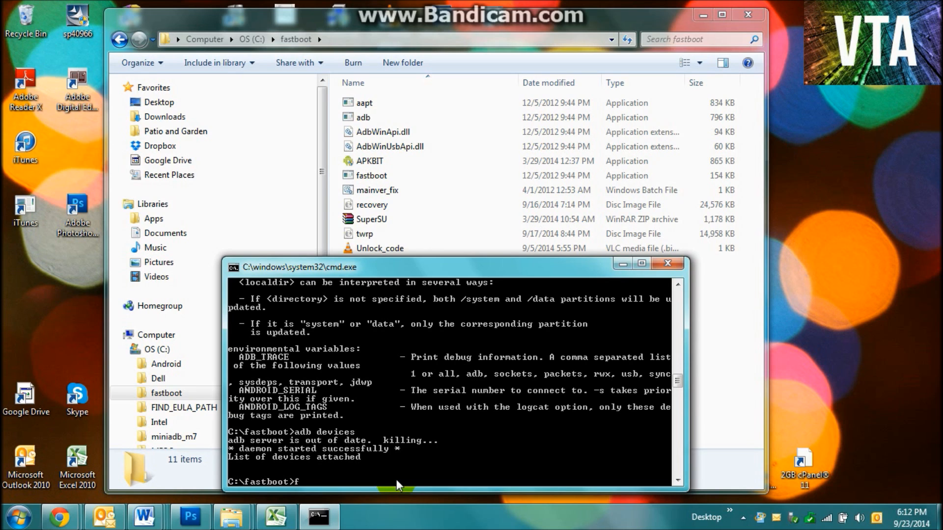
type("astboot")
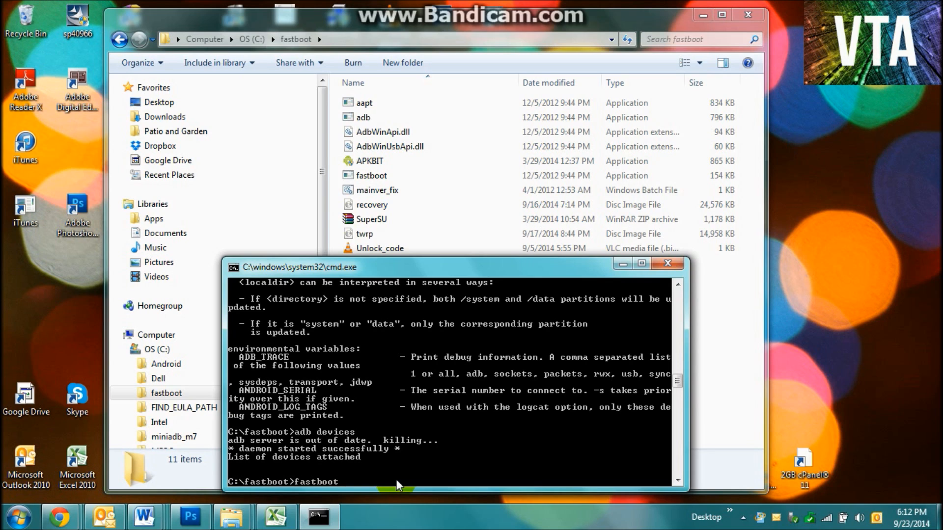
type("flash re")
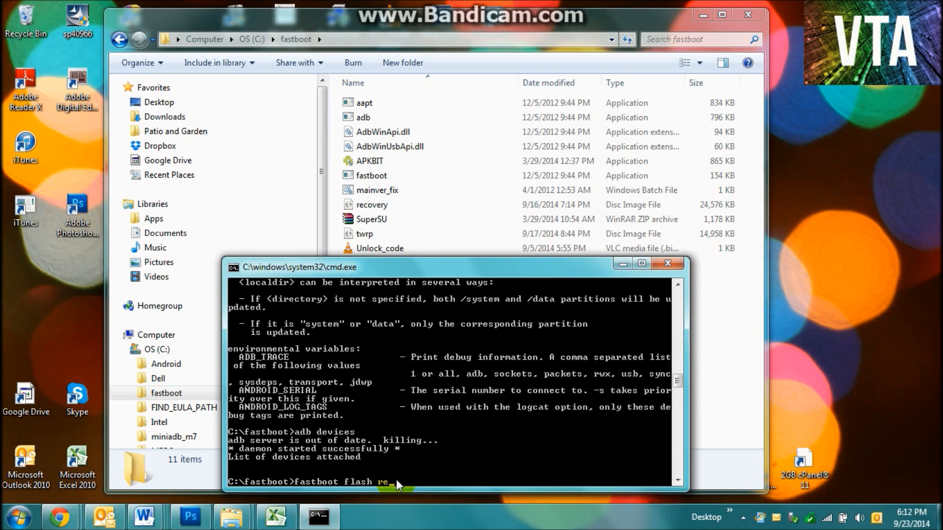
type("covery")
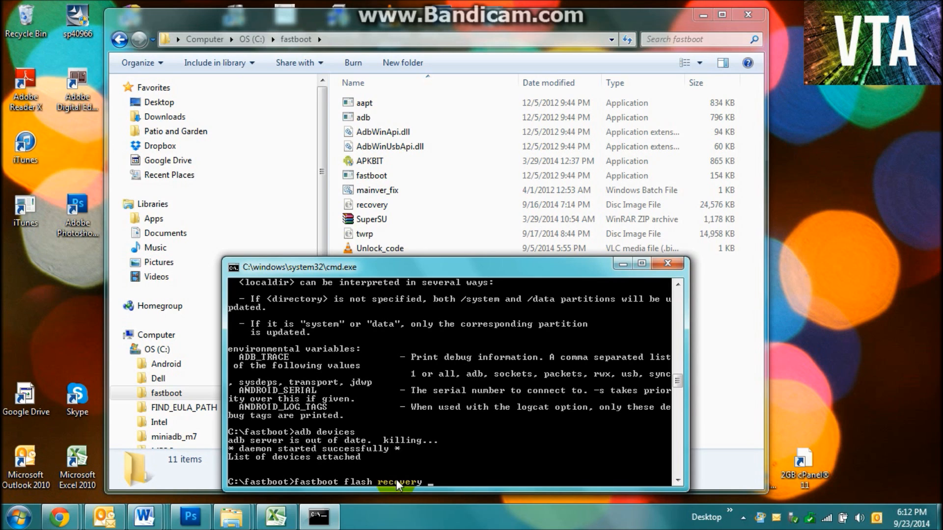
type("recovery")
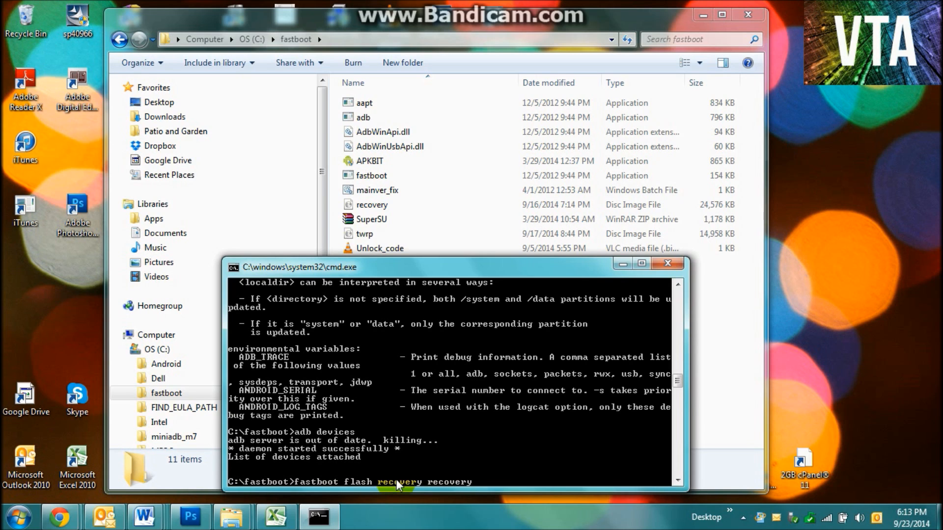
type("im")
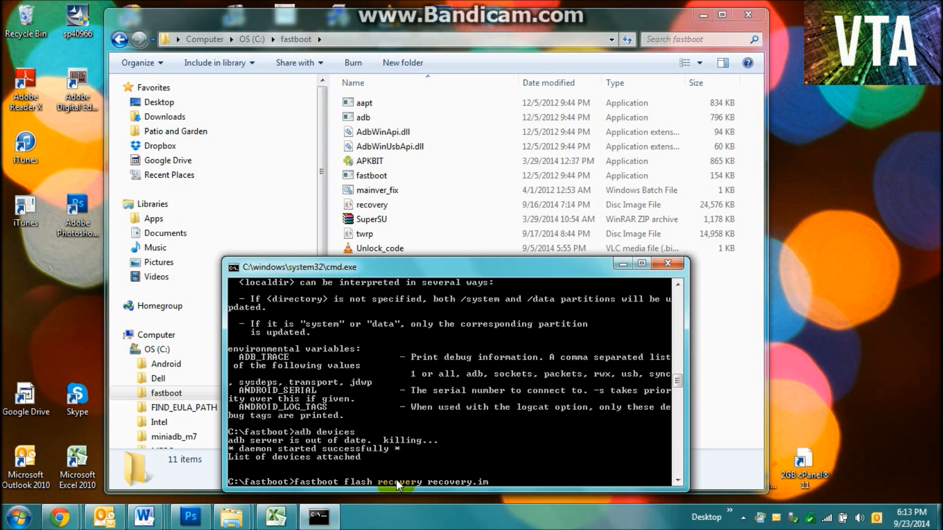
type("g")
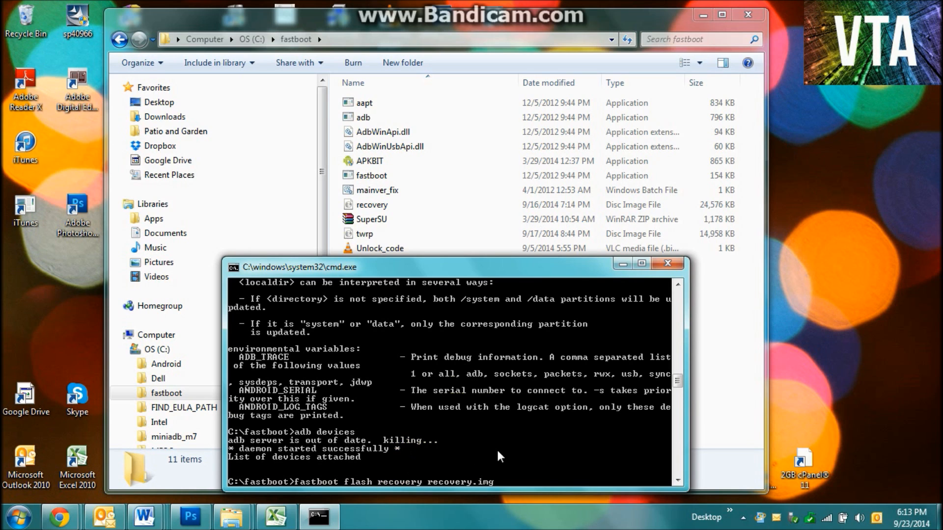
mouse_move(581, 439)
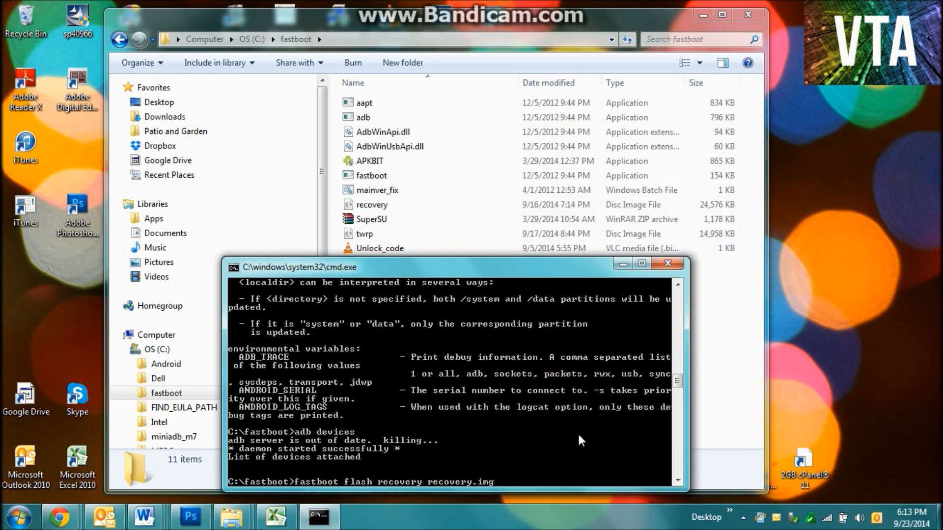
key("Return")
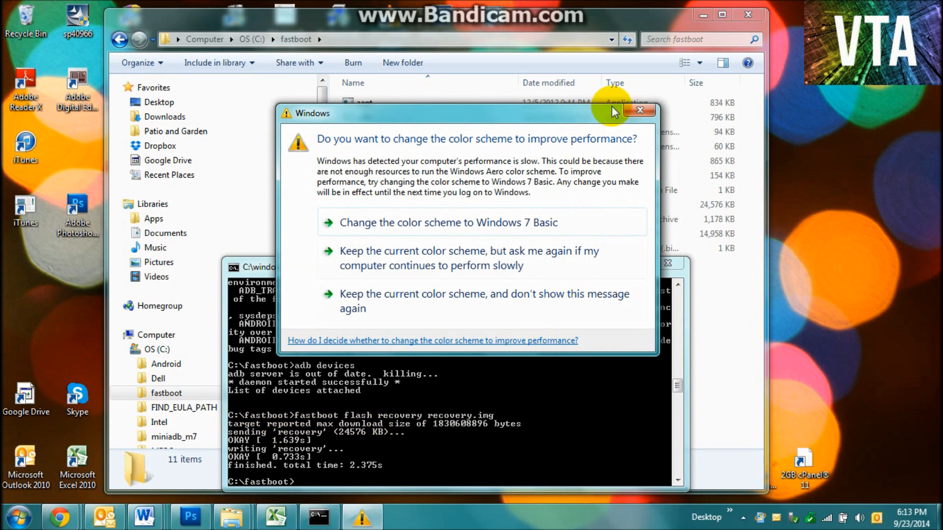
Dismiss the Windows 'change the color scheme' performance warning dialog.
left_click(639, 110)
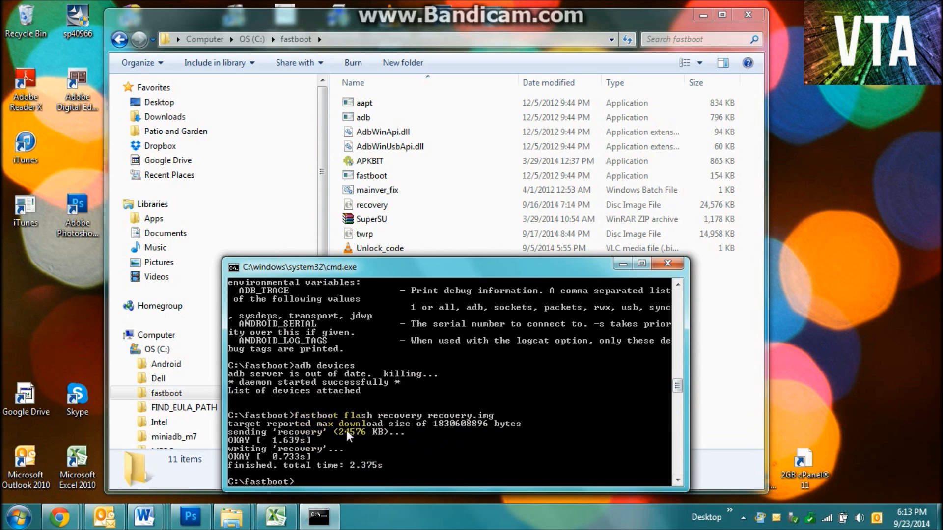
Start Task Manager from the taskbar and scroll the process list to find adb.exe.
right_click(421, 516)
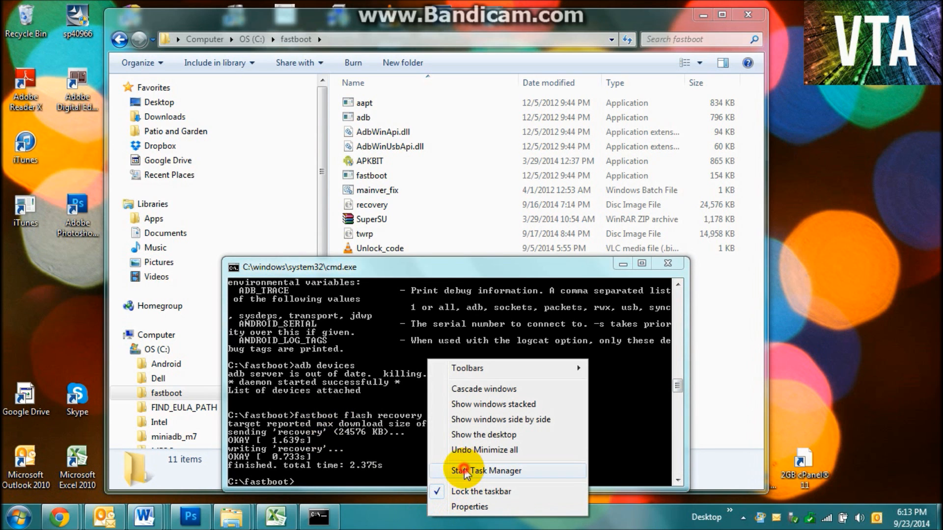
left_click(487, 471)
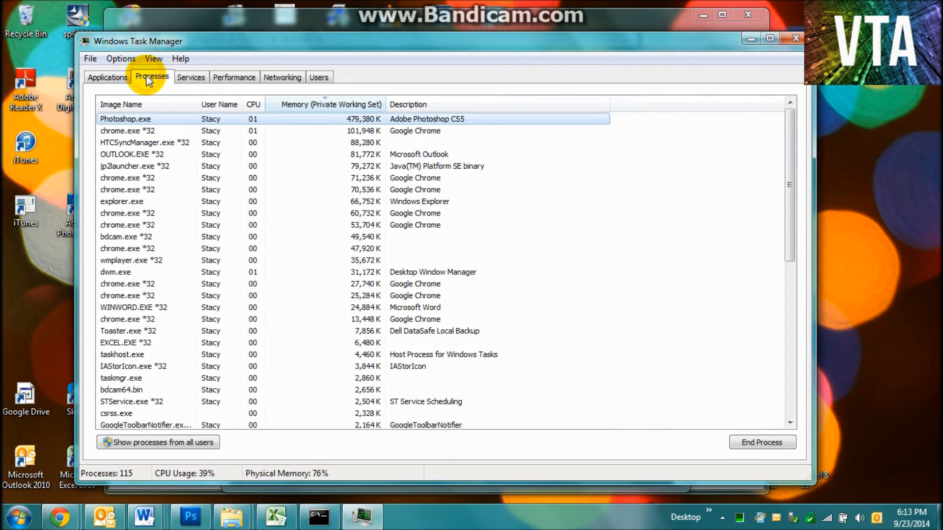
scroll("down", 3)
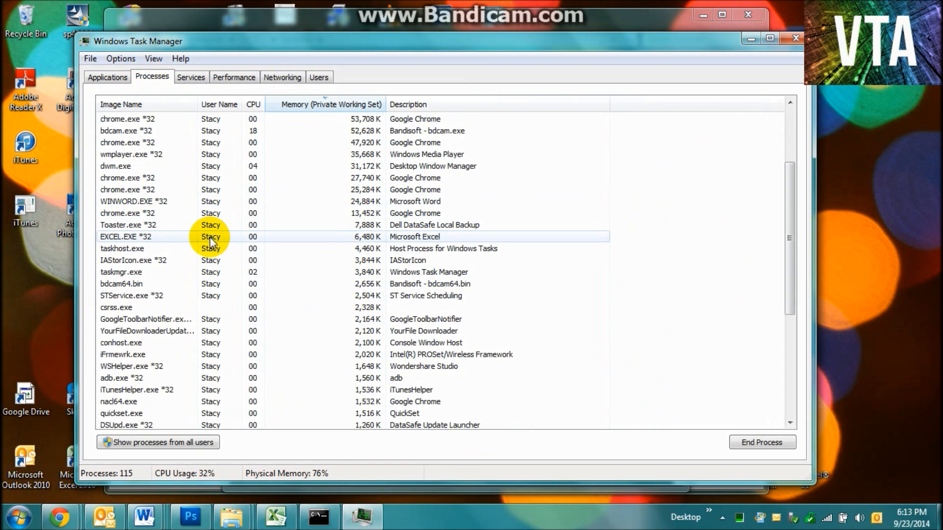
scroll("down", 3)
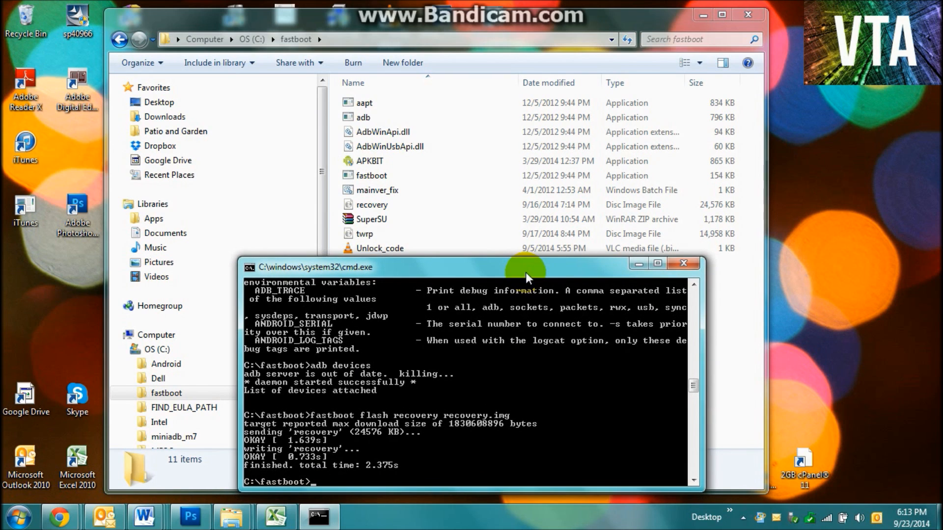
mouse_move(490, 389)
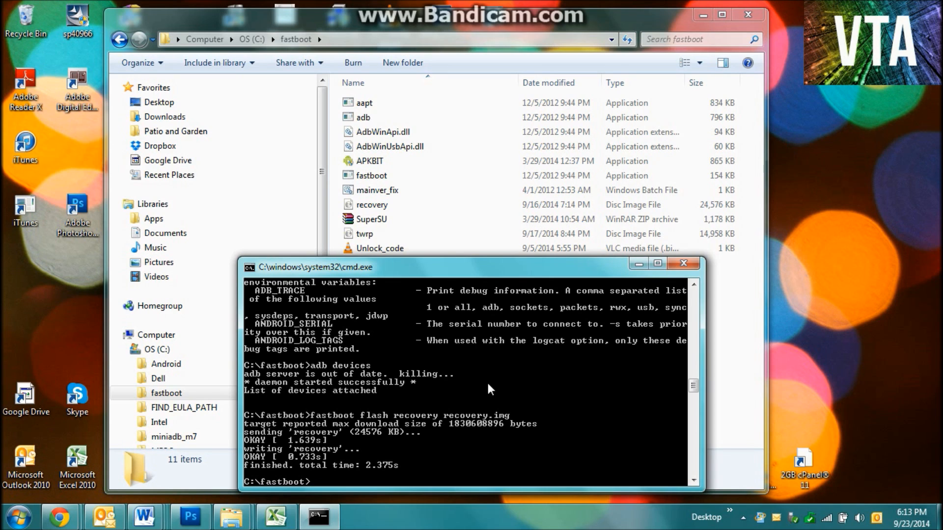
Retype 'fastboot flash recovery recovery.img' at the prompt without running it.
type("fastboot flash recovery recovery.img")
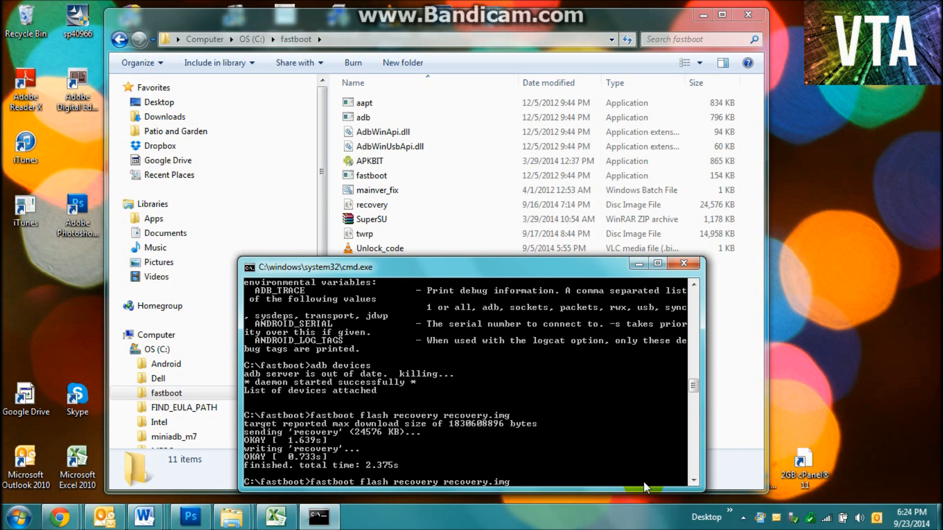
mouse_move(732, 346)
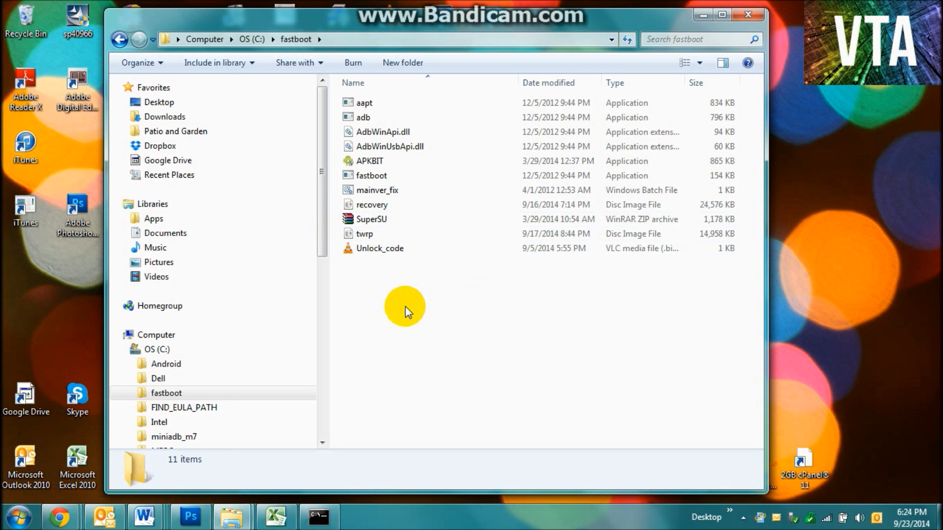
mouse_move(379, 248)
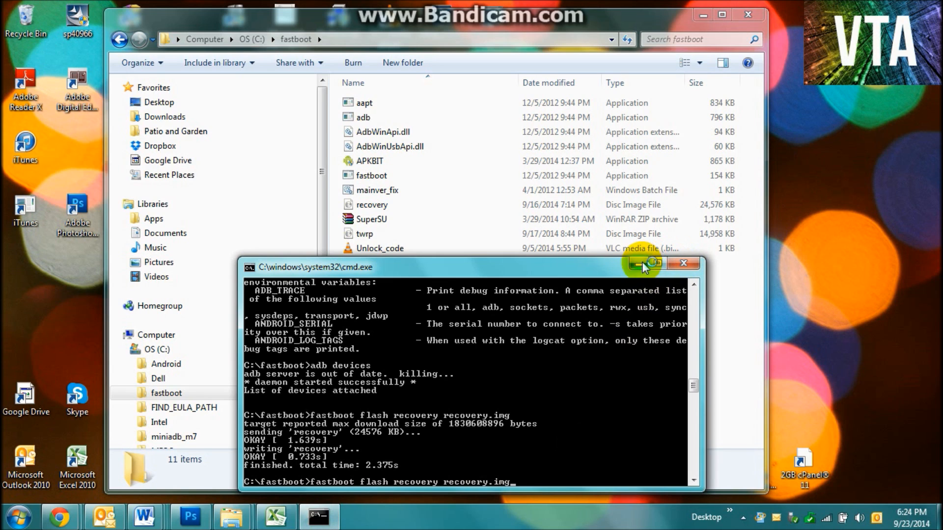
mouse_move(499, 270)
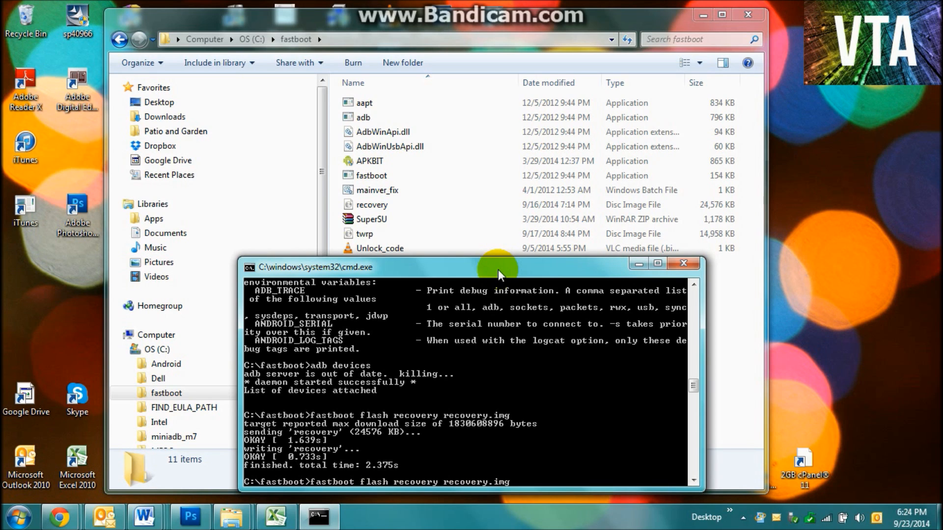
mouse_move(346, 249)
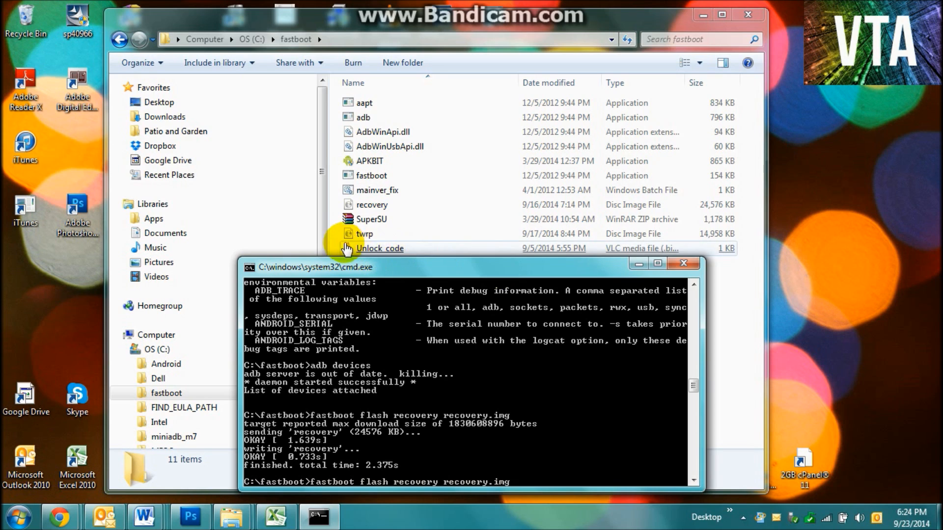
left_click(365, 234)
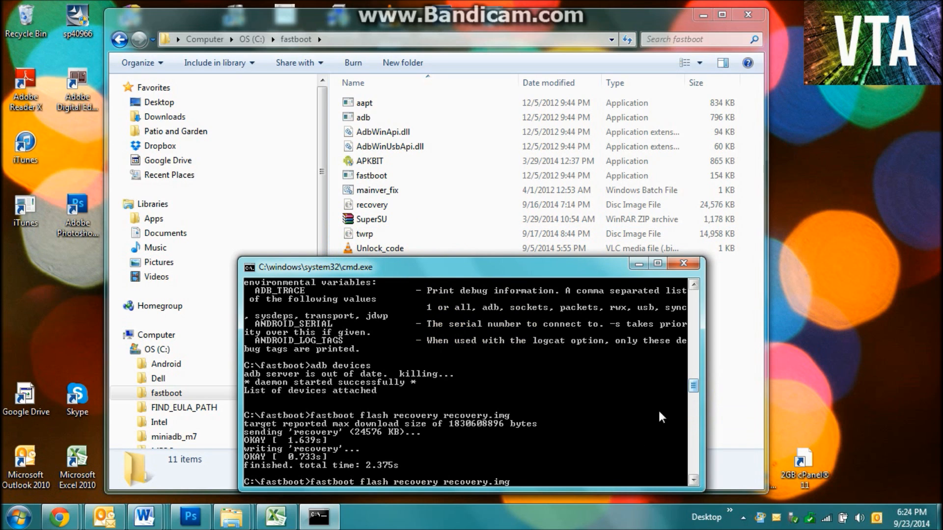
mouse_move(611, 474)
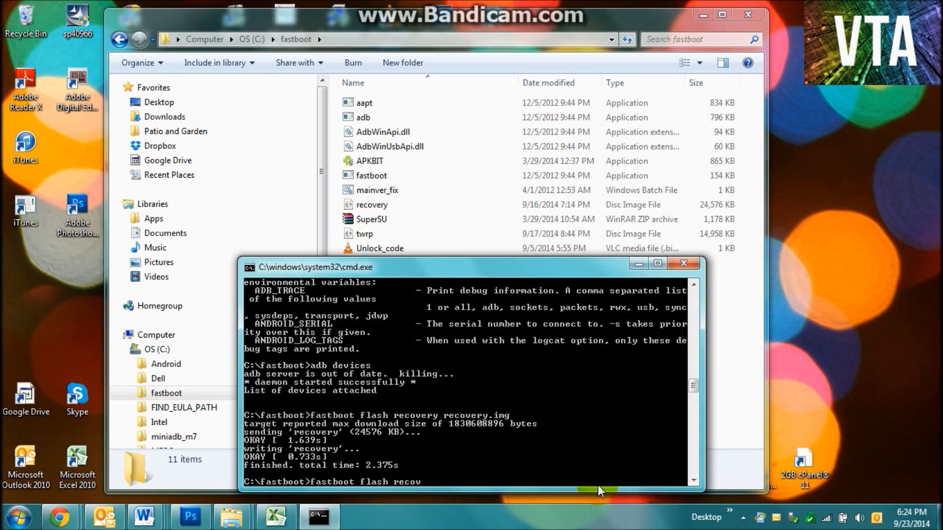
Run 'fastboot flash recovery twrp.img' to write TWRP to the recovery partition.
type("ery")
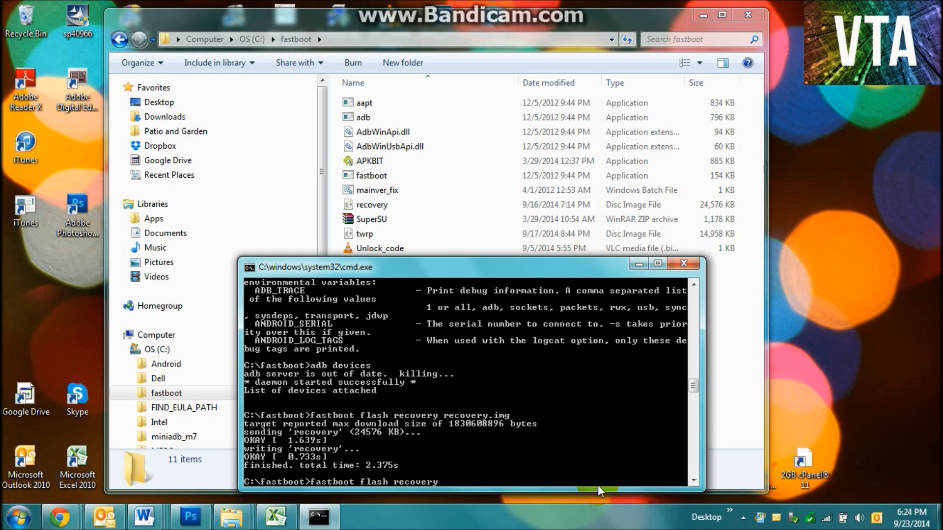
type("twr")
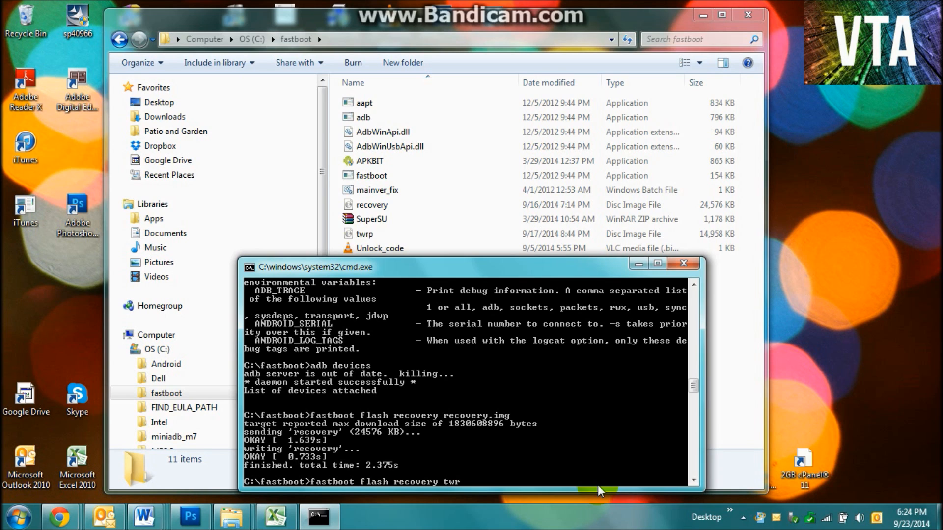
type("p")
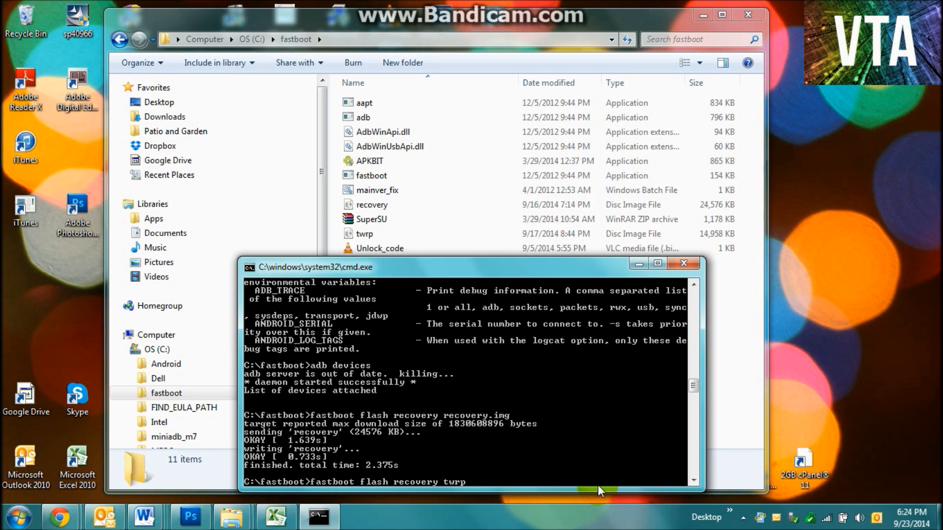
type(".img")
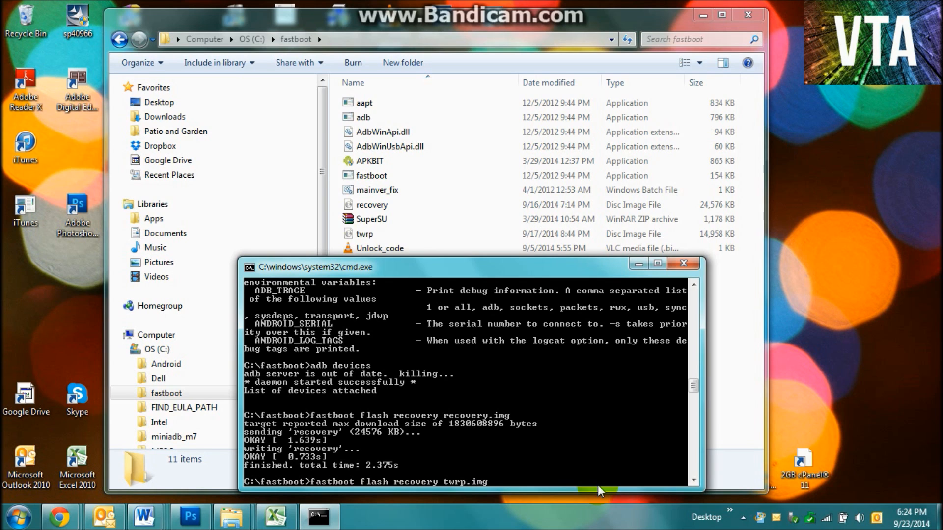
mouse_move(469, 510)
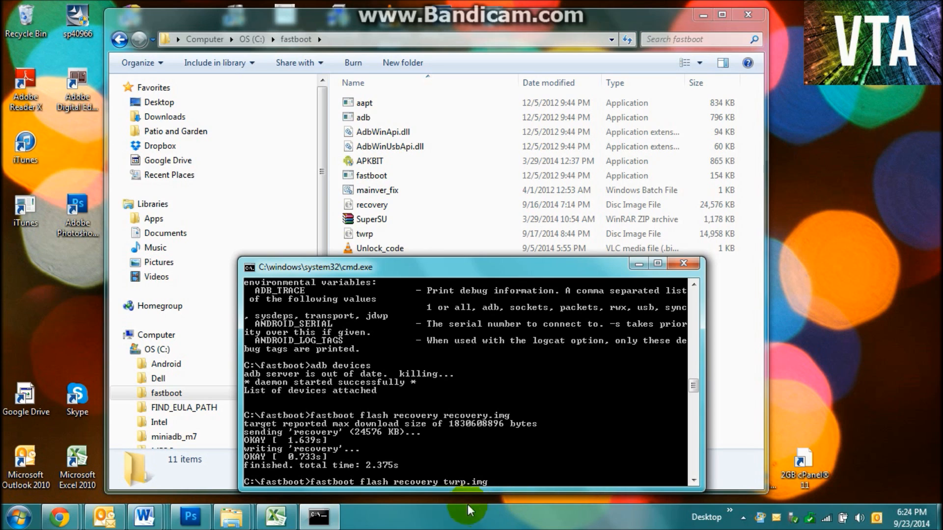
mouse_move(511, 485)
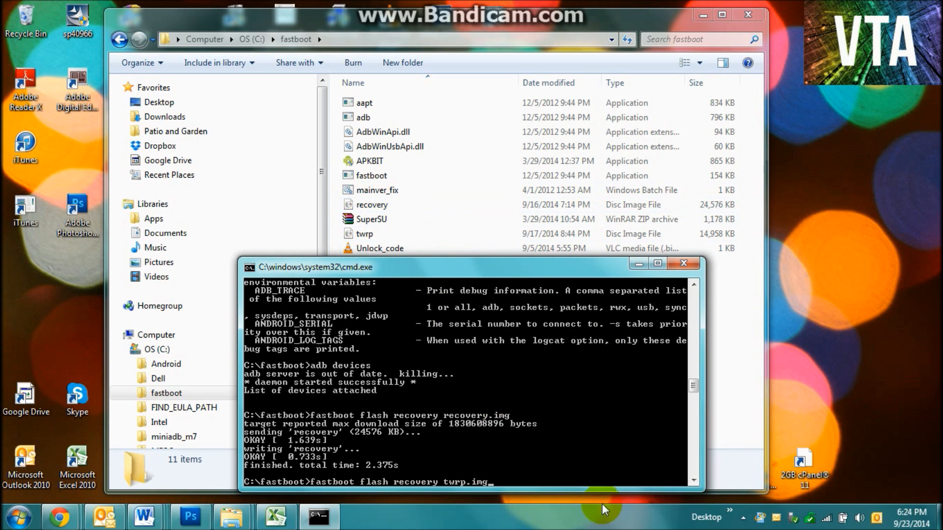
mouse_move(527, 491)
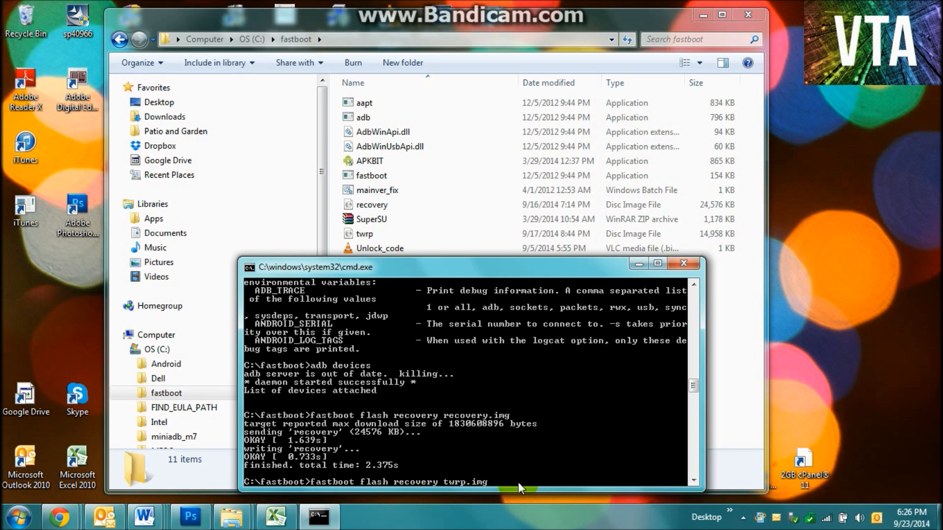
key("Return")
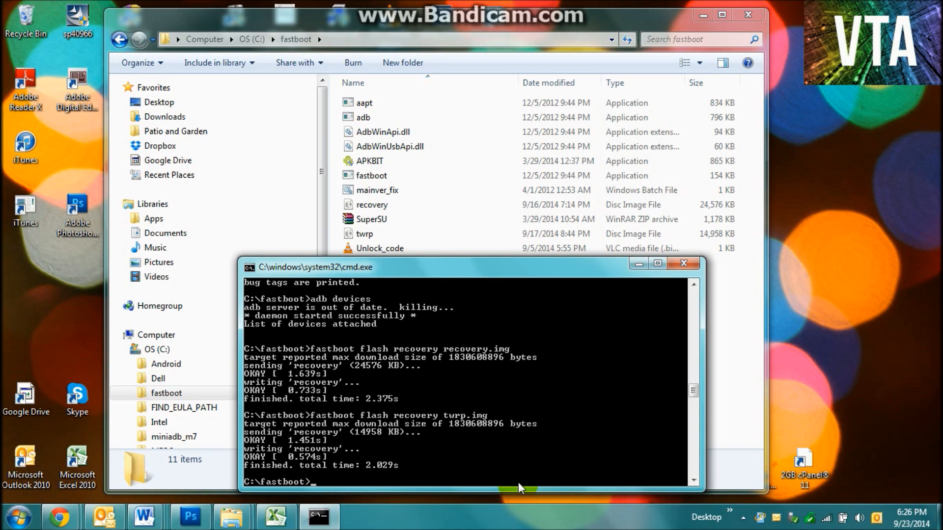
Run adb reboot, which returns device not found, then click the driver notification.
type("adb")
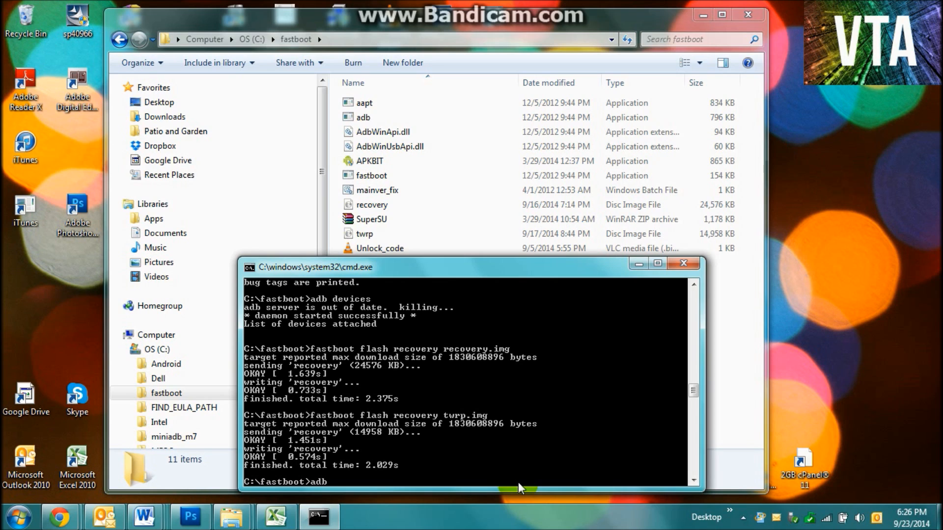
type("reb")
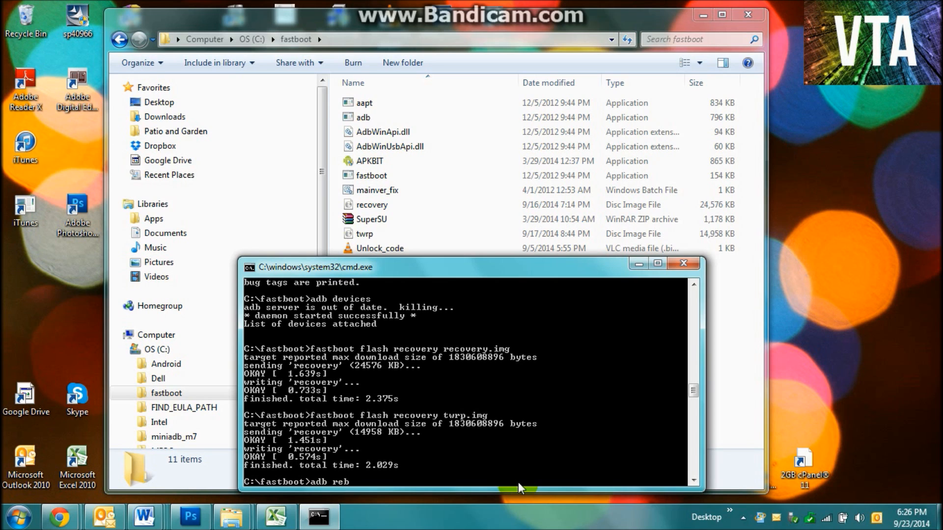
key("Return")
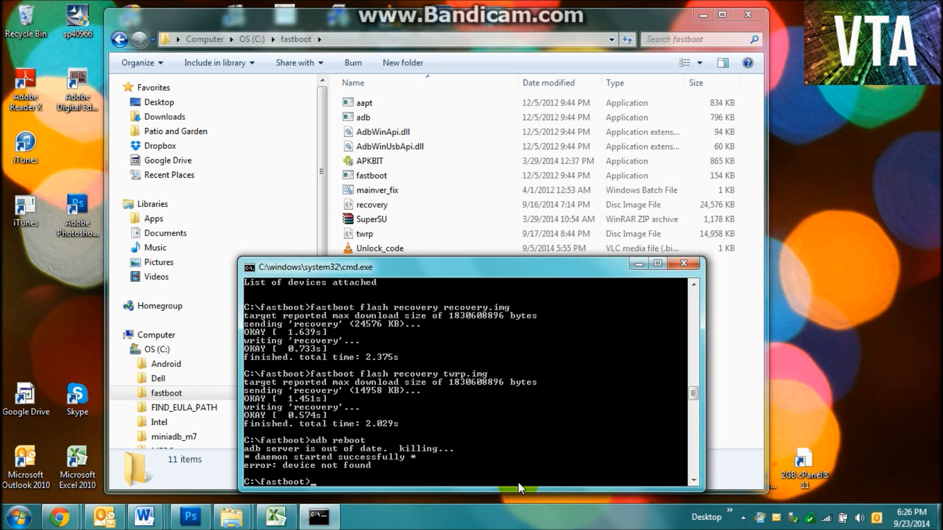
mouse_move(669, 278)
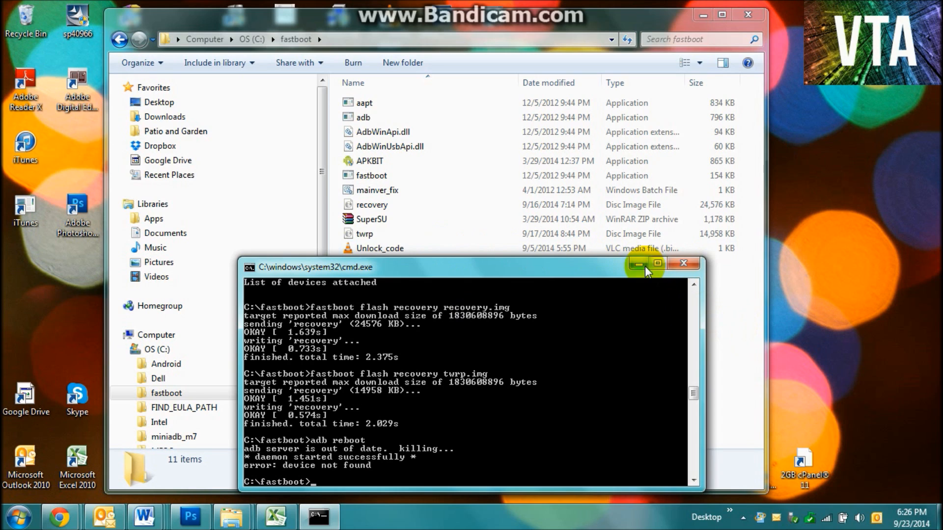
mouse_move(738, 380)
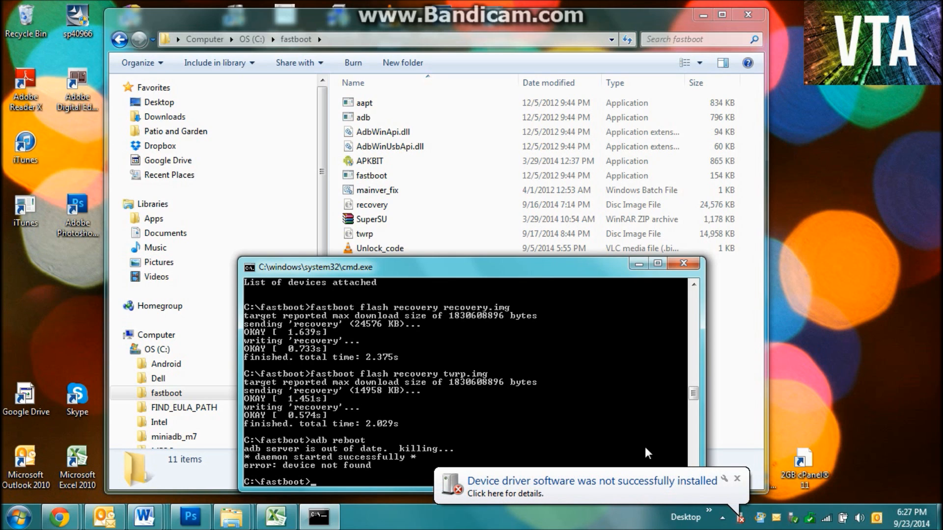
left_click(736, 479)
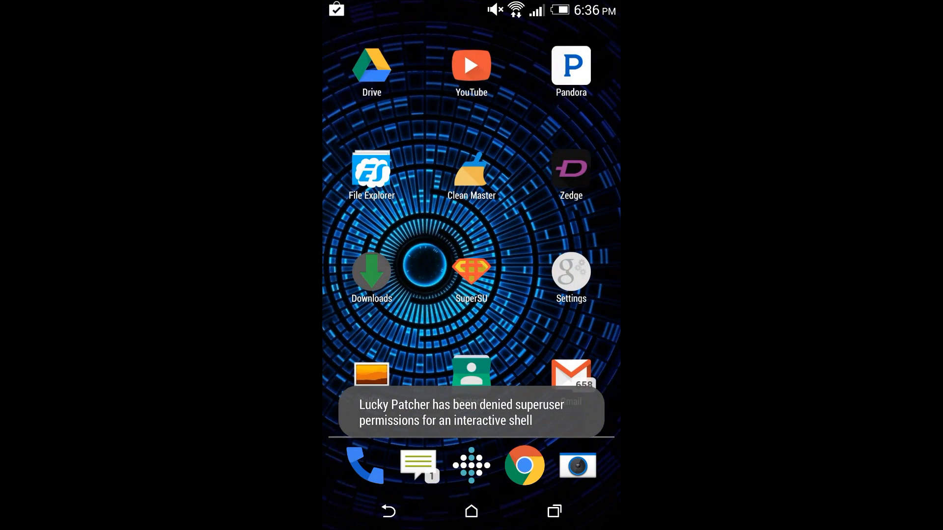
In SuperSU, check SCR Pro's access settings and set Lucky Patcher's access to Grant.
left_click(470, 270)
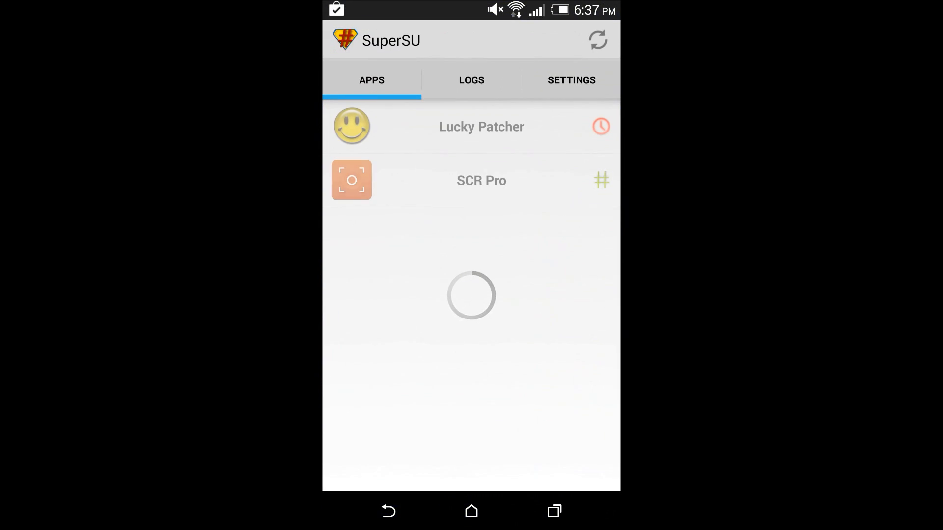
left_click(481, 180)
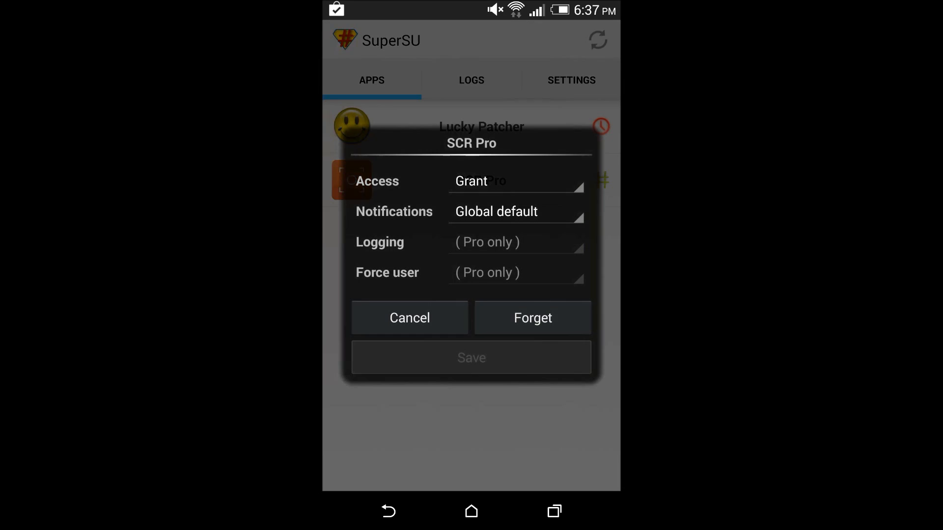
left_click(409, 318)
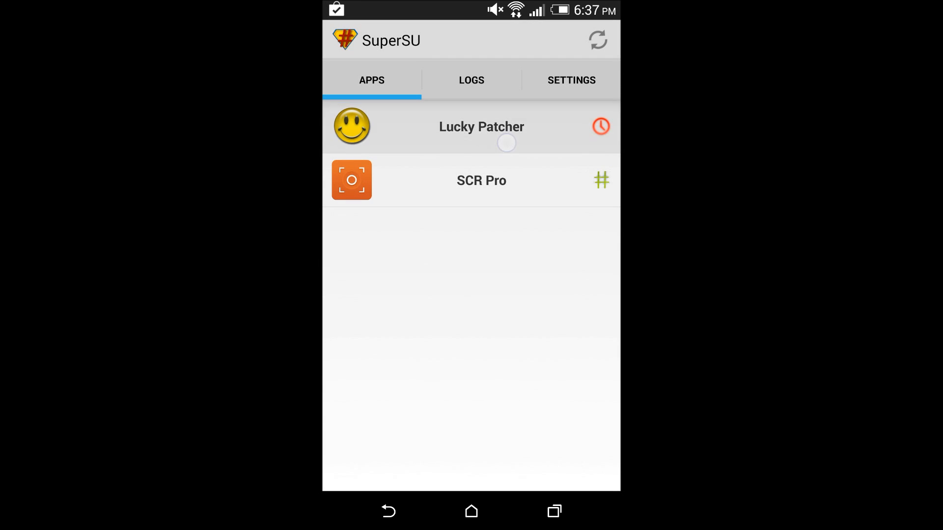
left_click(481, 126)
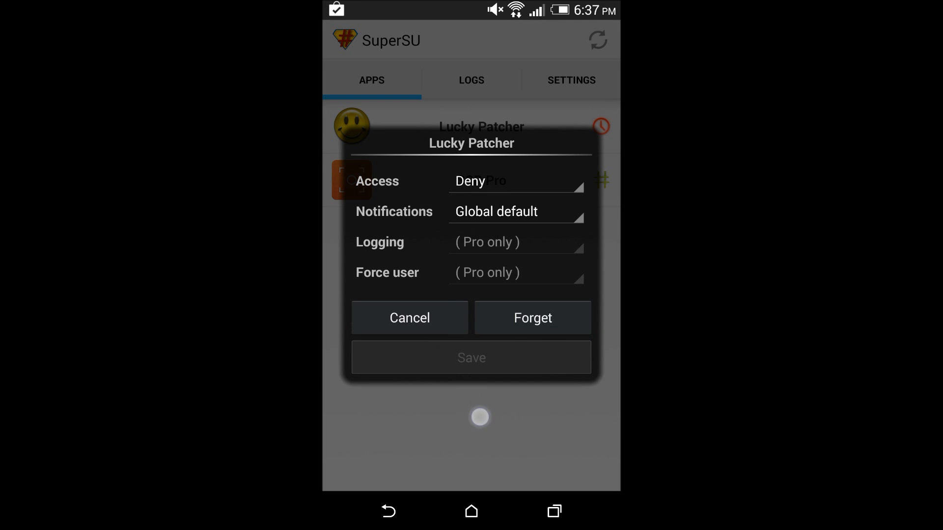
left_click(514, 181)
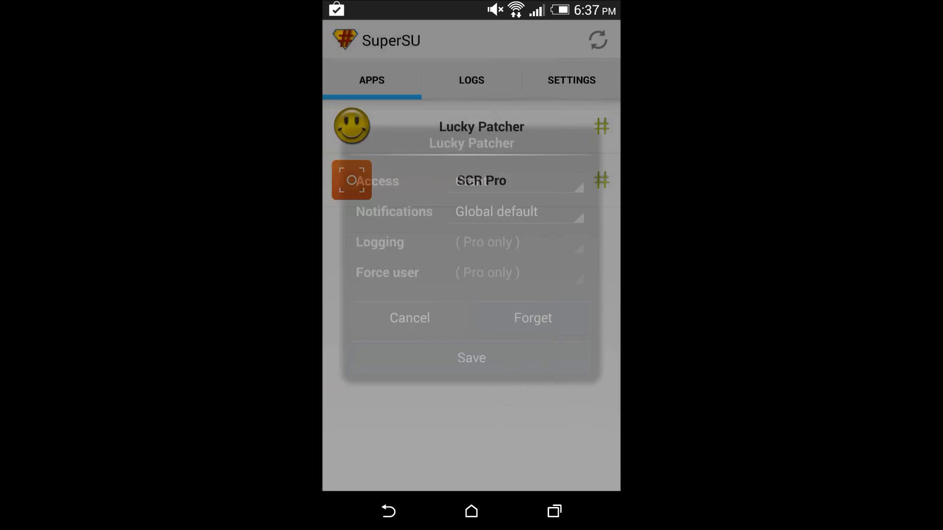
Launch ES File Explorer and grant superuser to ES File Explorer, CPU Master Pro and Battery Saver.
left_click(471, 511)
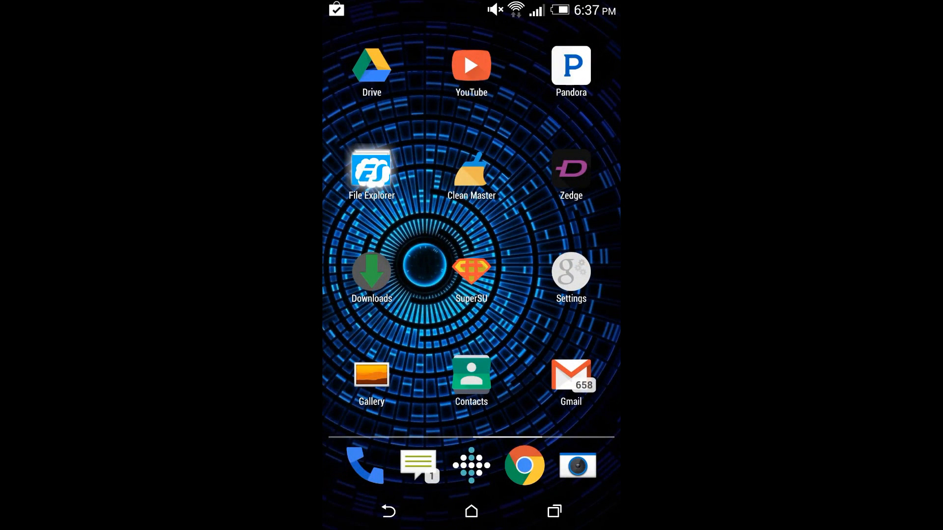
left_click(371, 168)
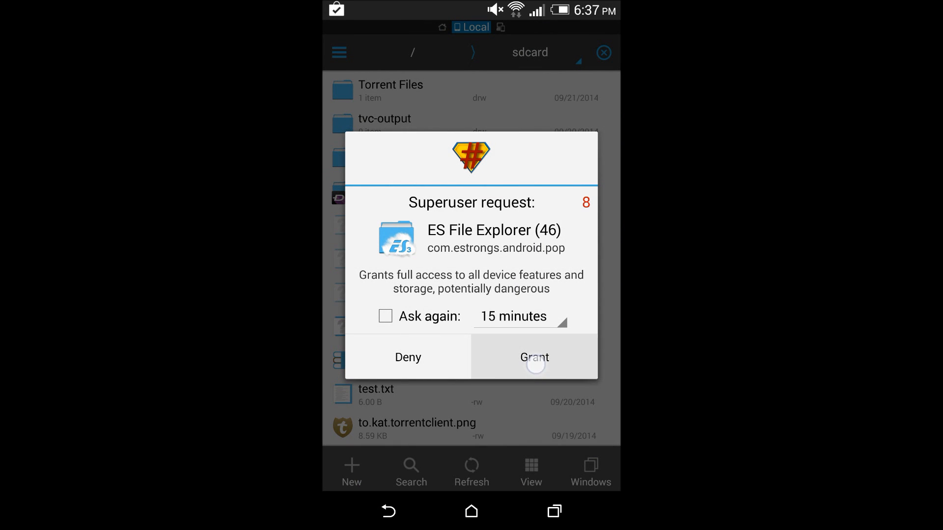
left_click(532, 356)
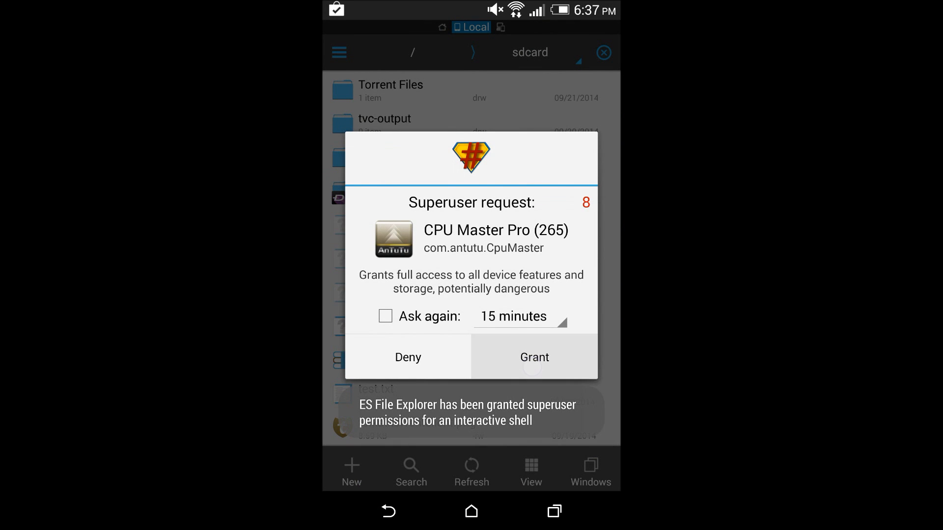
left_click(533, 356)
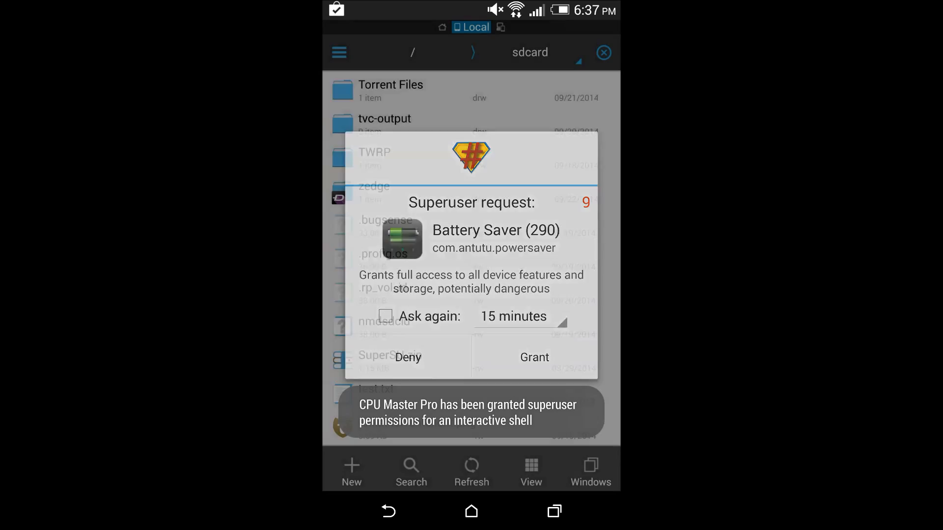
left_click(532, 356)
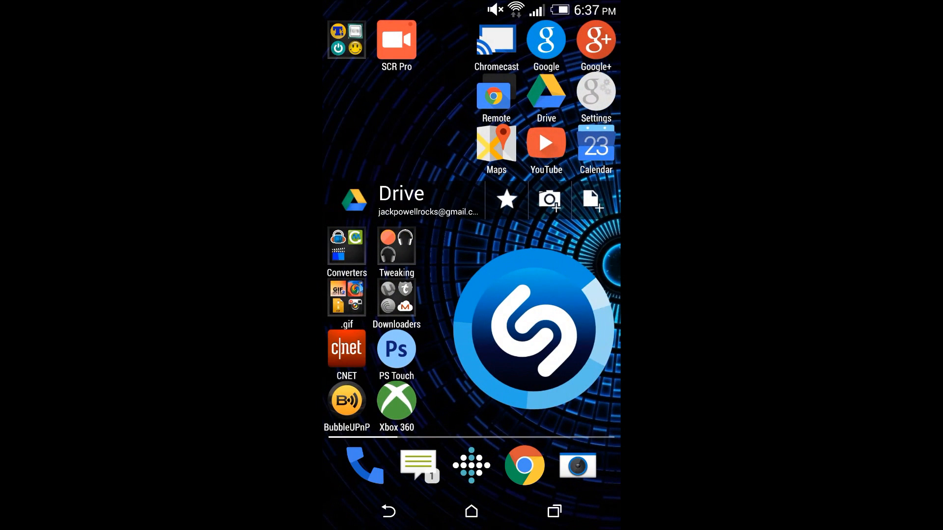
left_click(346, 40)
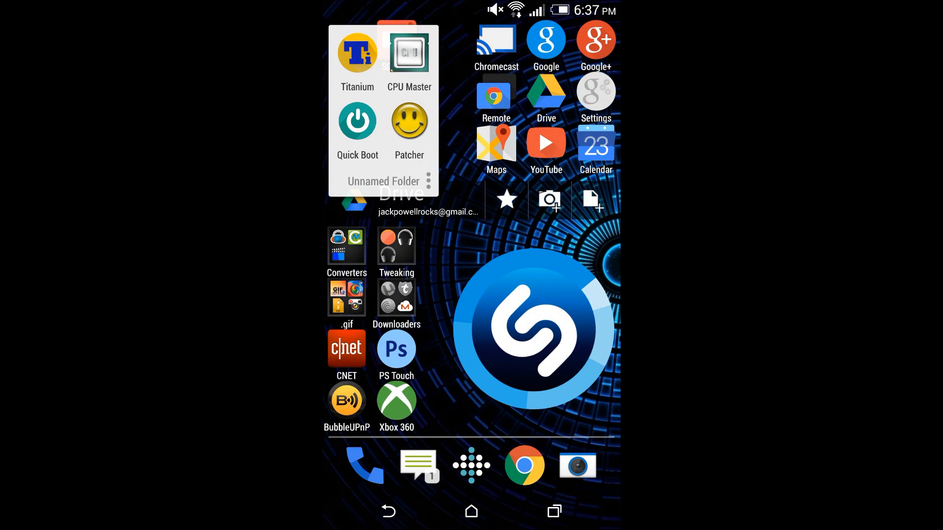
left_click(407, 54)
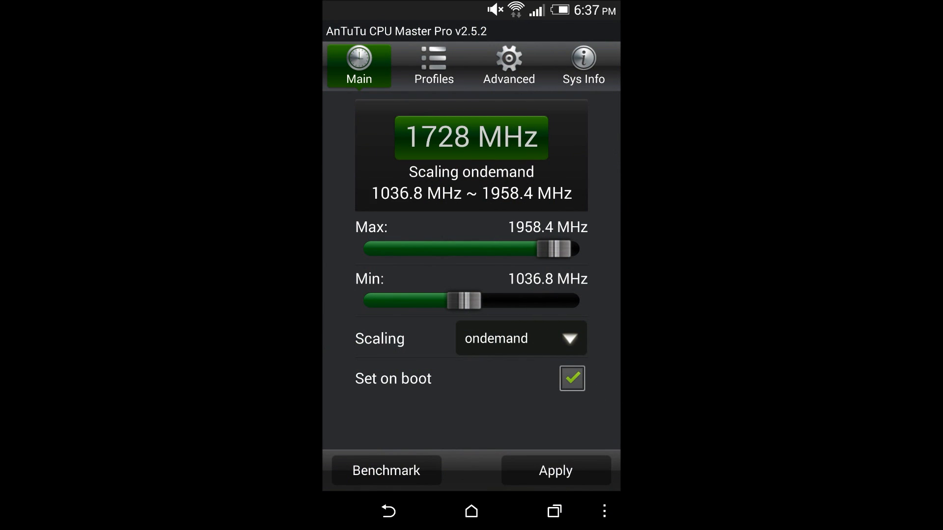
left_click(432, 65)
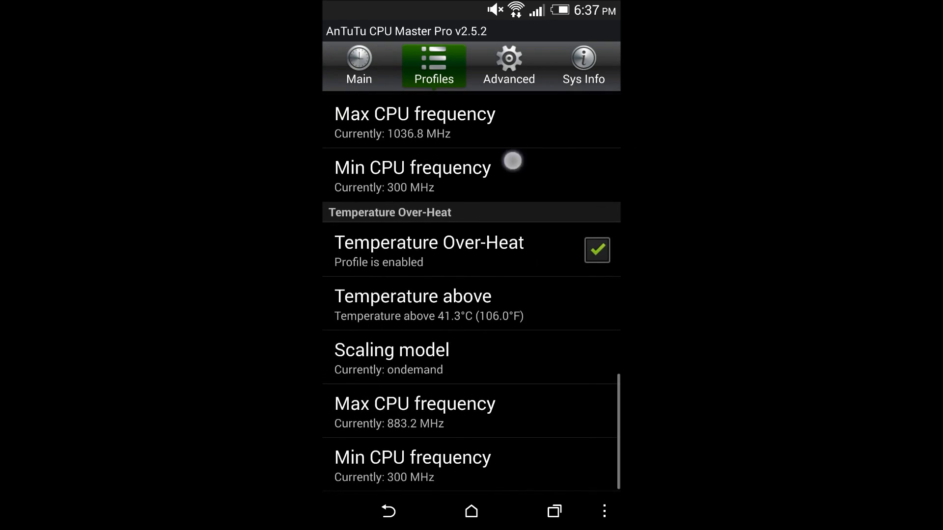
left_click(471, 512)
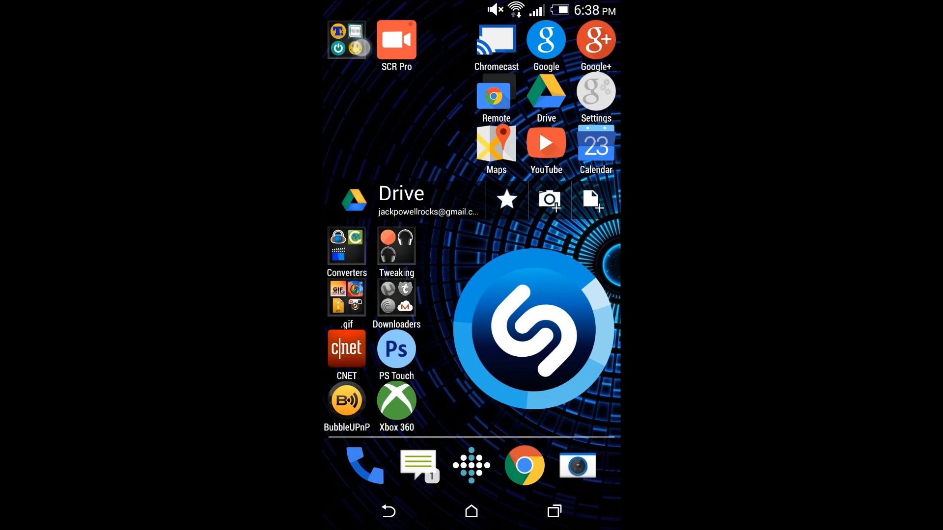
Launch Lucky Patcher until superuser is granted, then return home and swipe between home screens.
left_click(347, 40)
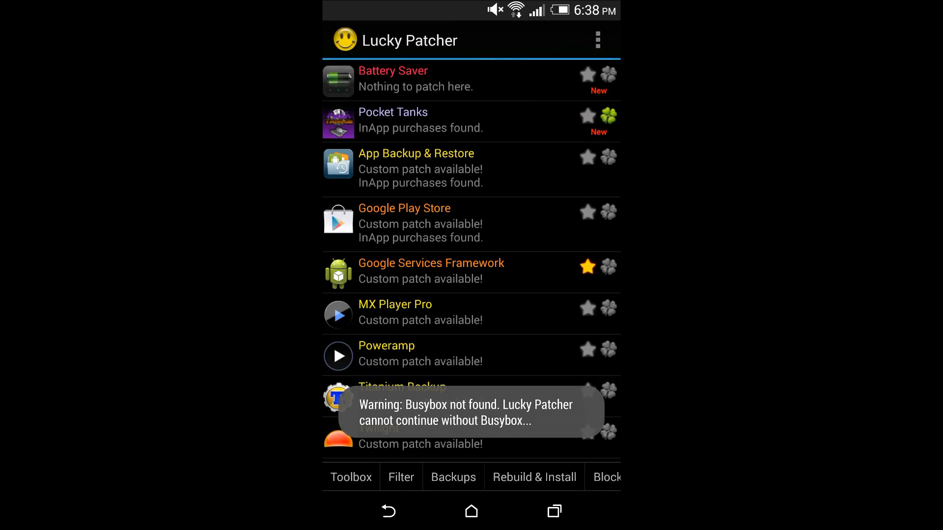
scroll("down", 3)
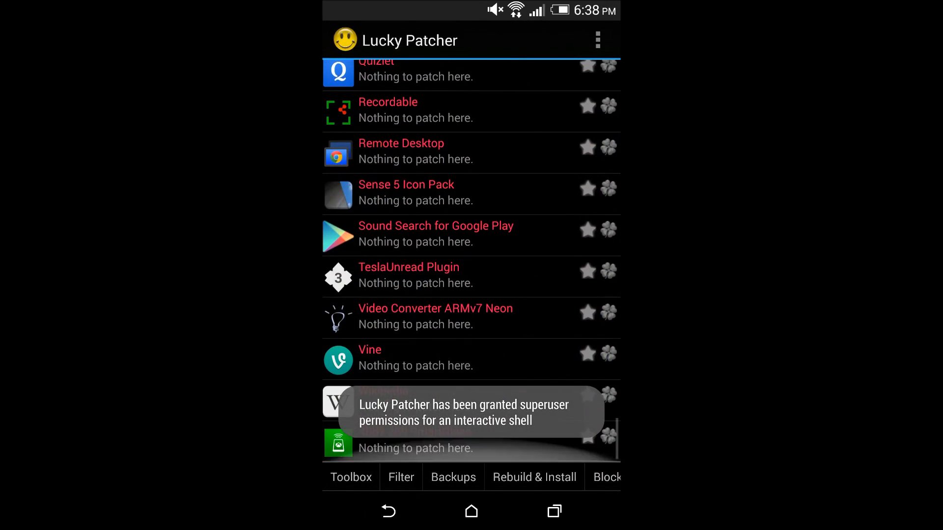
left_click(471, 511)
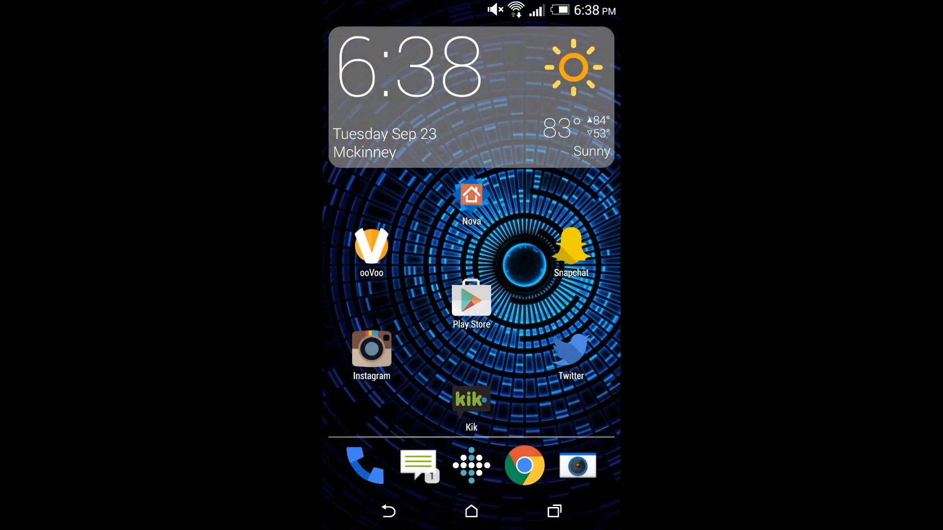
scroll("left", 3)
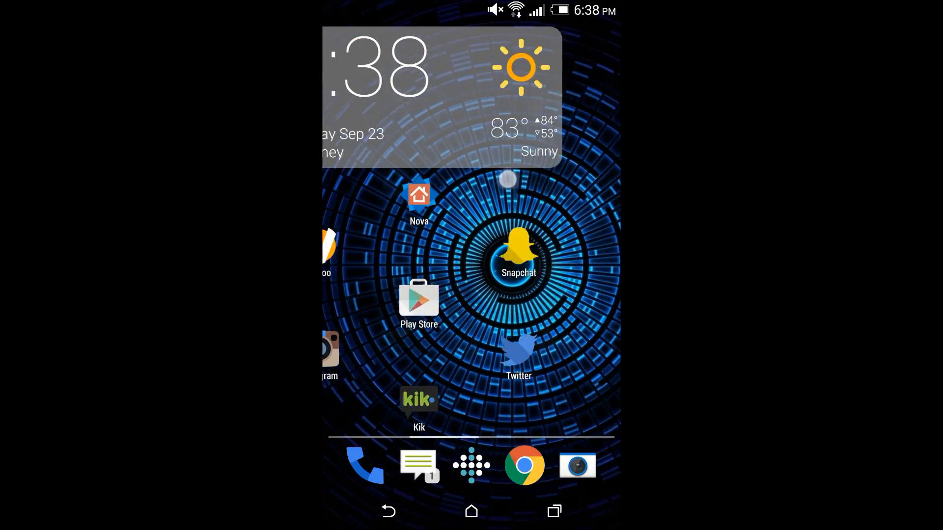
scroll("right", 3)
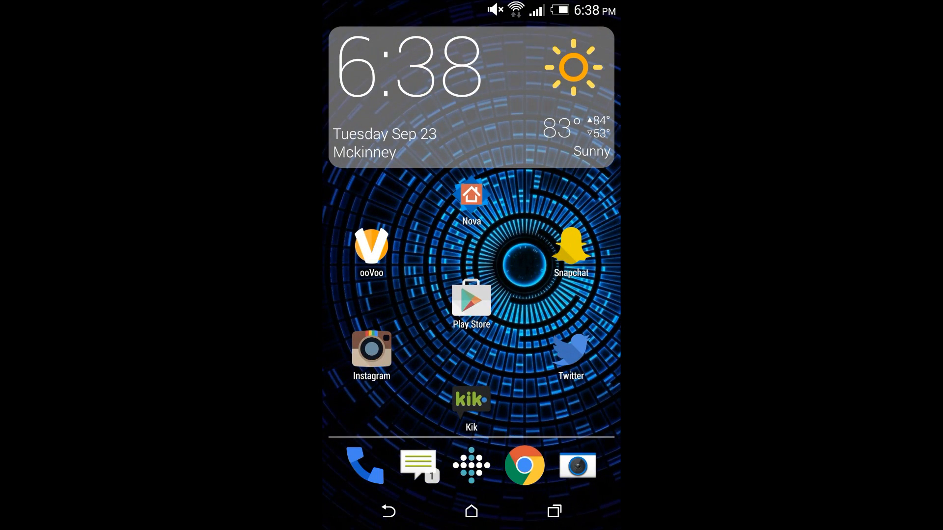